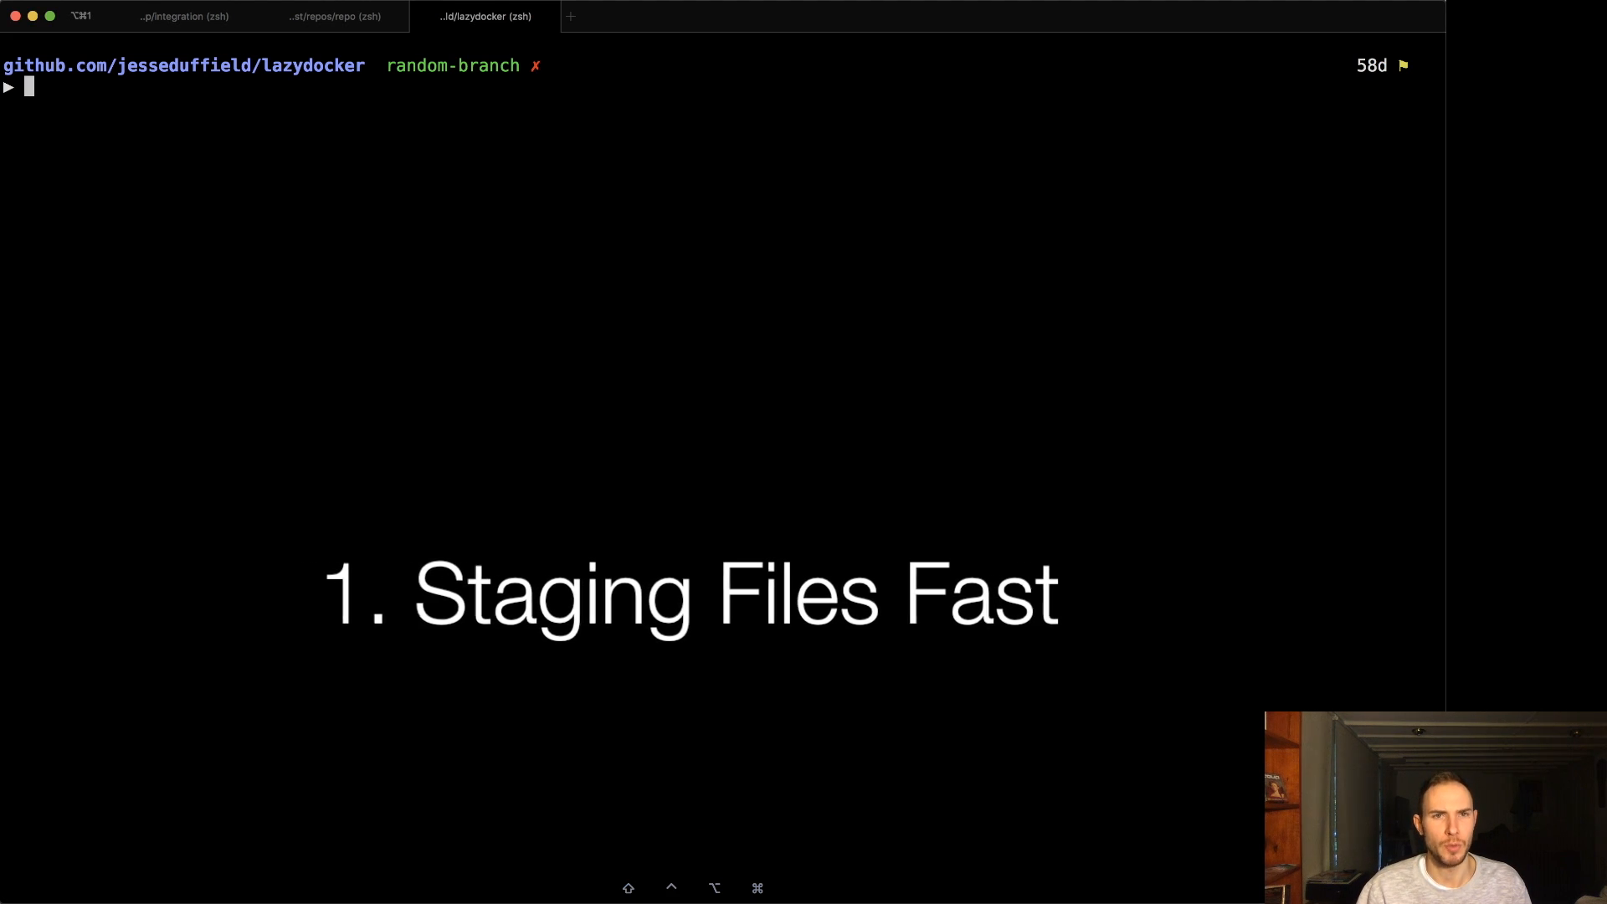
- Show git status with its four modified files, then launch lazygit in the repository via lg
{"action": "type", "text": "ld"}
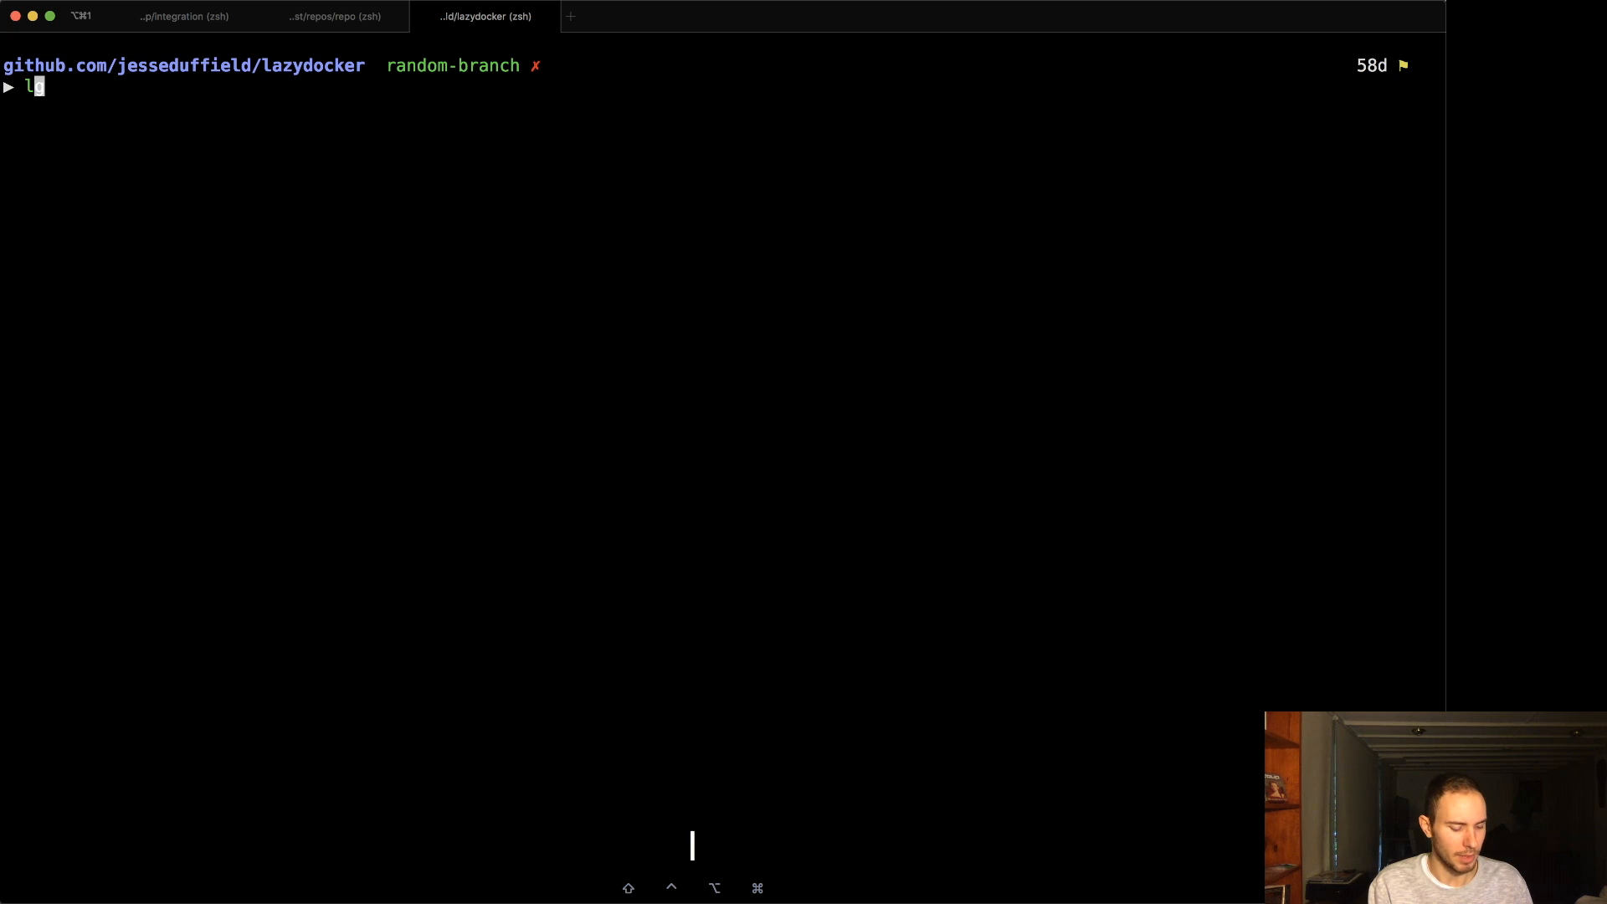
{"action": "type", "text": "gst"}
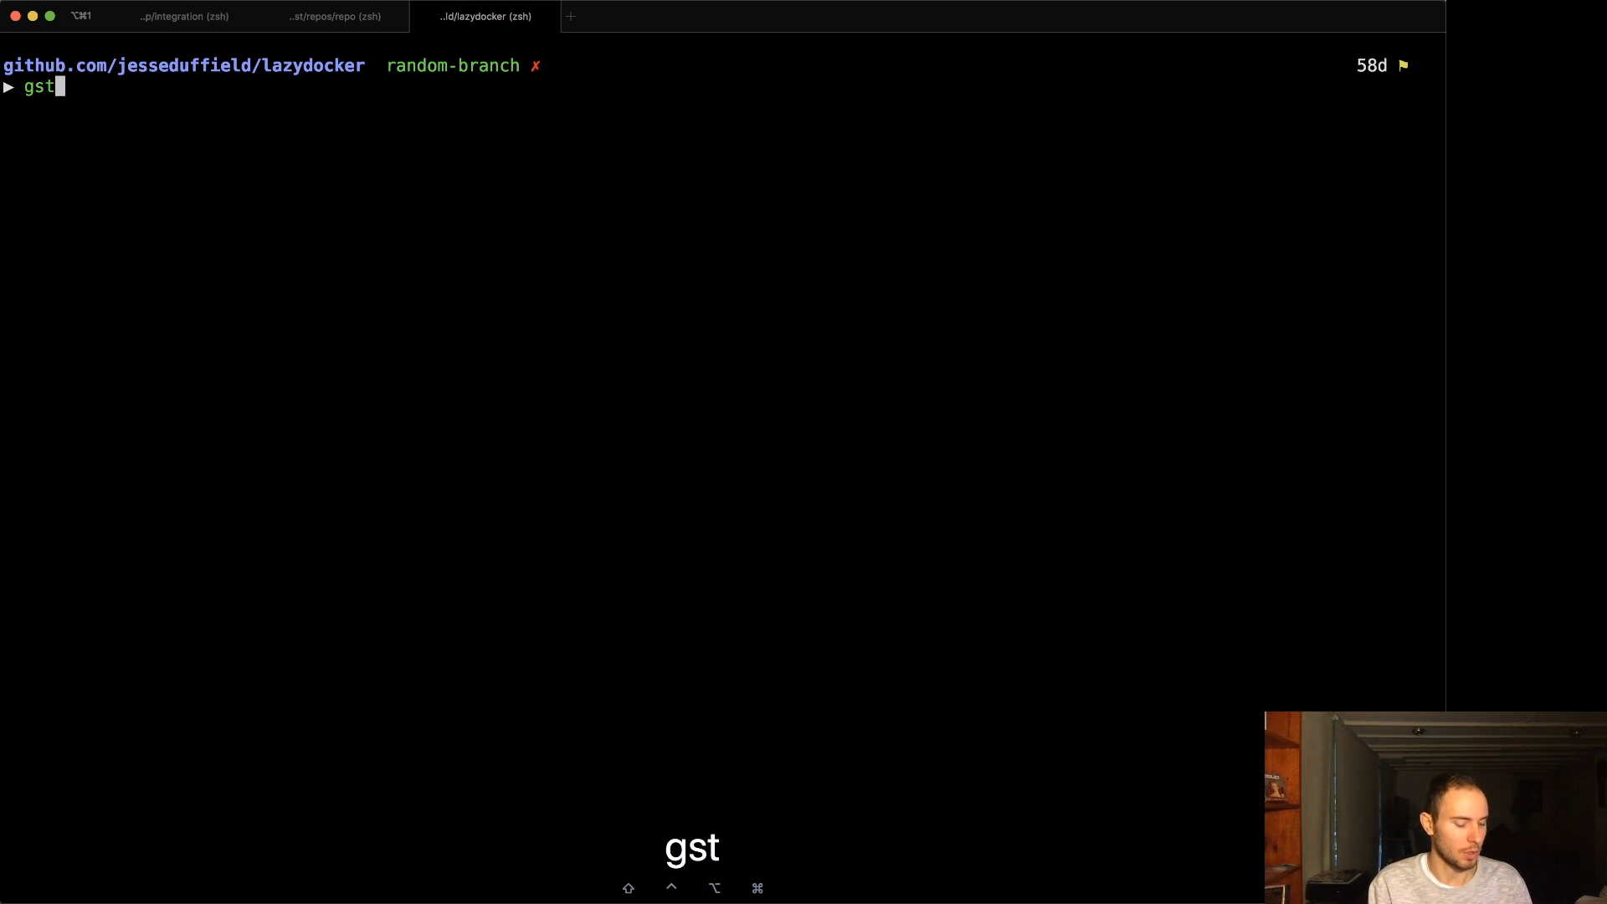
{"action": "key", "text": "Return"}
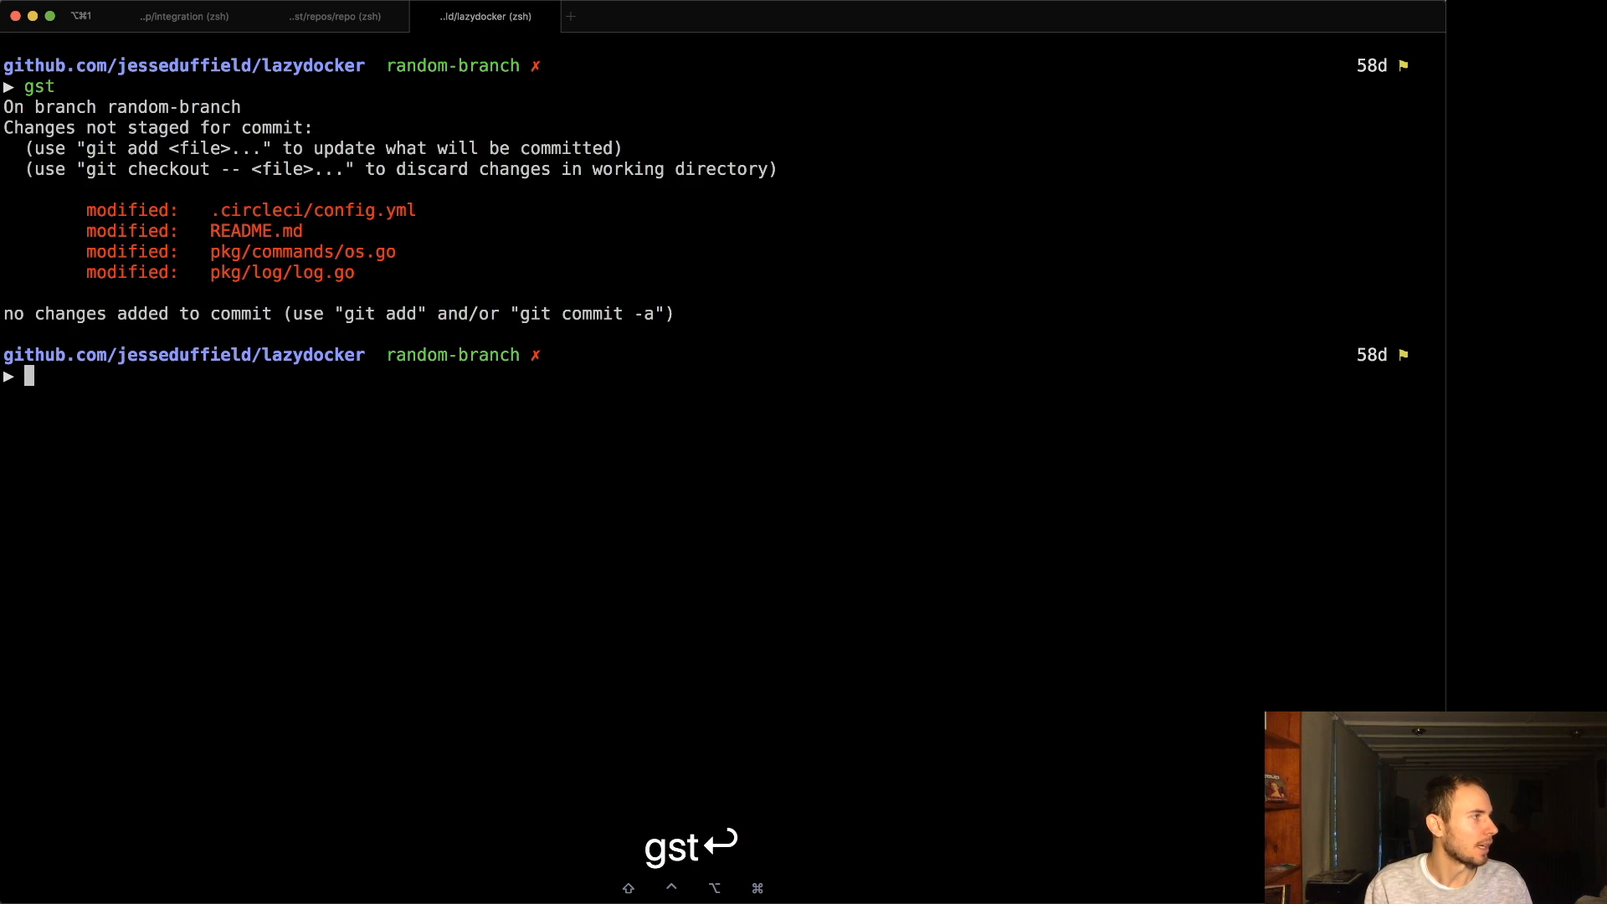
{"action": "type", "text": "lg"}
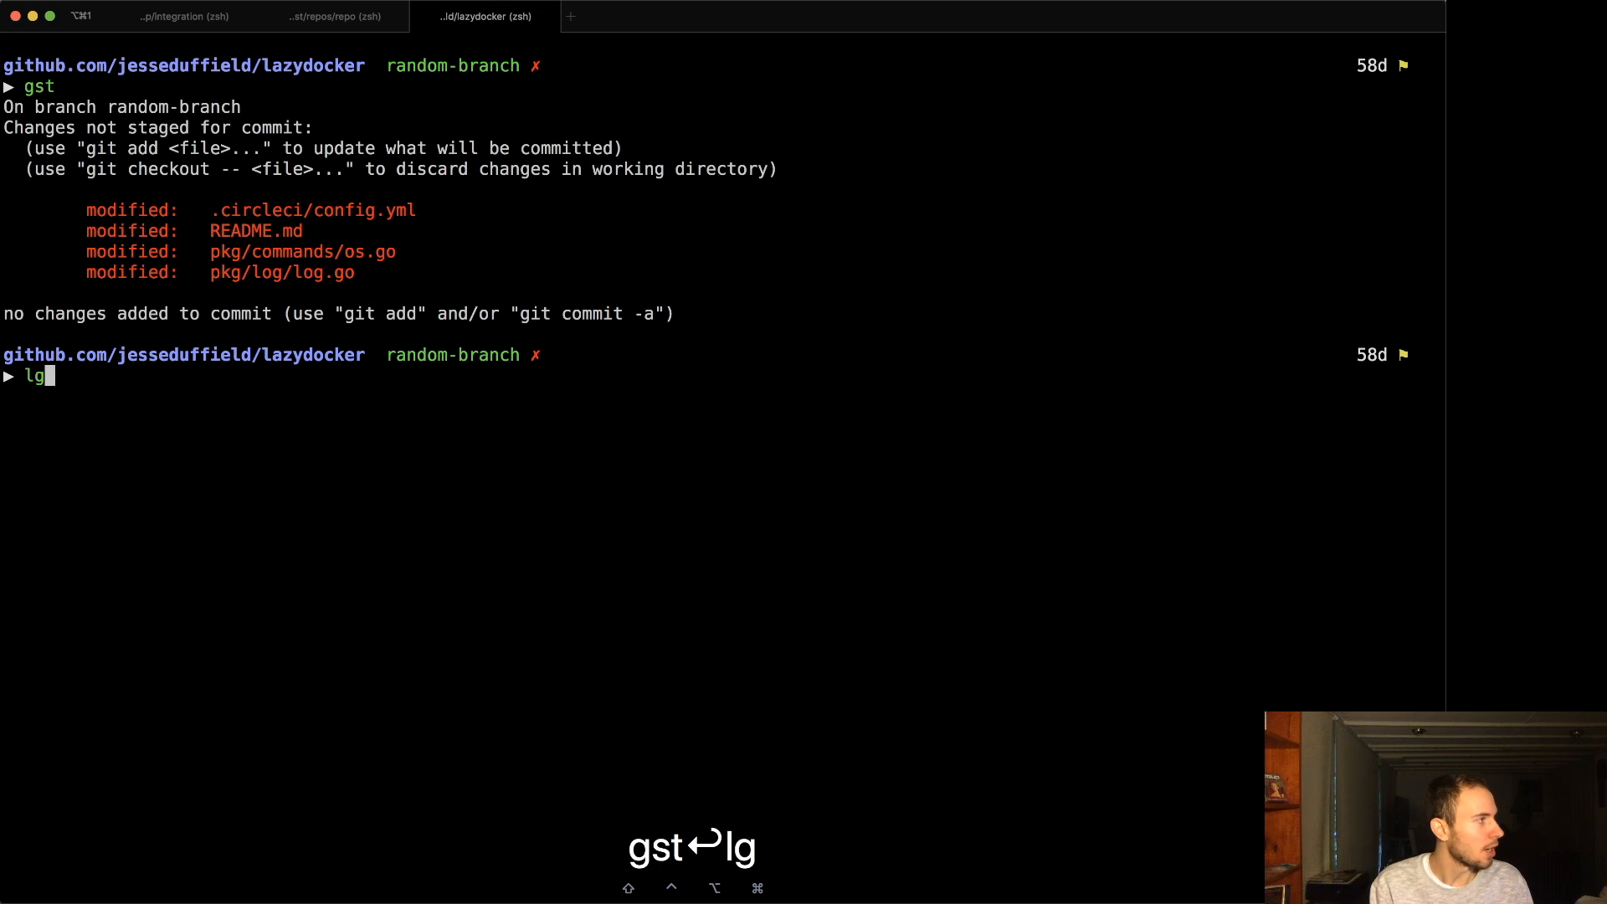
{"action": "key", "text": "Return"}
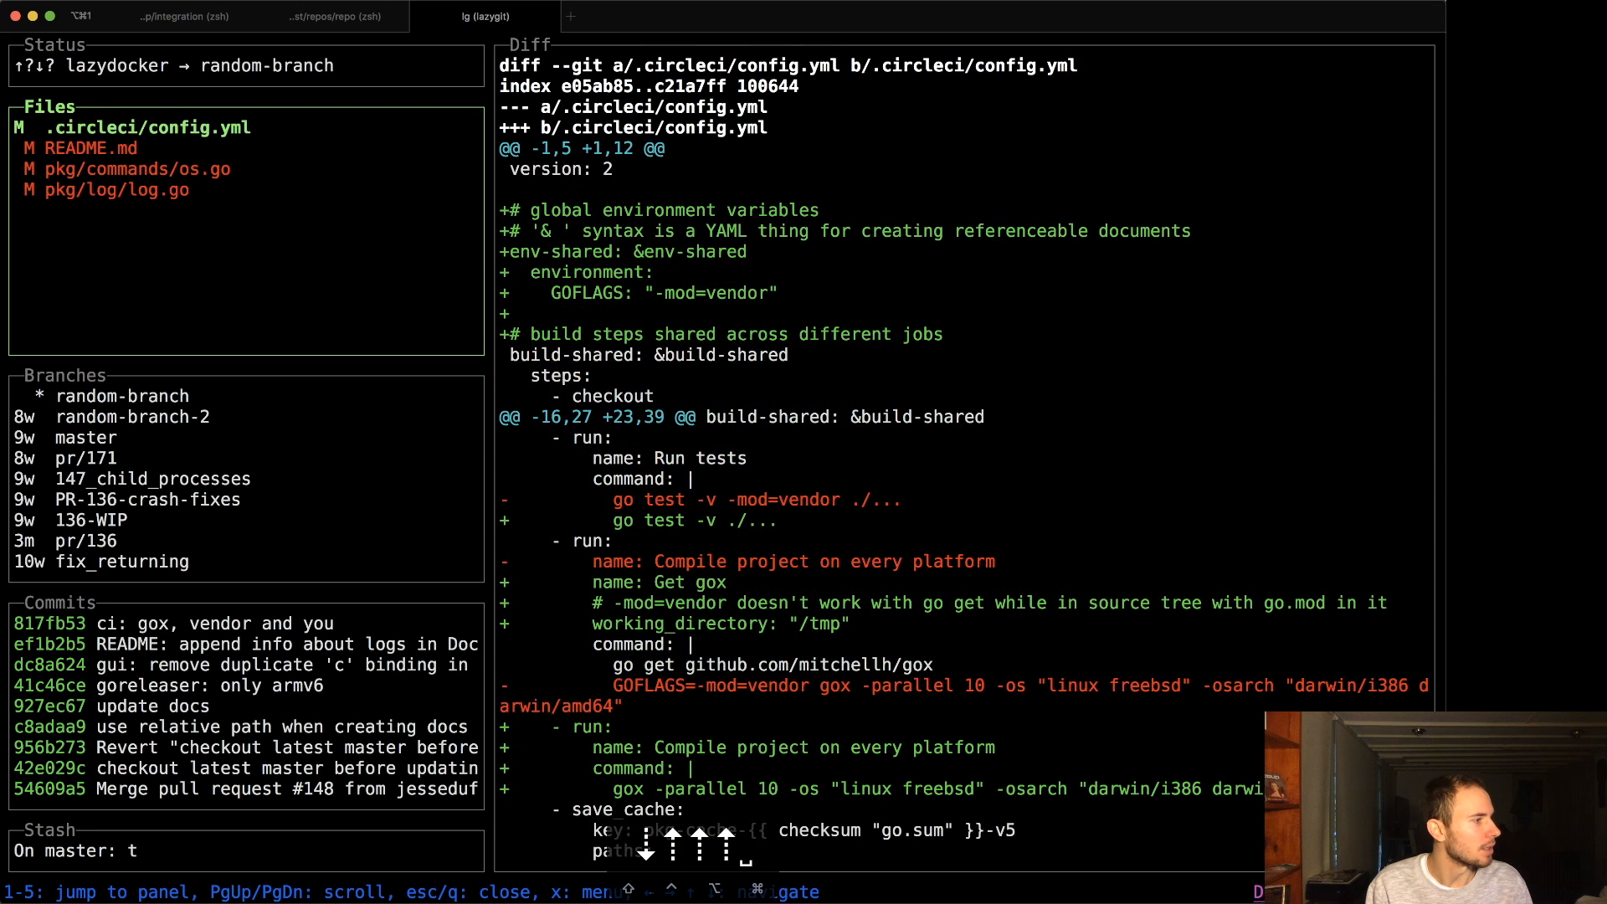
- Stage the four modified files including README.md and write the commit message 'my random commit'
{"action": "left_click", "coordinate": [115, 189]}
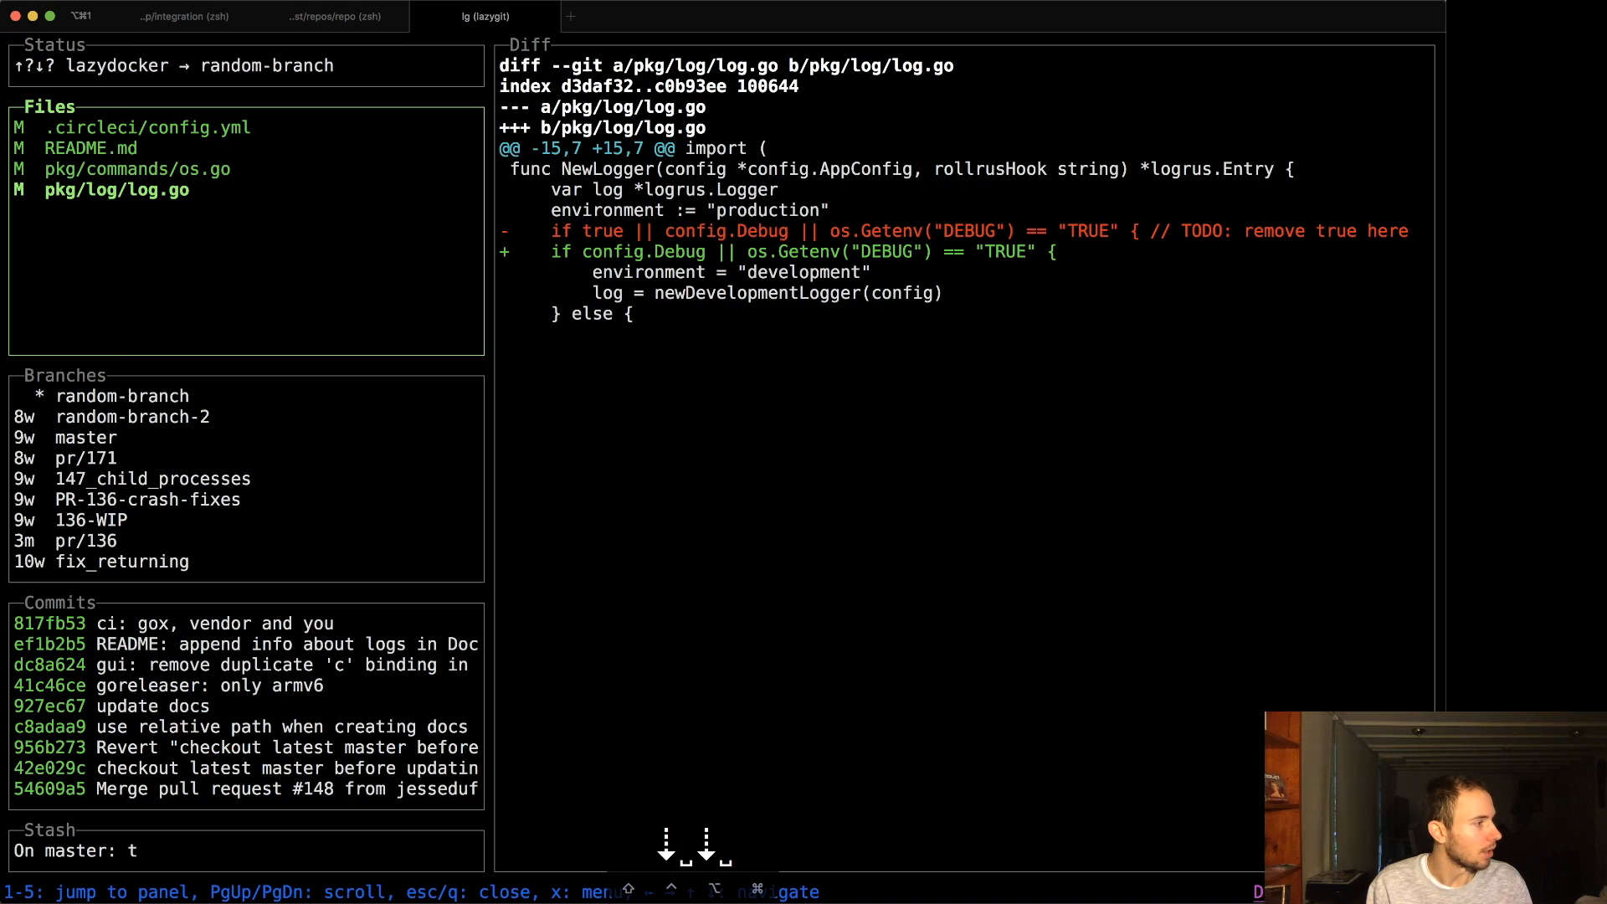
{"action": "key", "text": "c"}
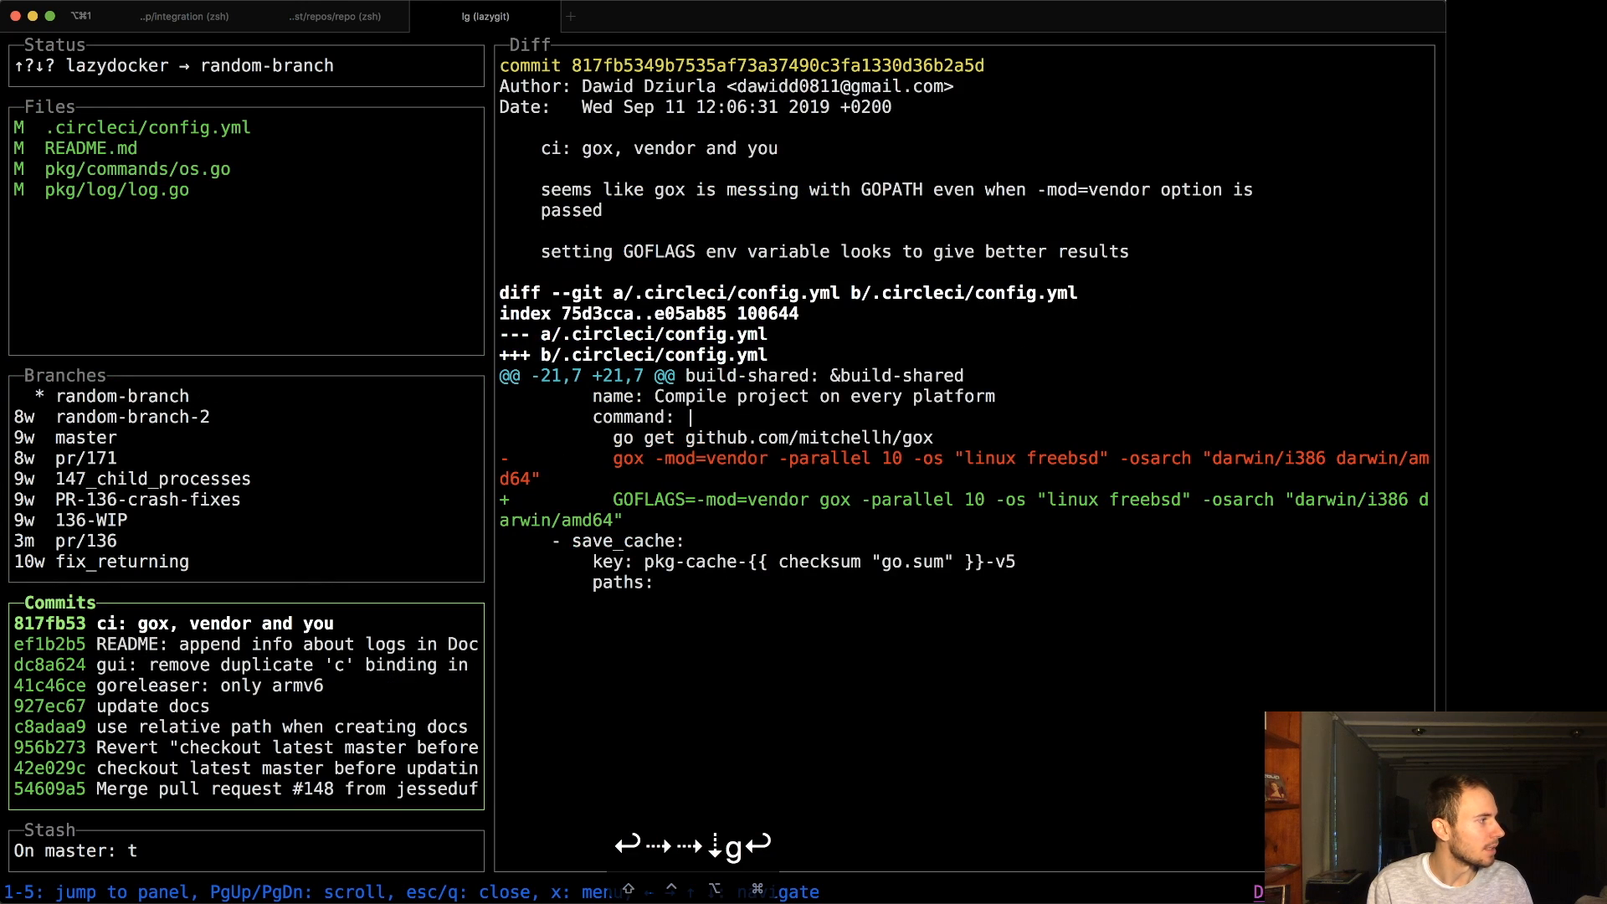
{"action": "scroll", "scroll_direction": "up", "scroll_amount": 3}
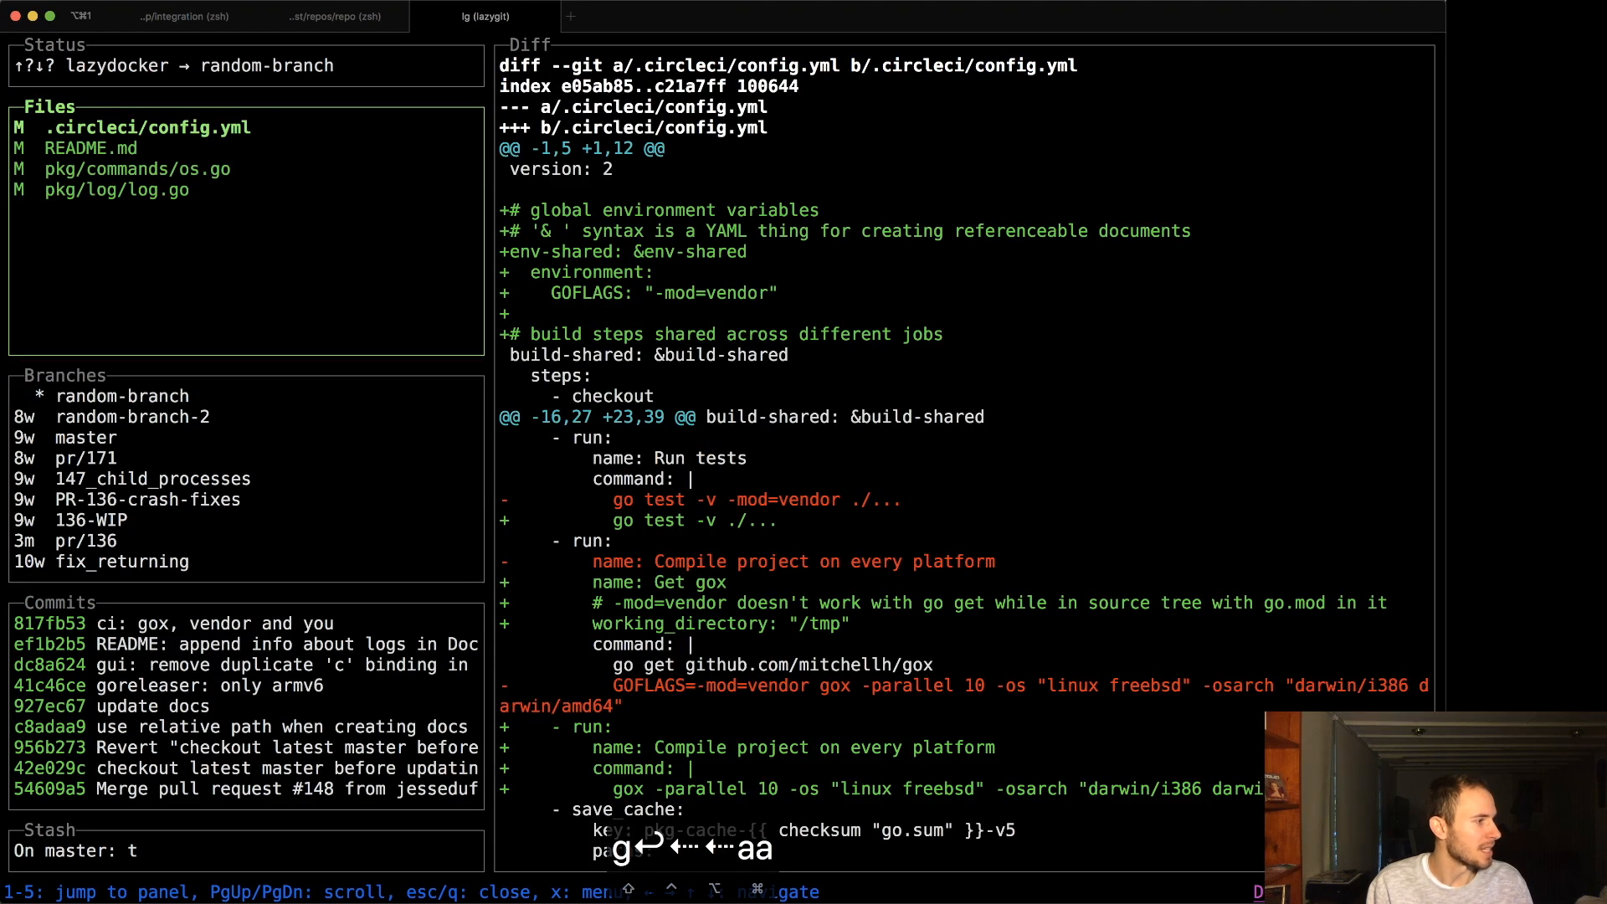
{"action": "left_click", "coordinate": [136, 168]}
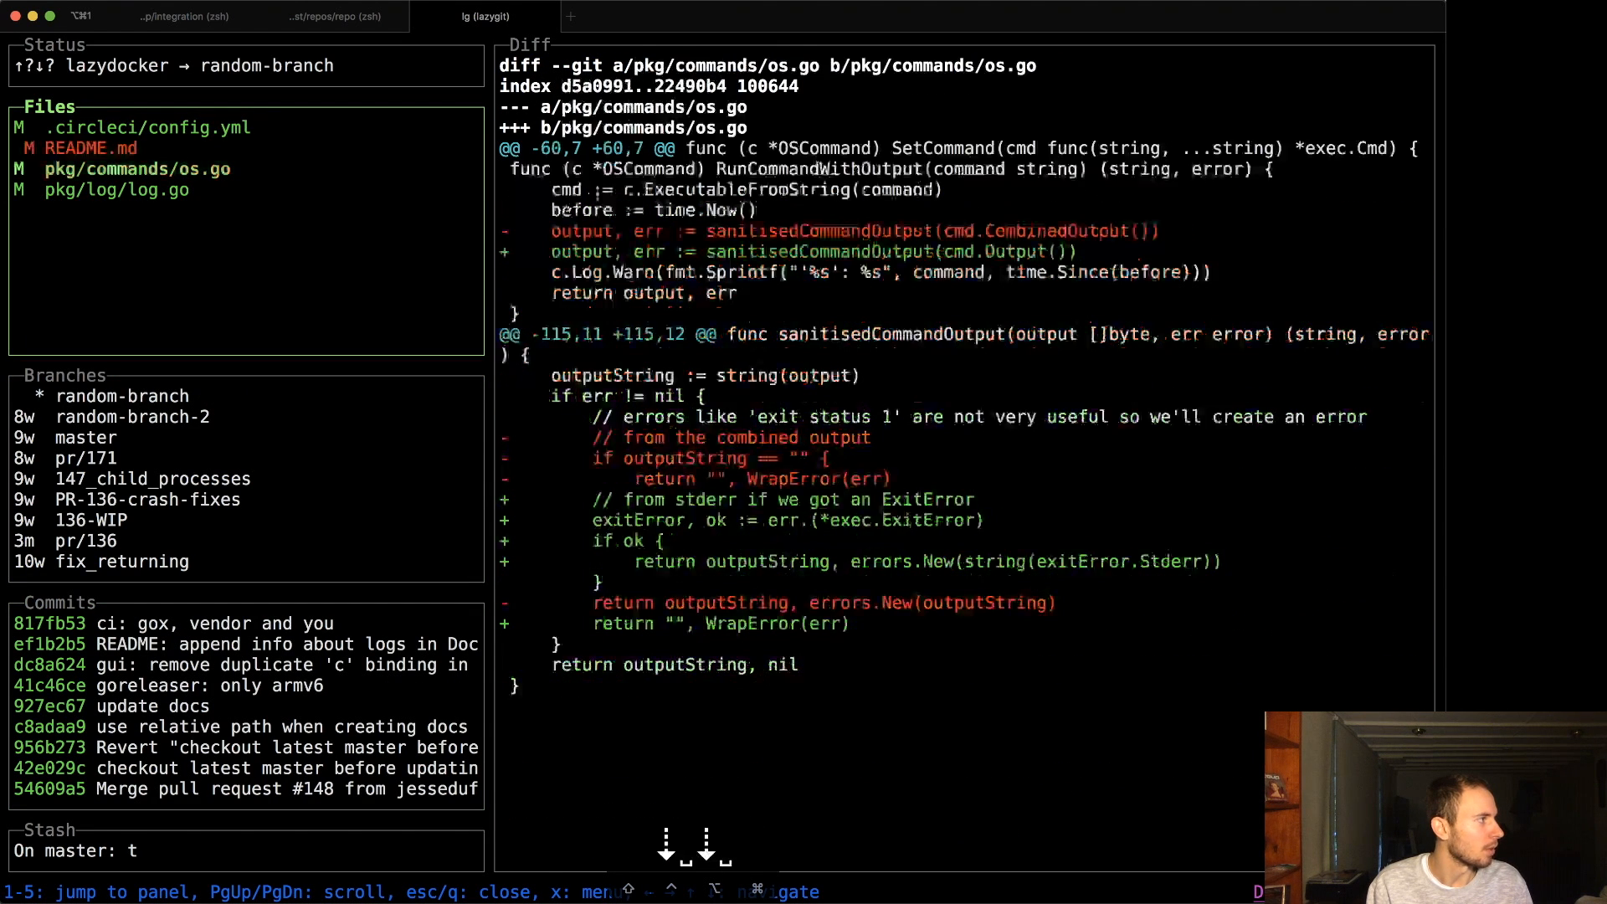
{"action": "key", "text": "c"}
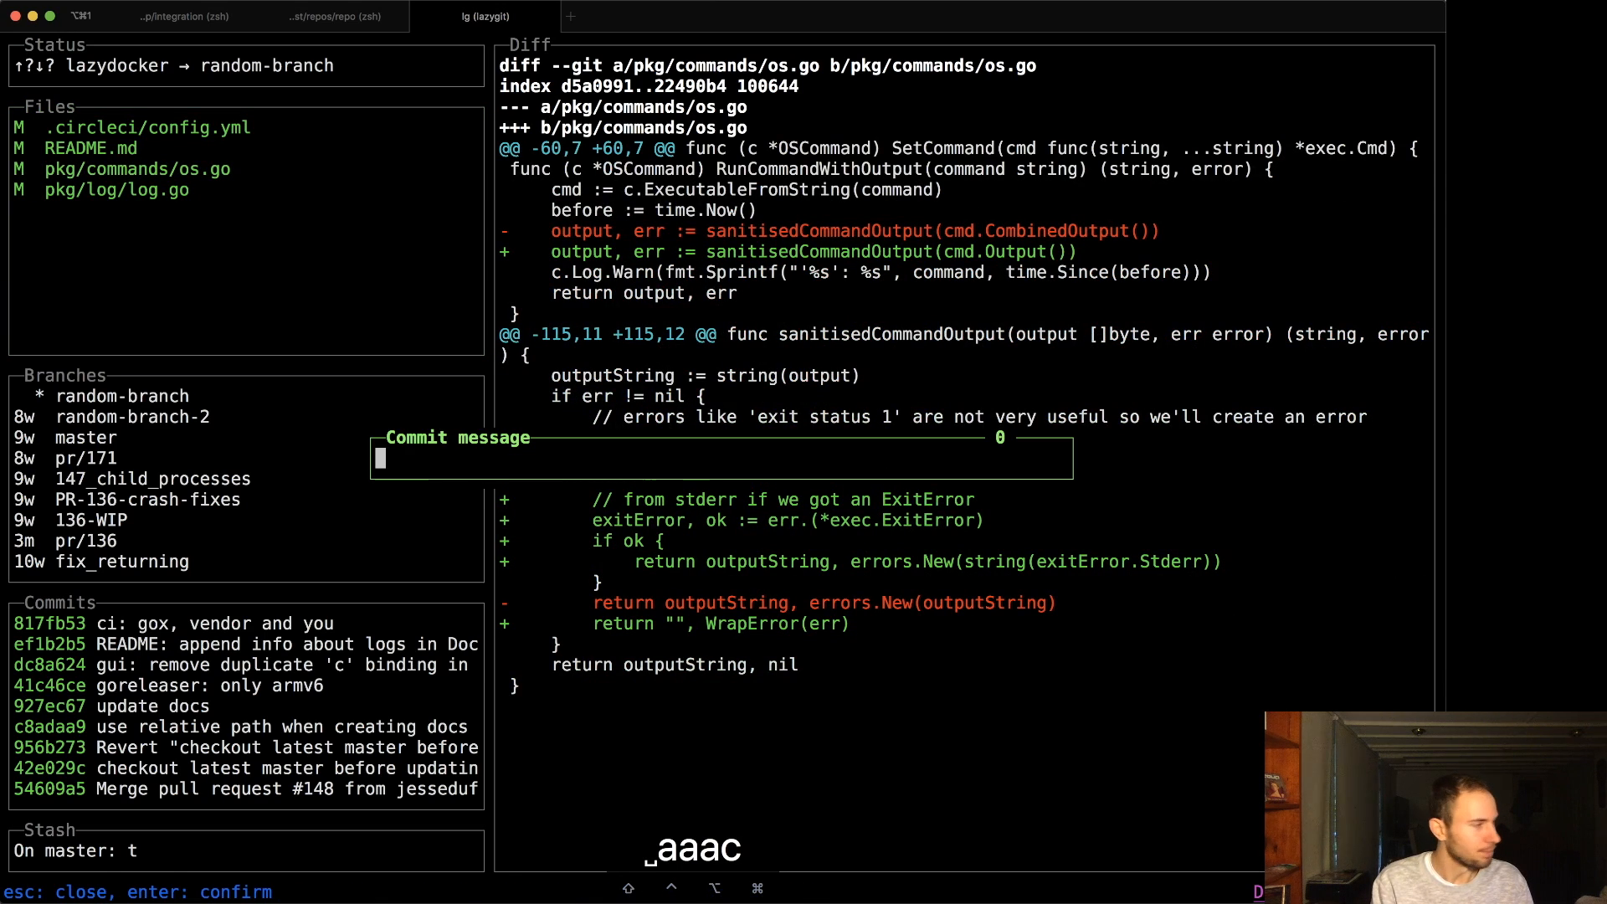
{"action": "type", "text": "my random"}
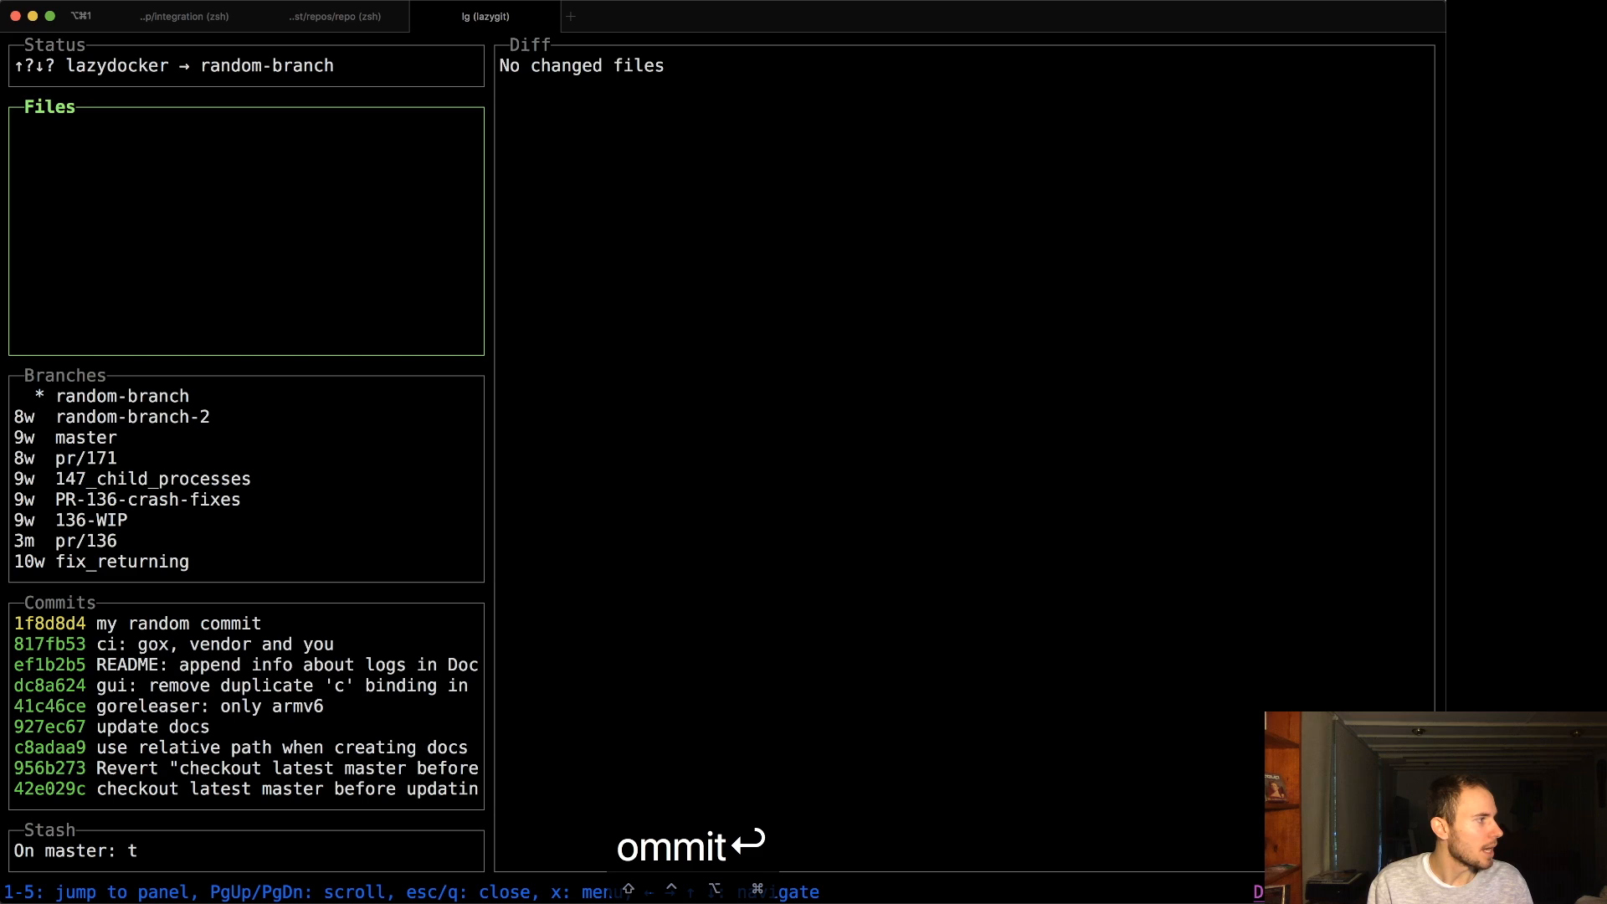
- Stage hunks of .circleci/config.yml and commit the staged changes as 'blah blah'
{"action": "left_click", "coordinate": [139, 623]}
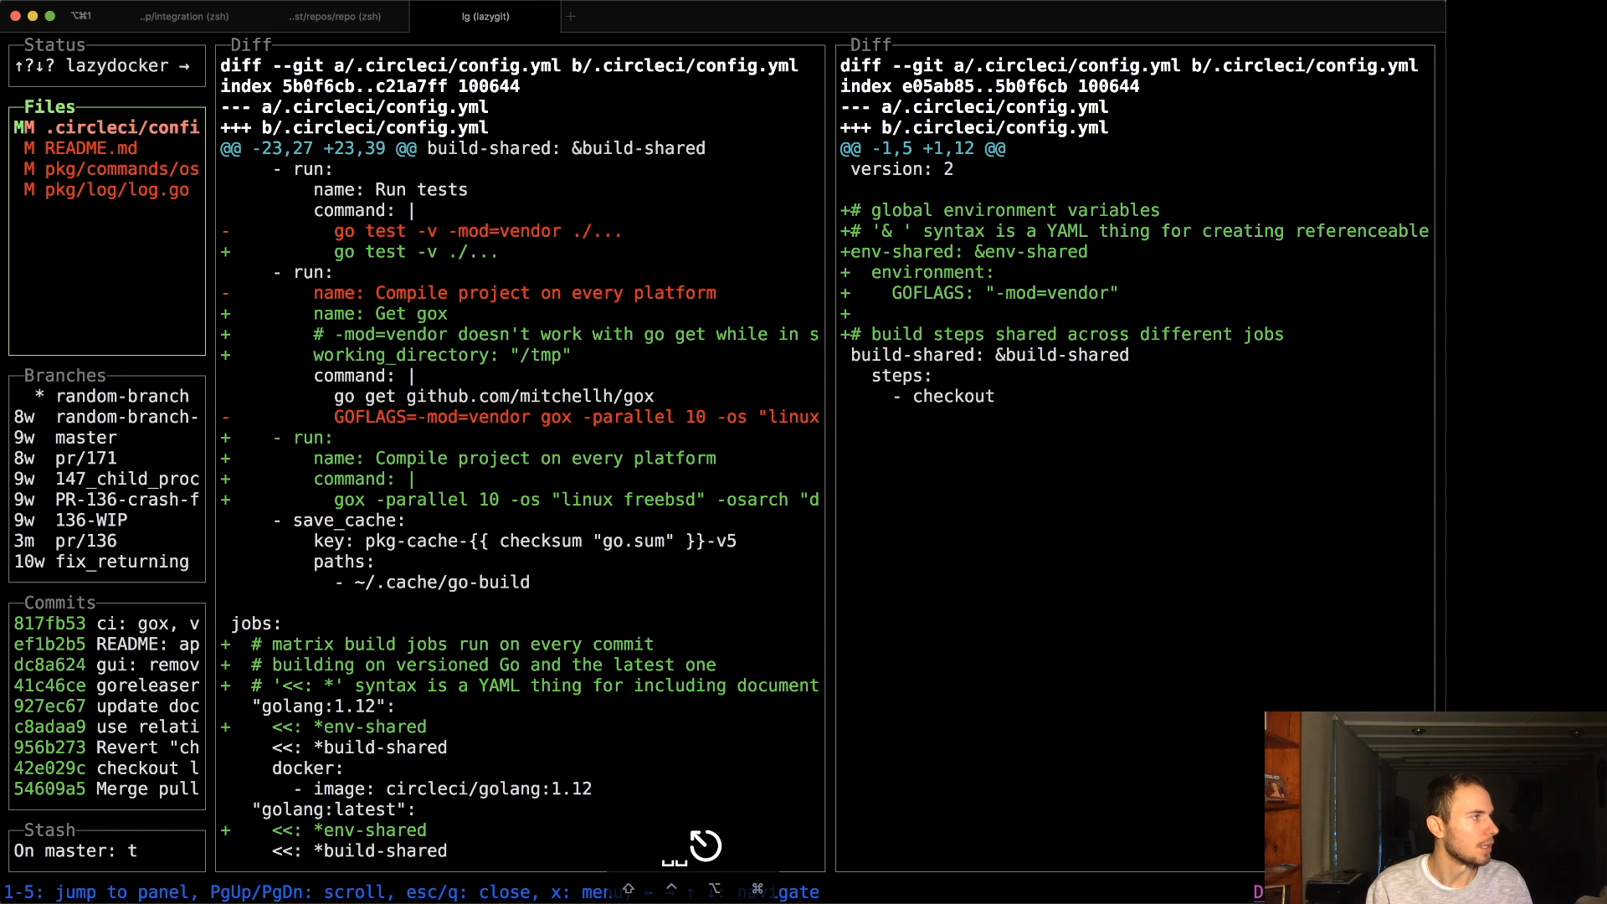
{"action": "key", "text": "c"}
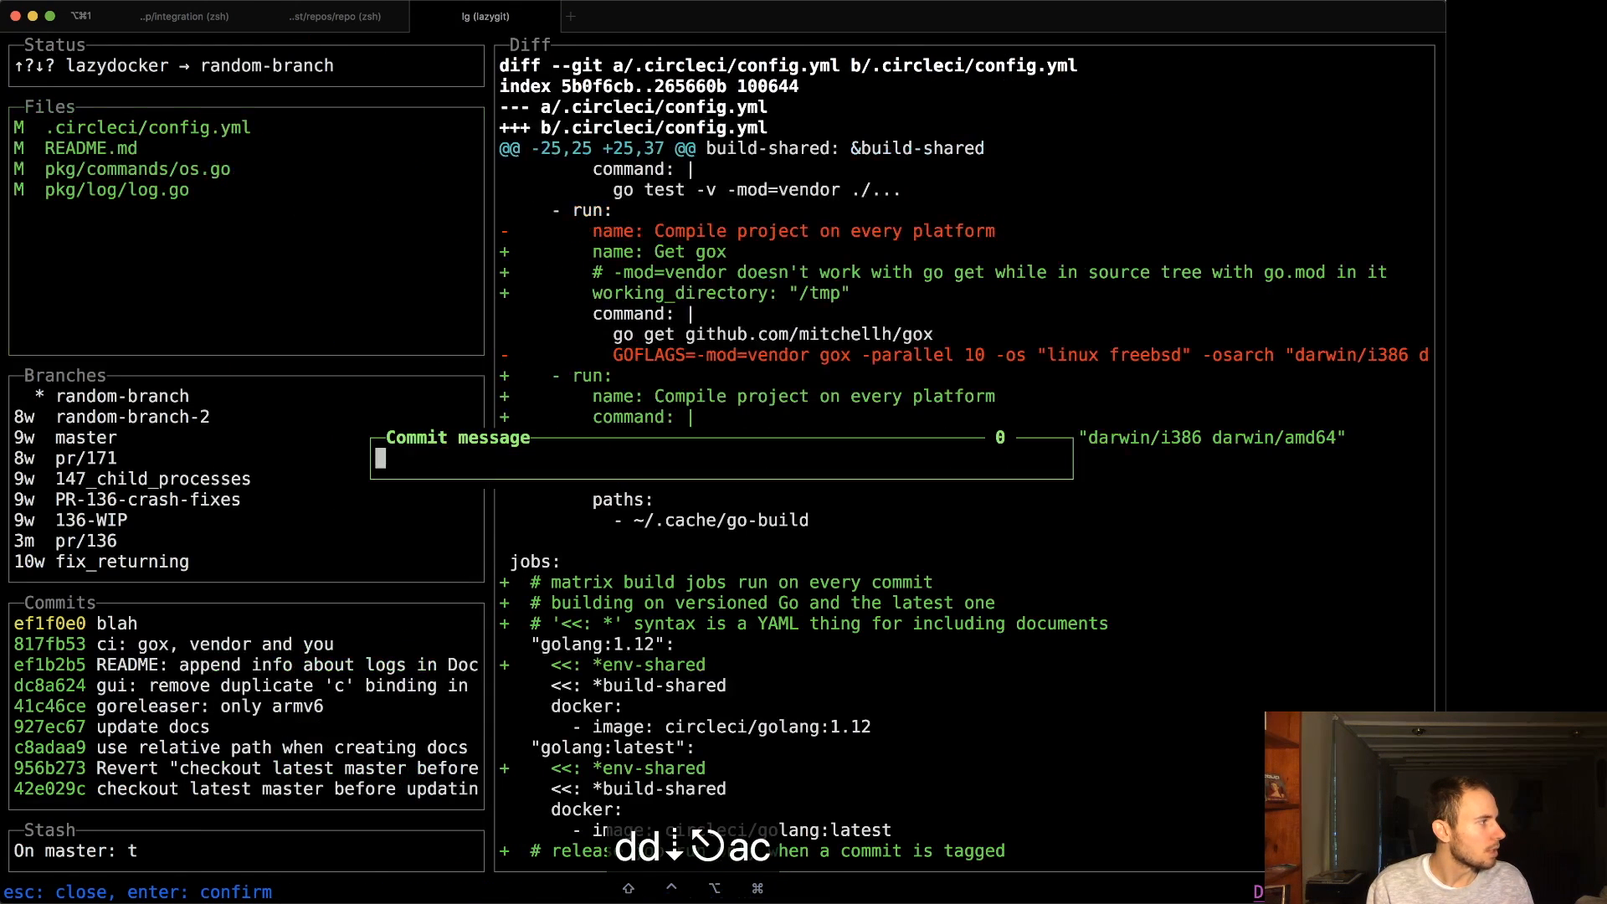
{"action": "type", "text": "blah blah"}
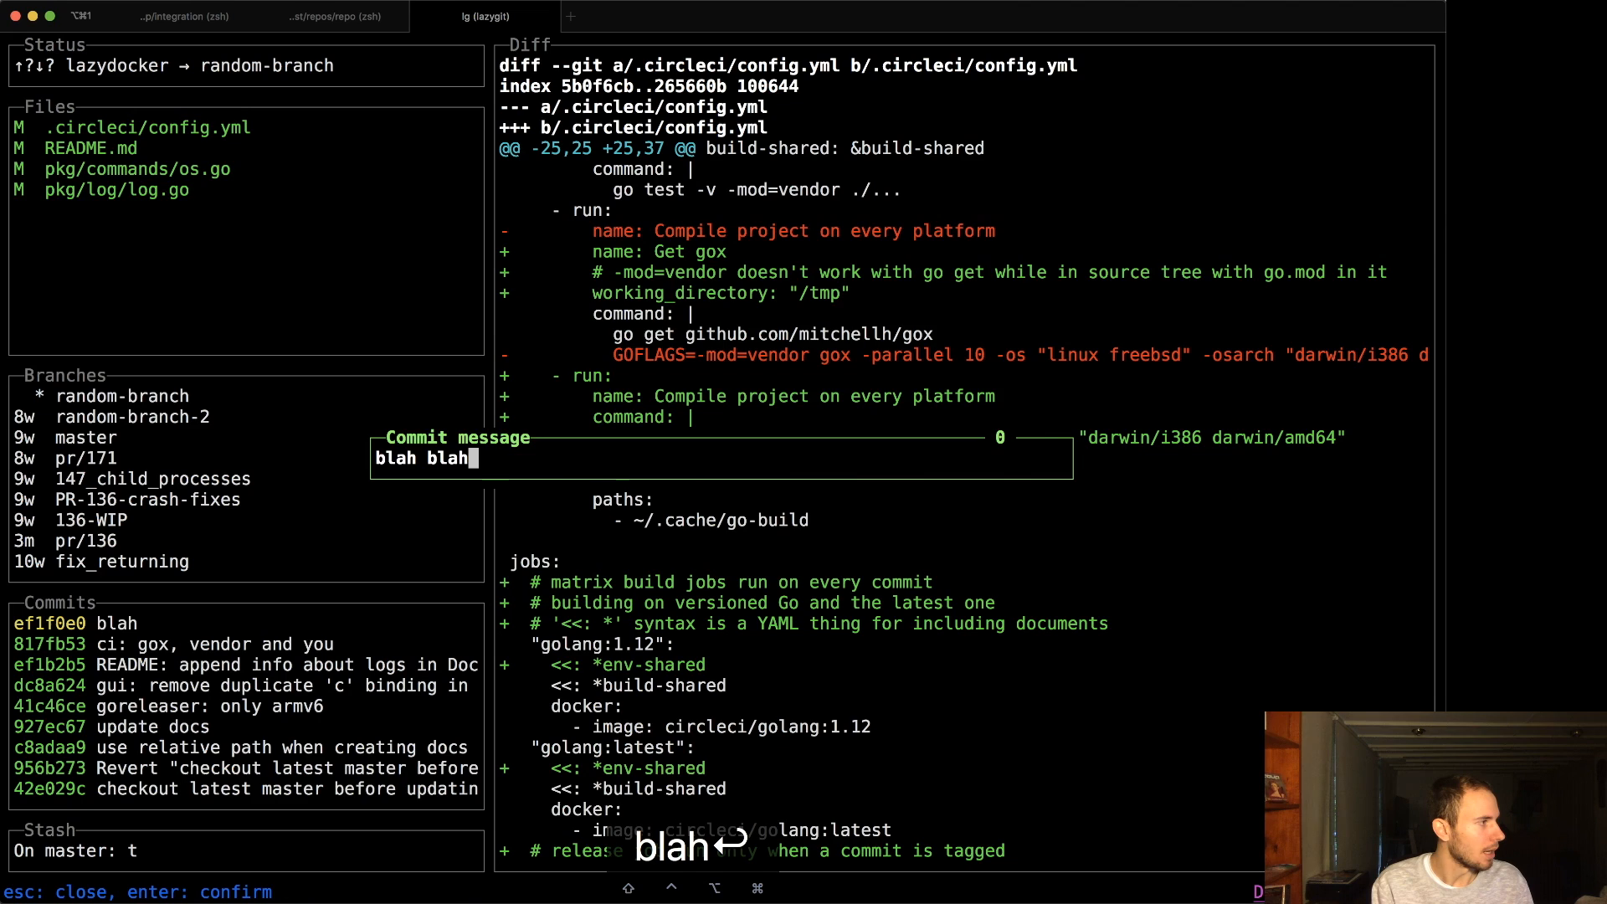
{"action": "key", "text": "Return"}
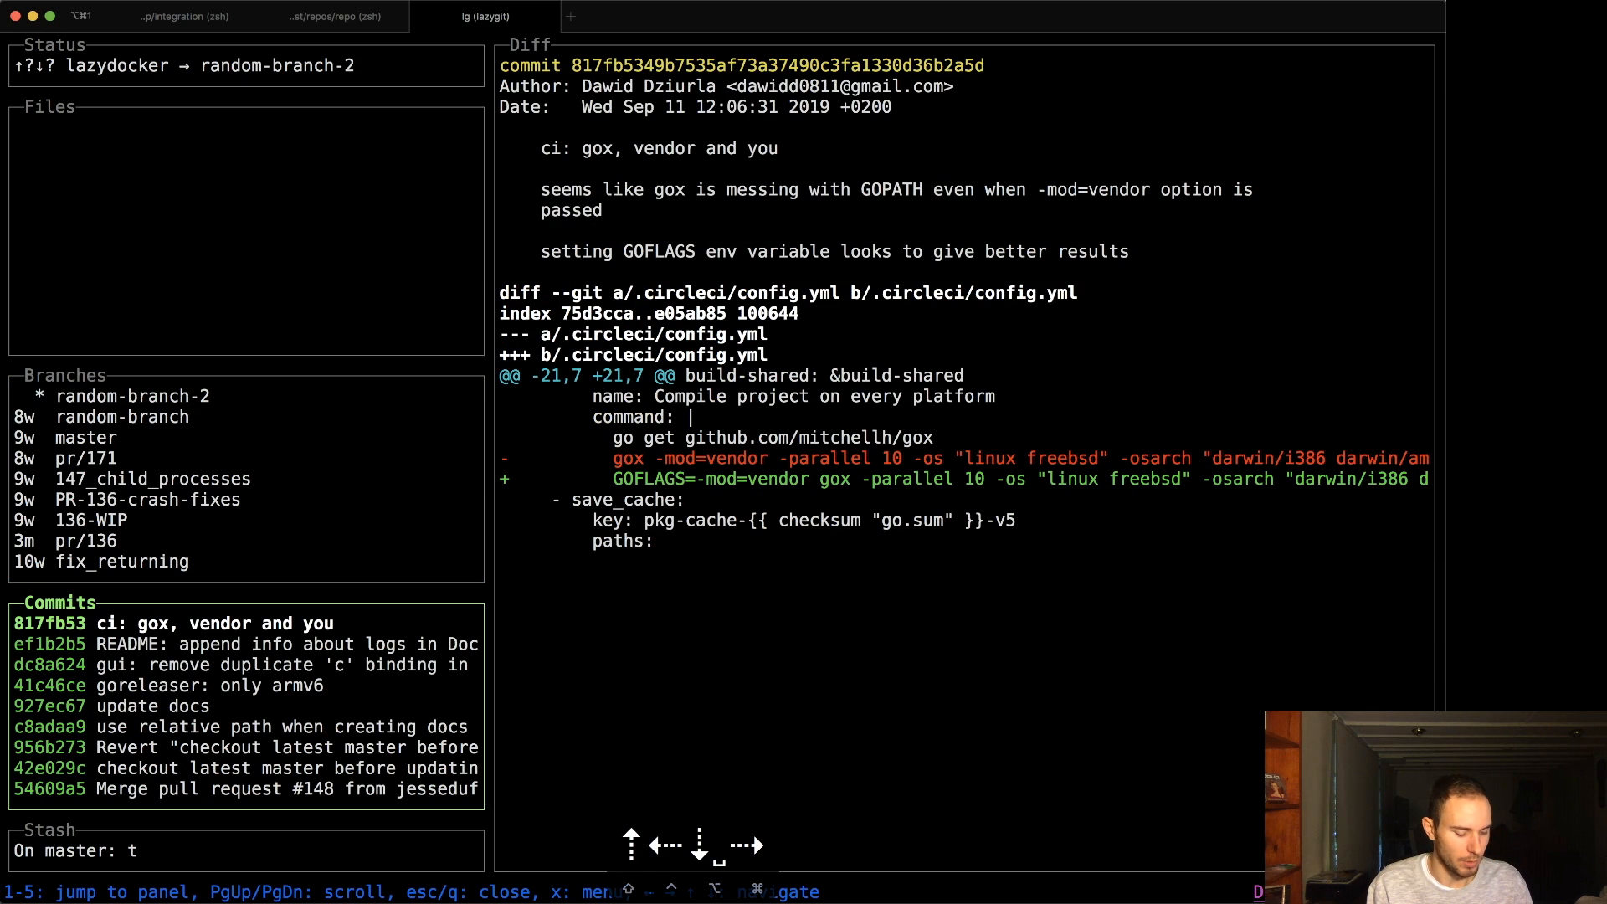
- Check out random-branch-2 from the Branches panel
{"action": "key", "text": "V"}
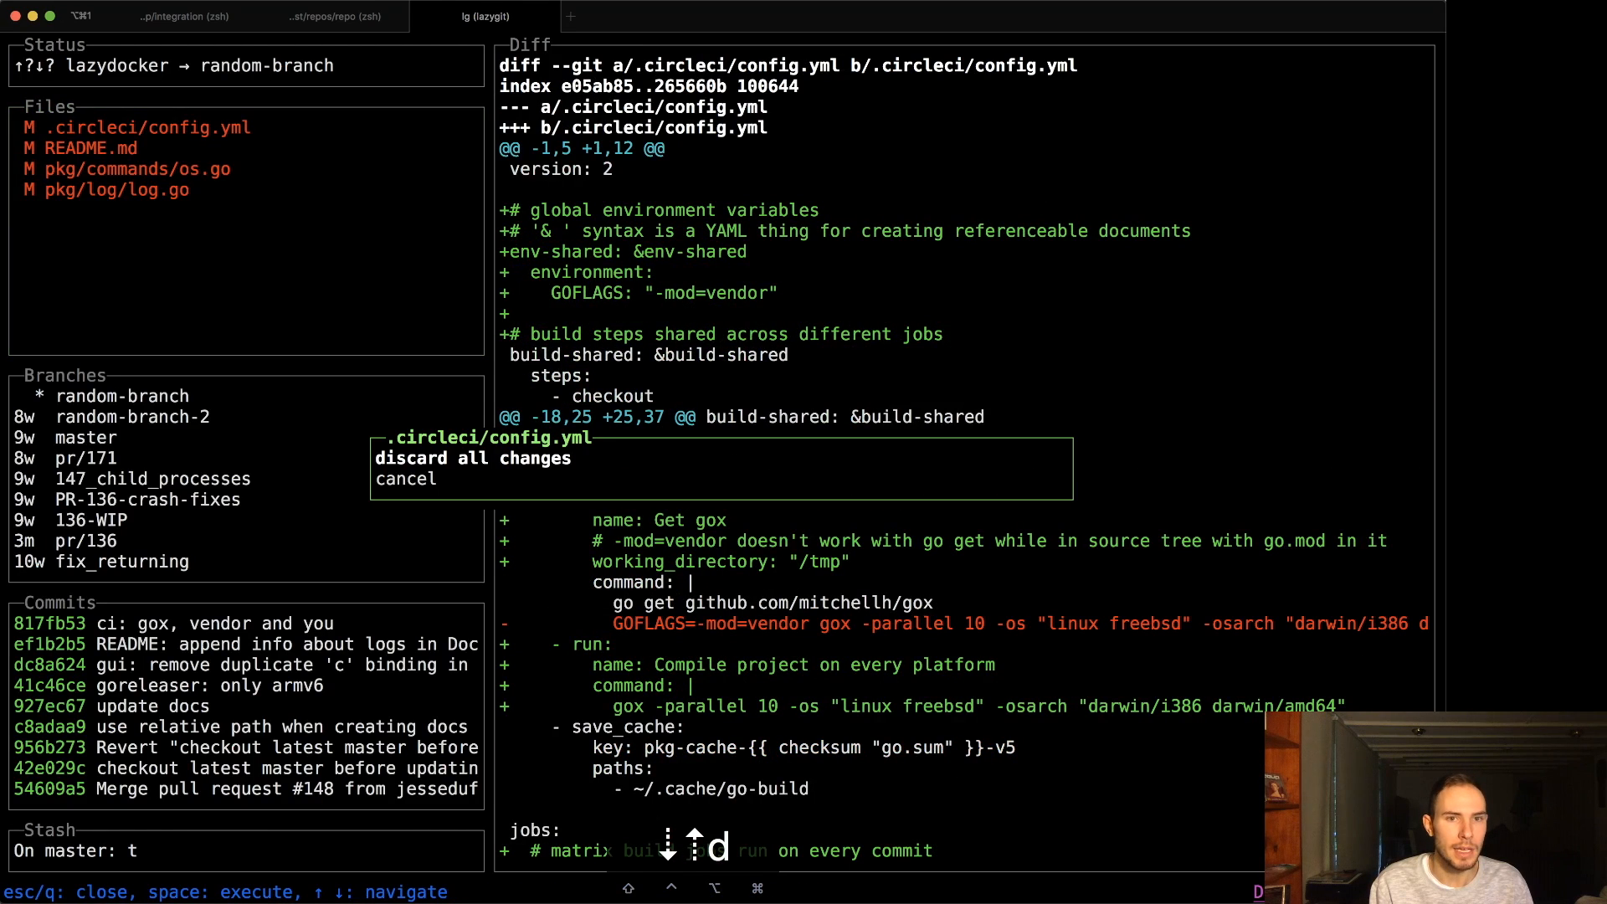
- Discard all changes to .circleci/config.yml, then reset away the remaining working tree changes
{"action": "left_click", "coordinate": [472, 457]}
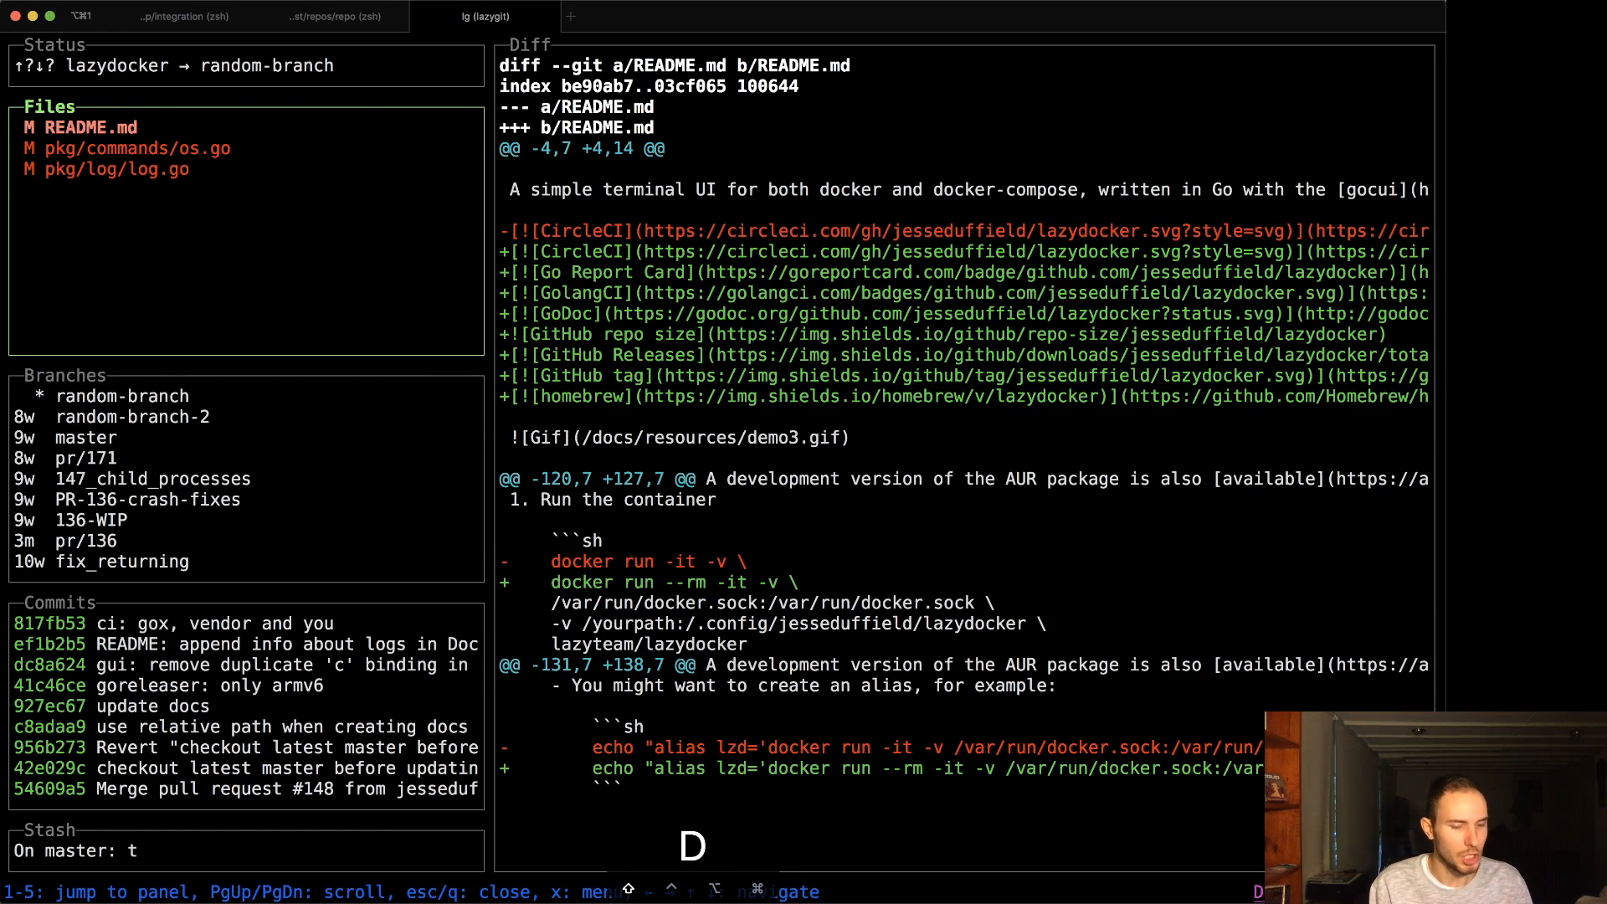
{"action": "key", "text": "d"}
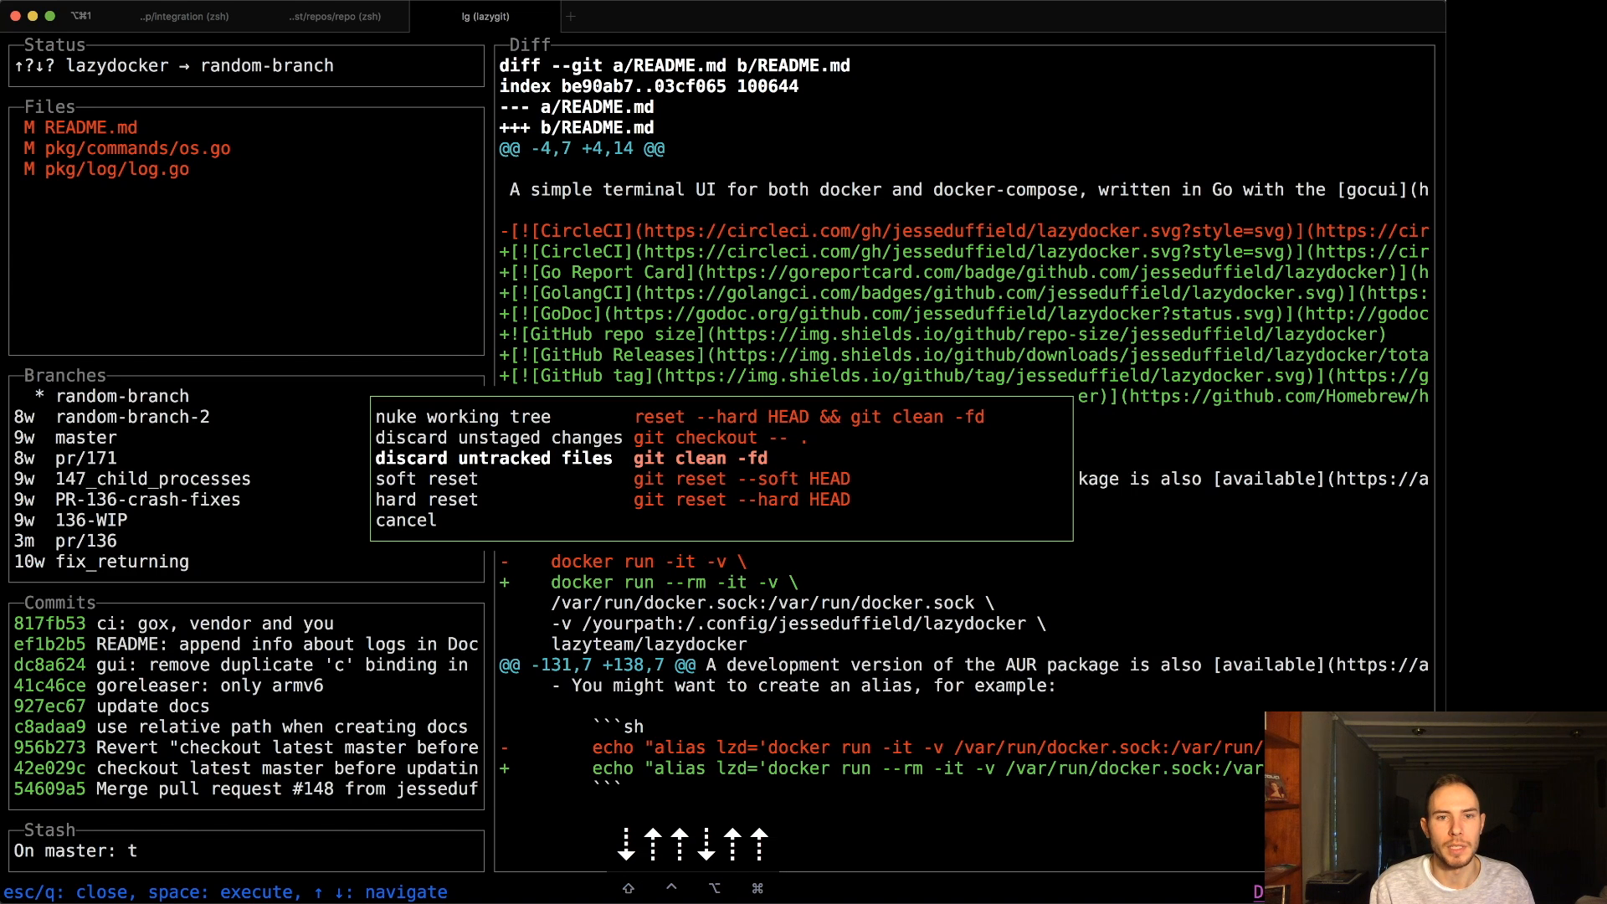
{"action": "key", "text": "up"}
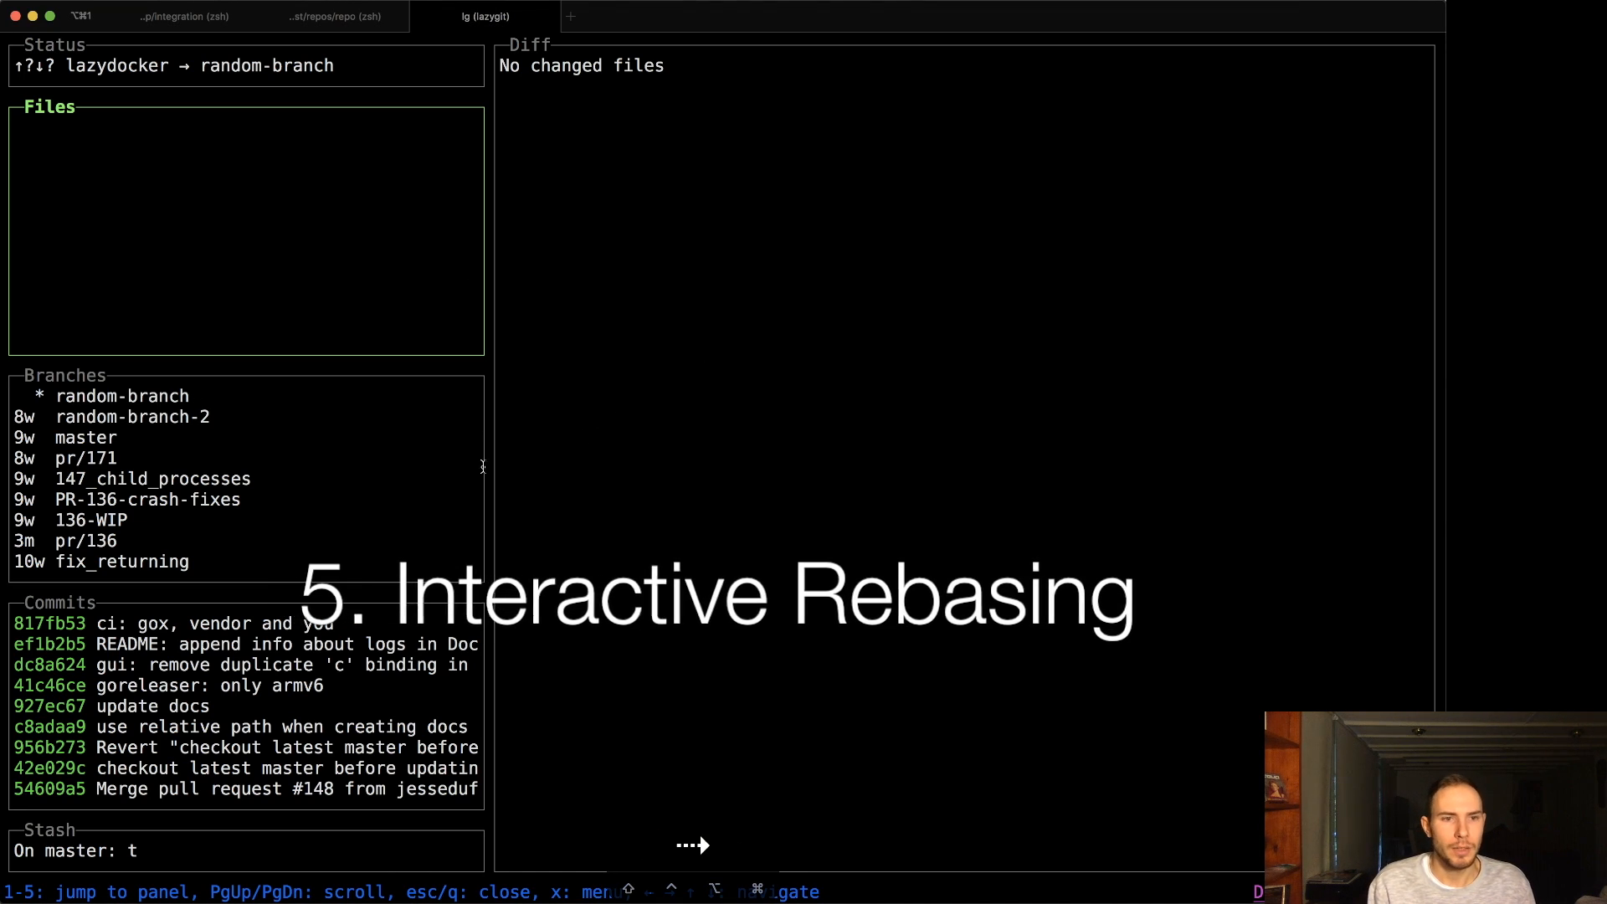
{"action": "left_click", "coordinate": [174, 622]}
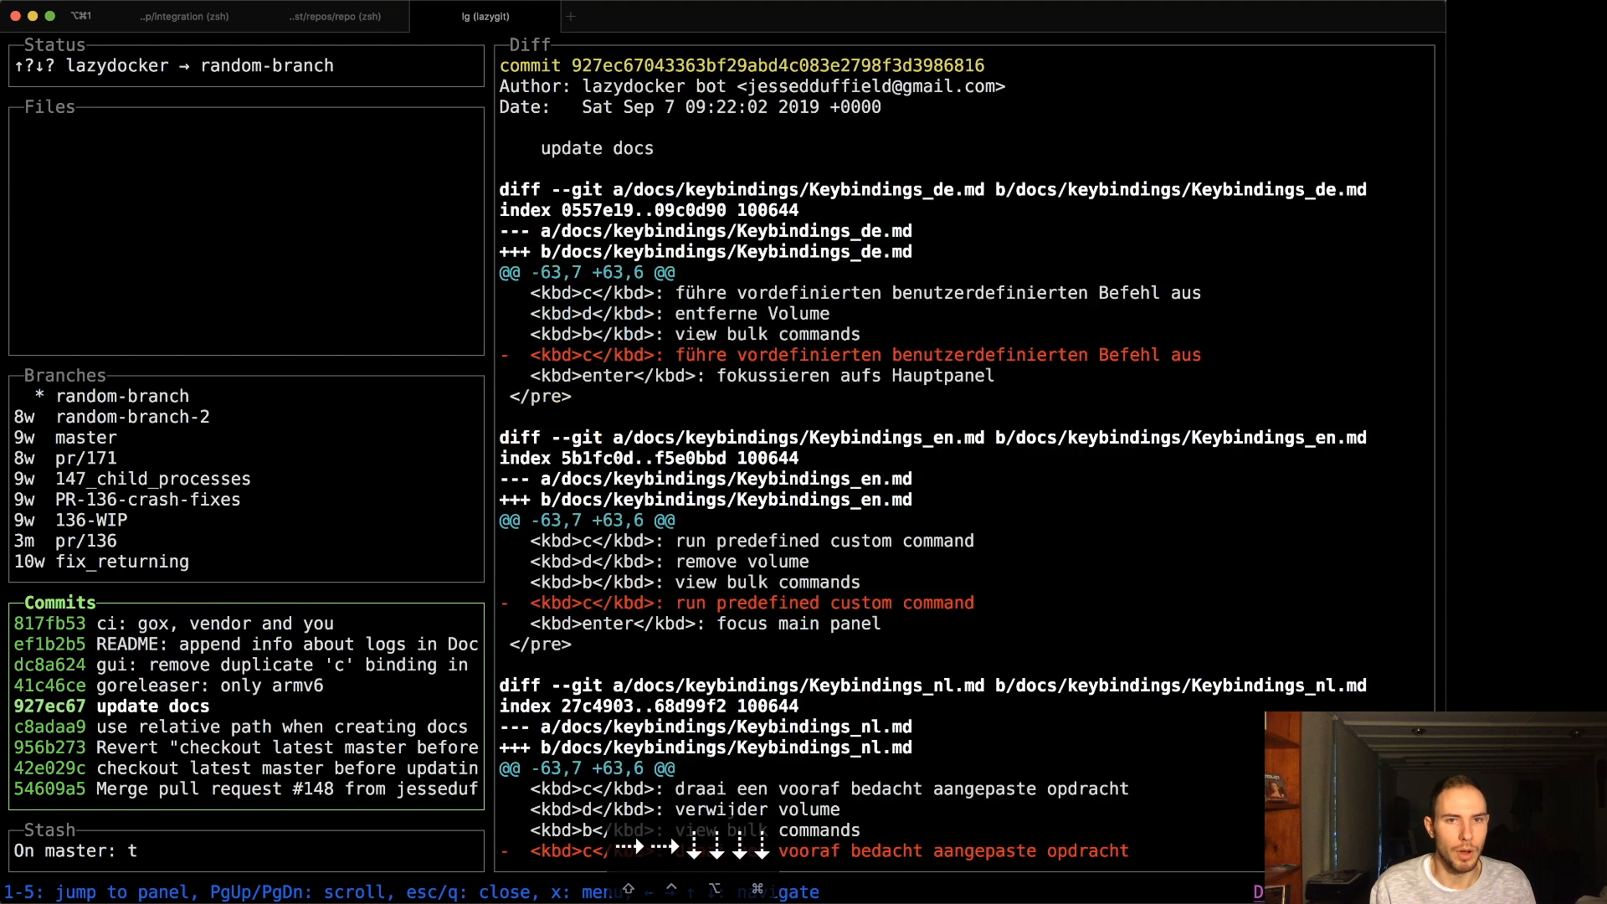
{"action": "left_click", "coordinate": [173, 622]}
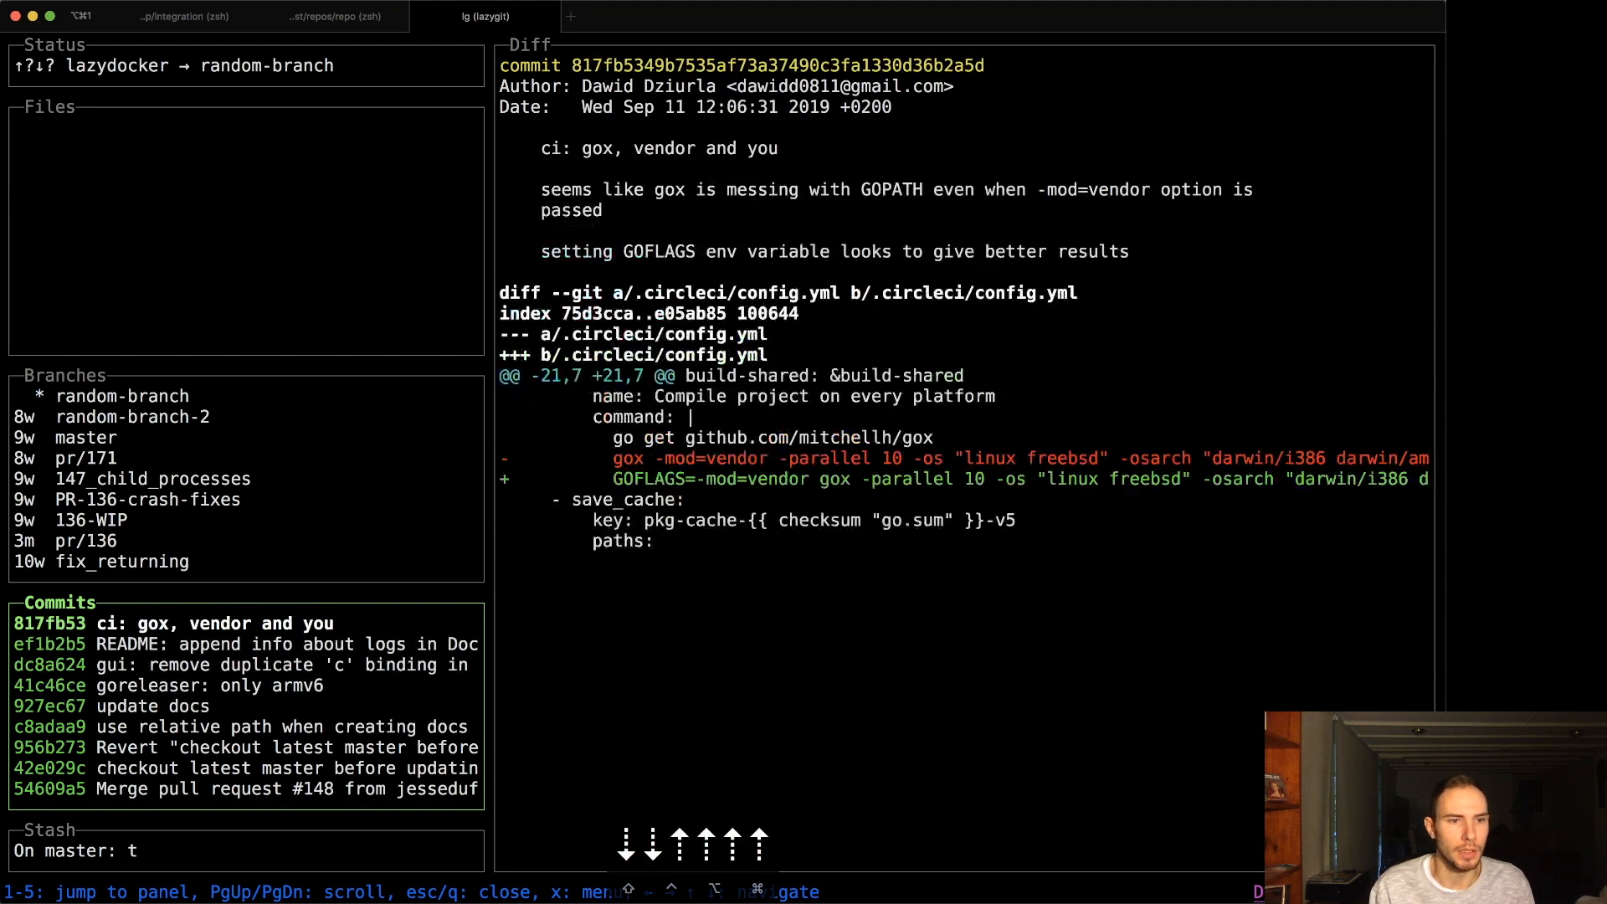
{"action": "left_click", "coordinate": [134, 705]}
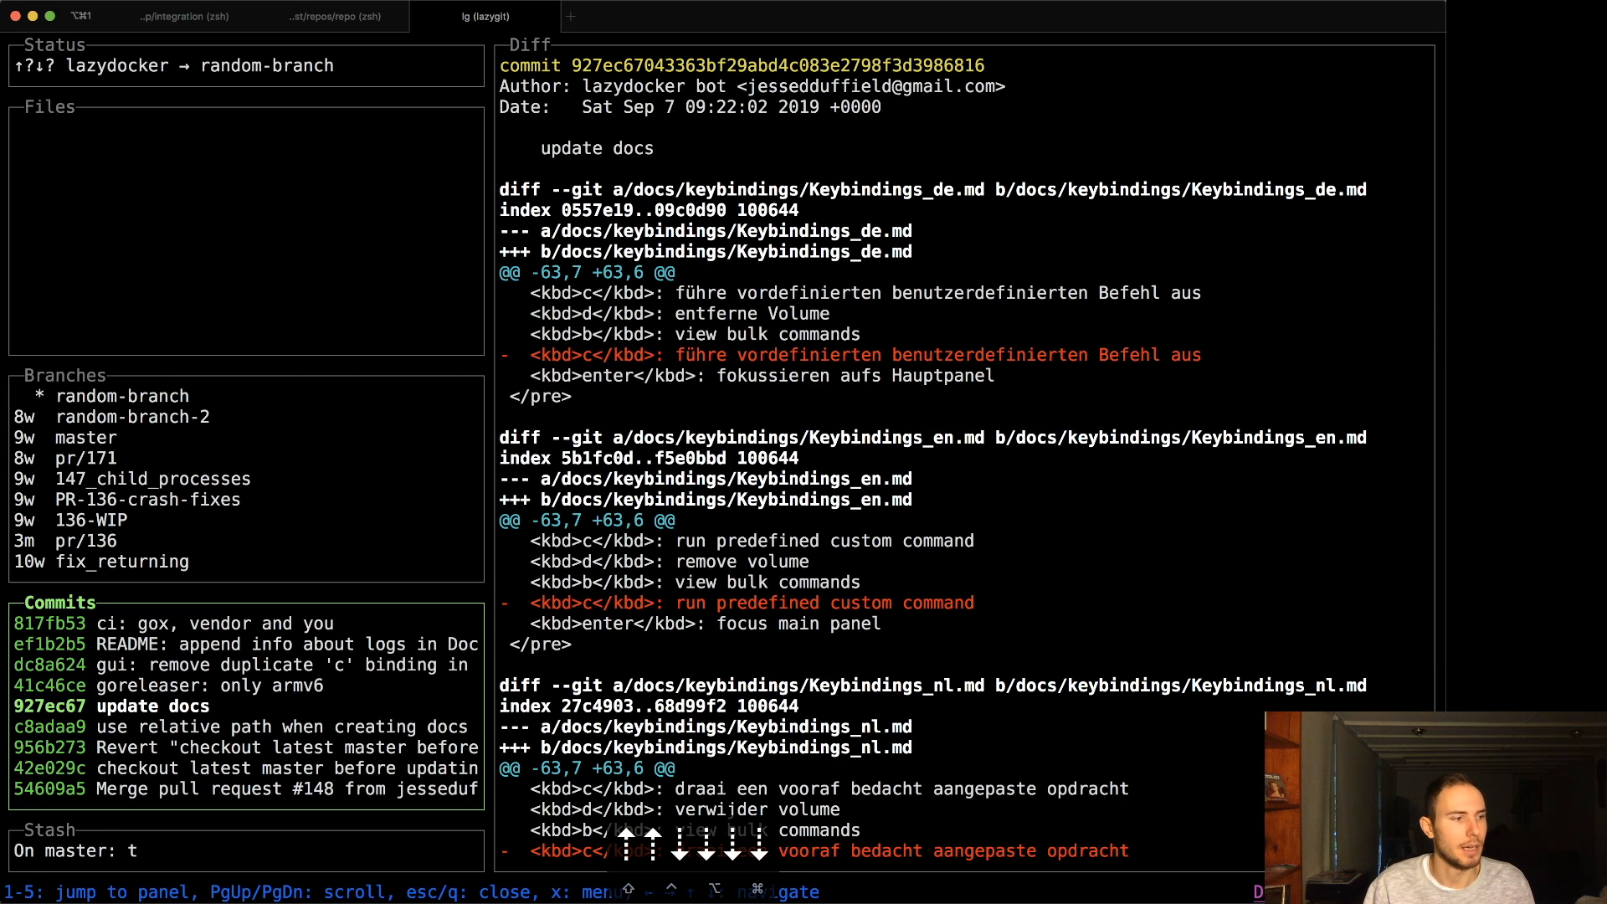
{"action": "mouse_move", "coordinate": [636, 485]}
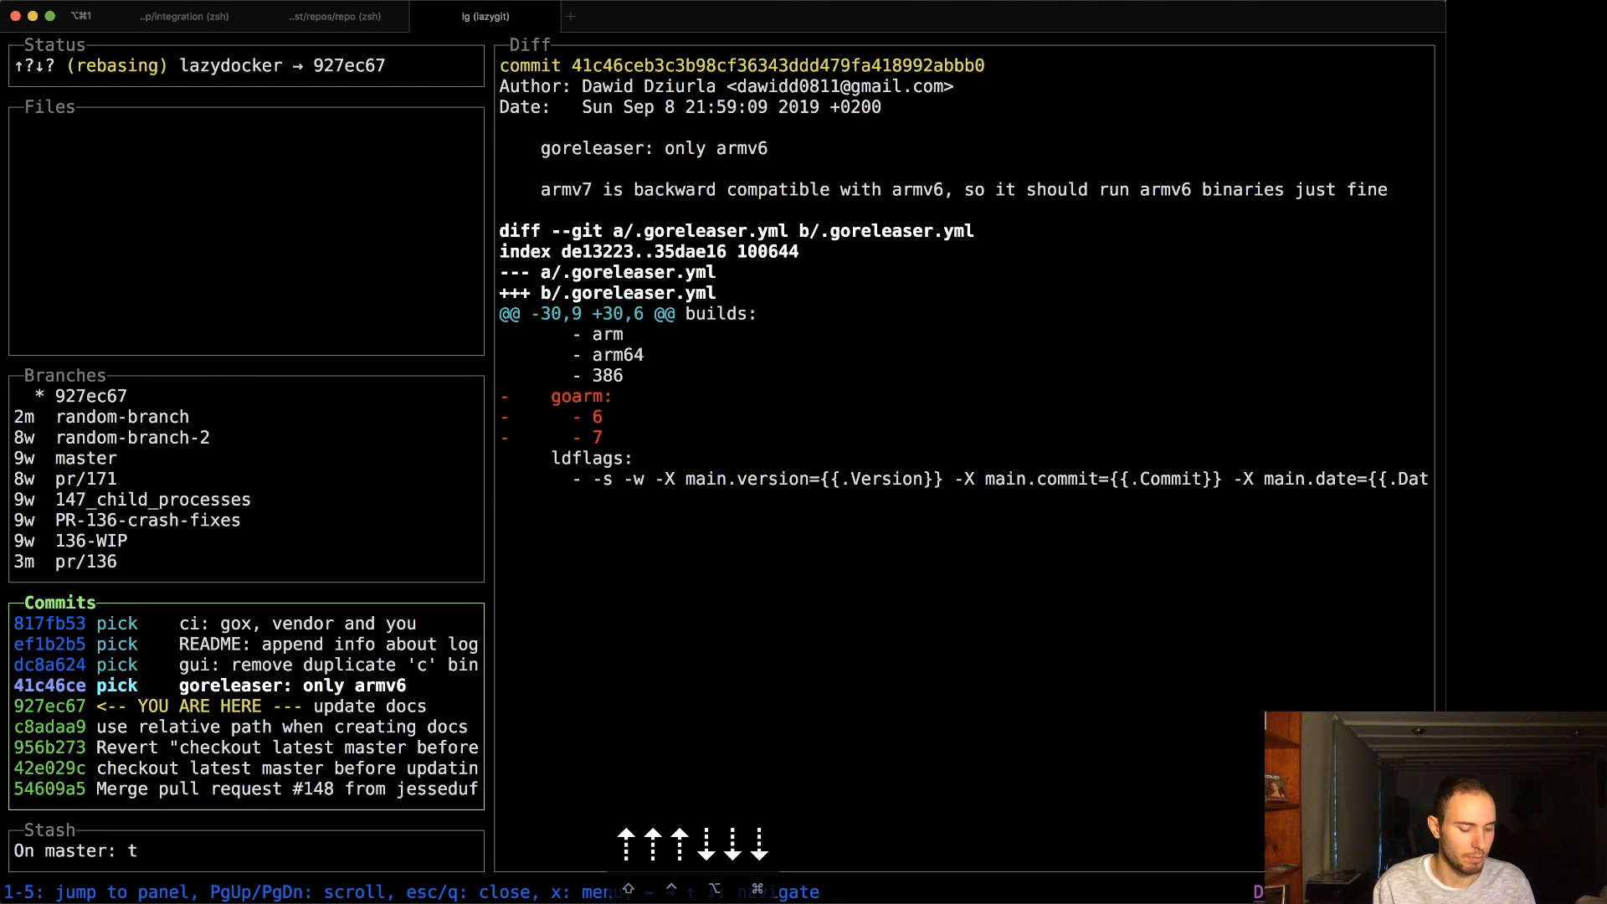
- Interactively rebase from 'update docs', squashing the duplicate 'c' binding commit into 'goreleaser: only armv6'
{"action": "key", "text": "e"}
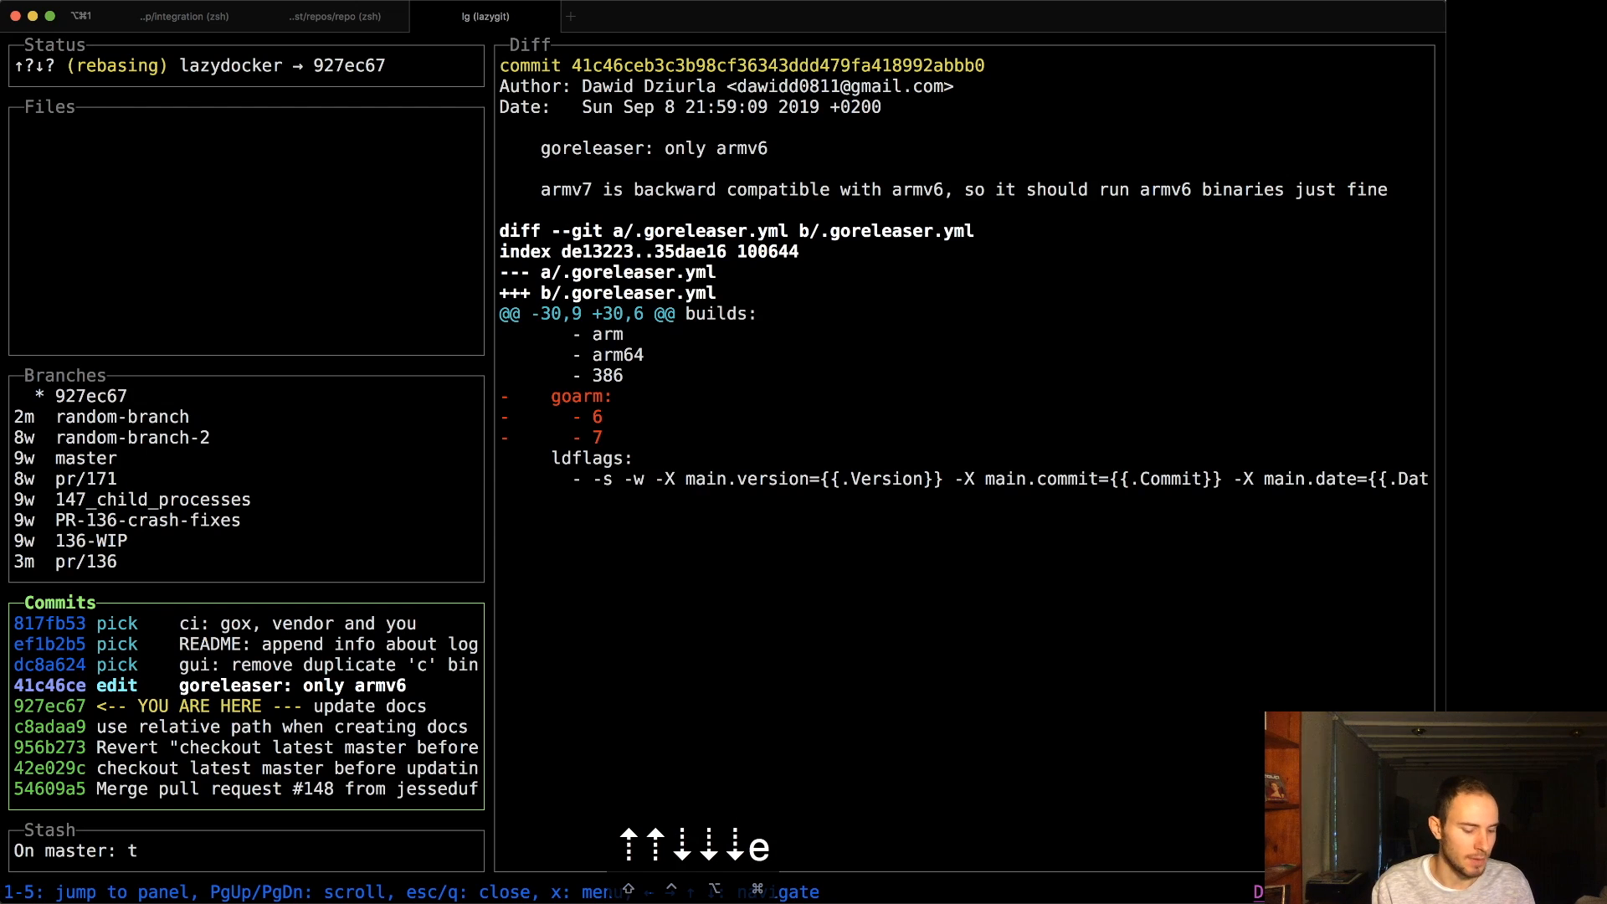
{"action": "key", "text": "f"}
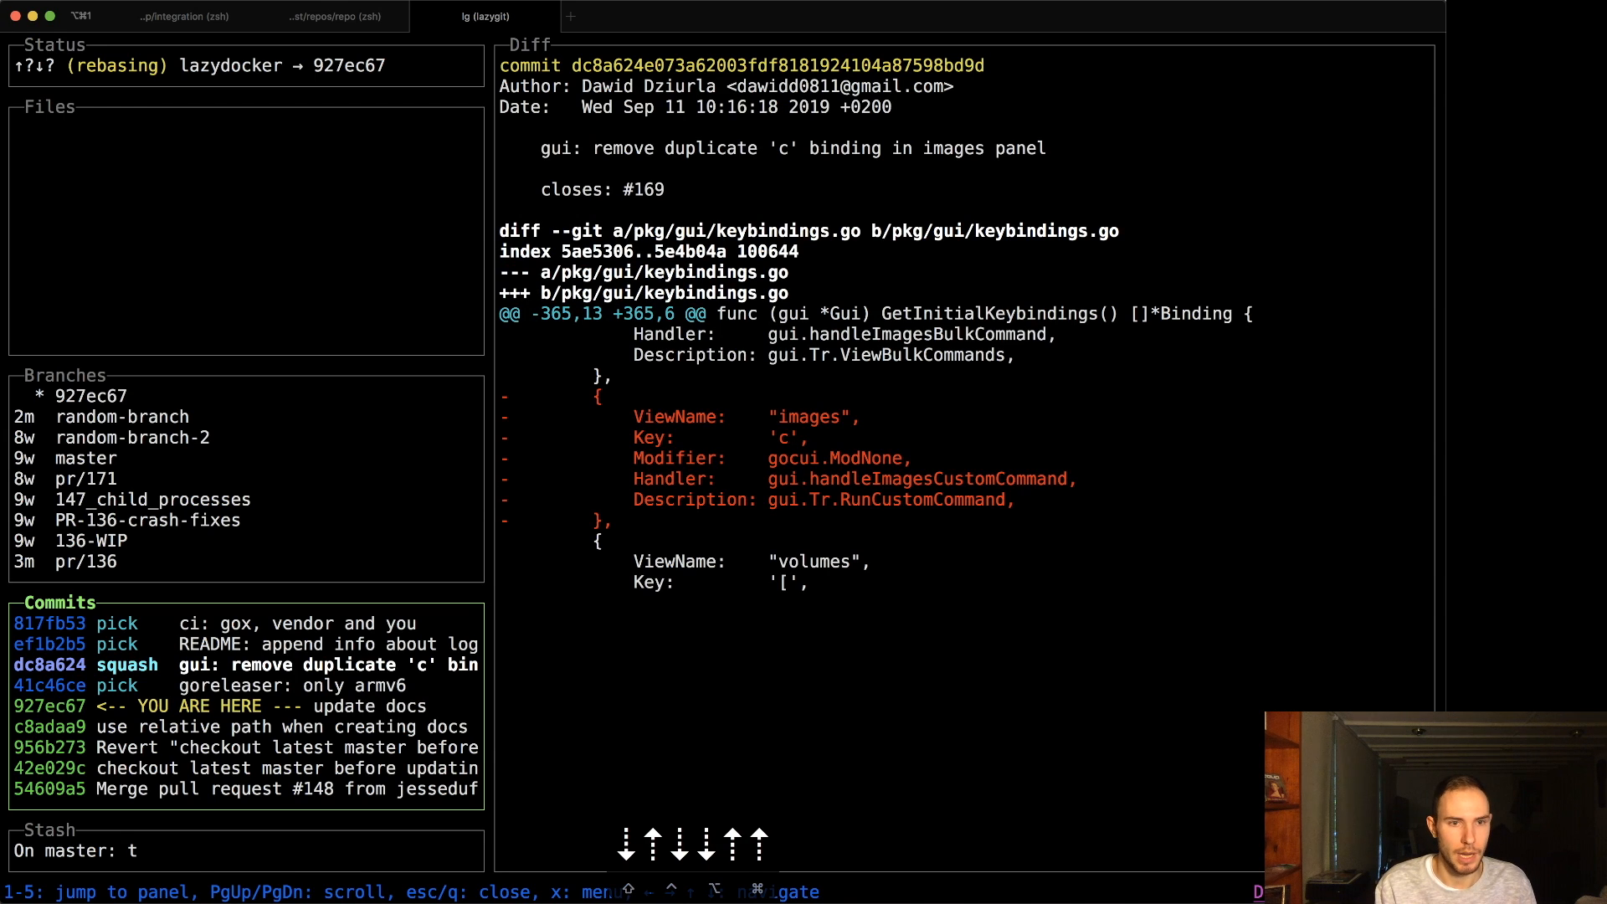
{"action": "key", "text": "m"}
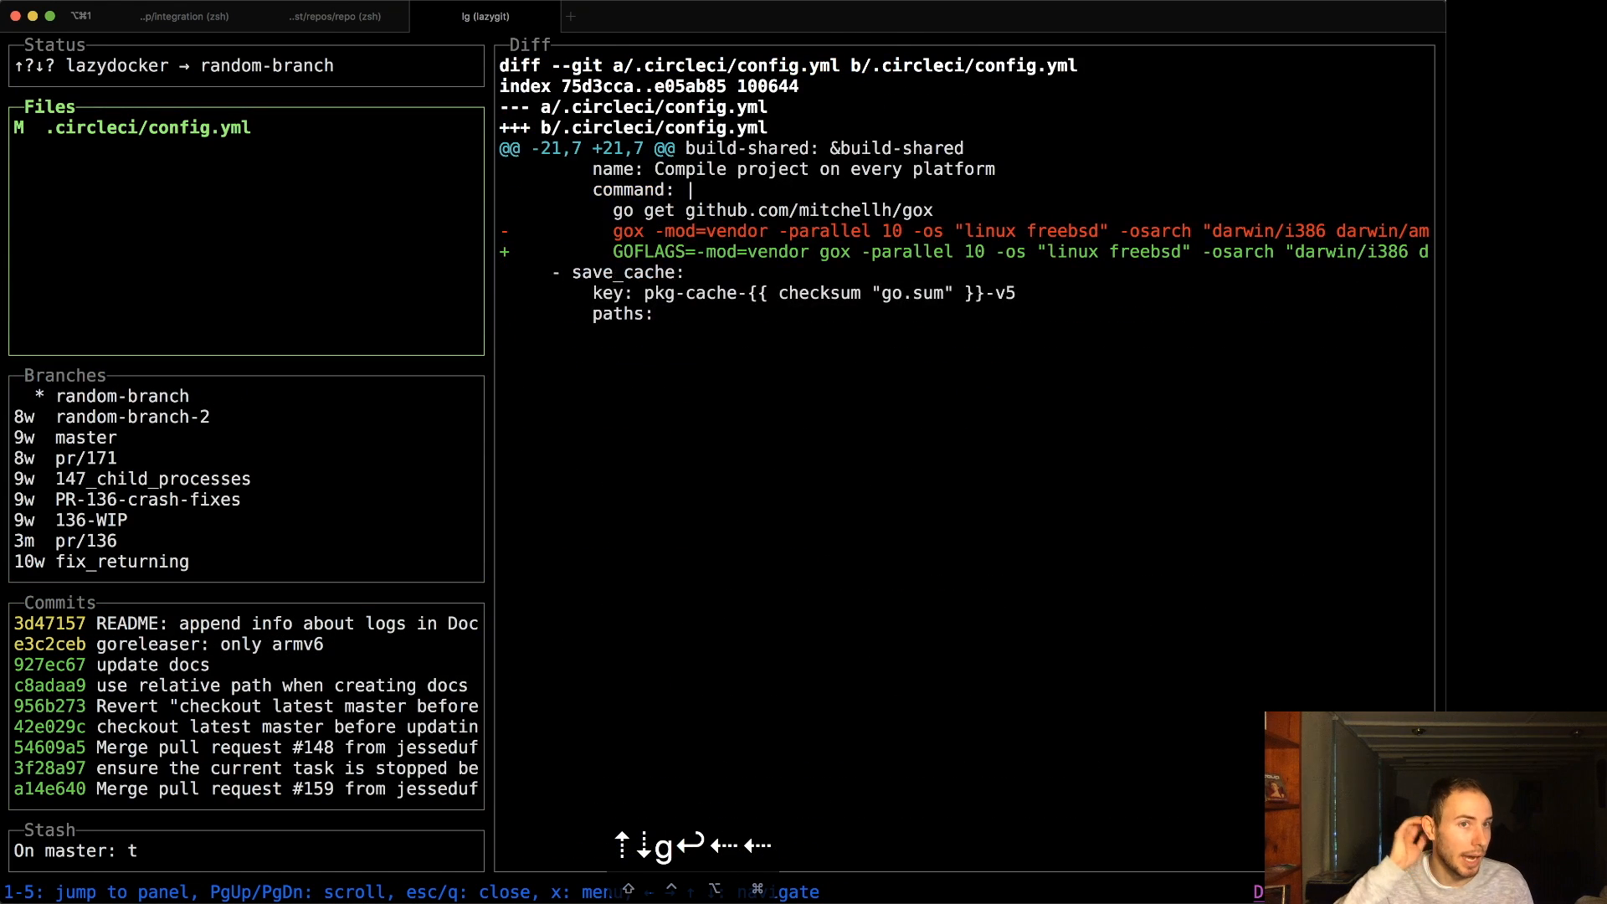
- Amend the 'goreleaser: only armv6' commit with the staged .circleci/config.yml change
{"action": "left_click", "coordinate": [243, 623]}
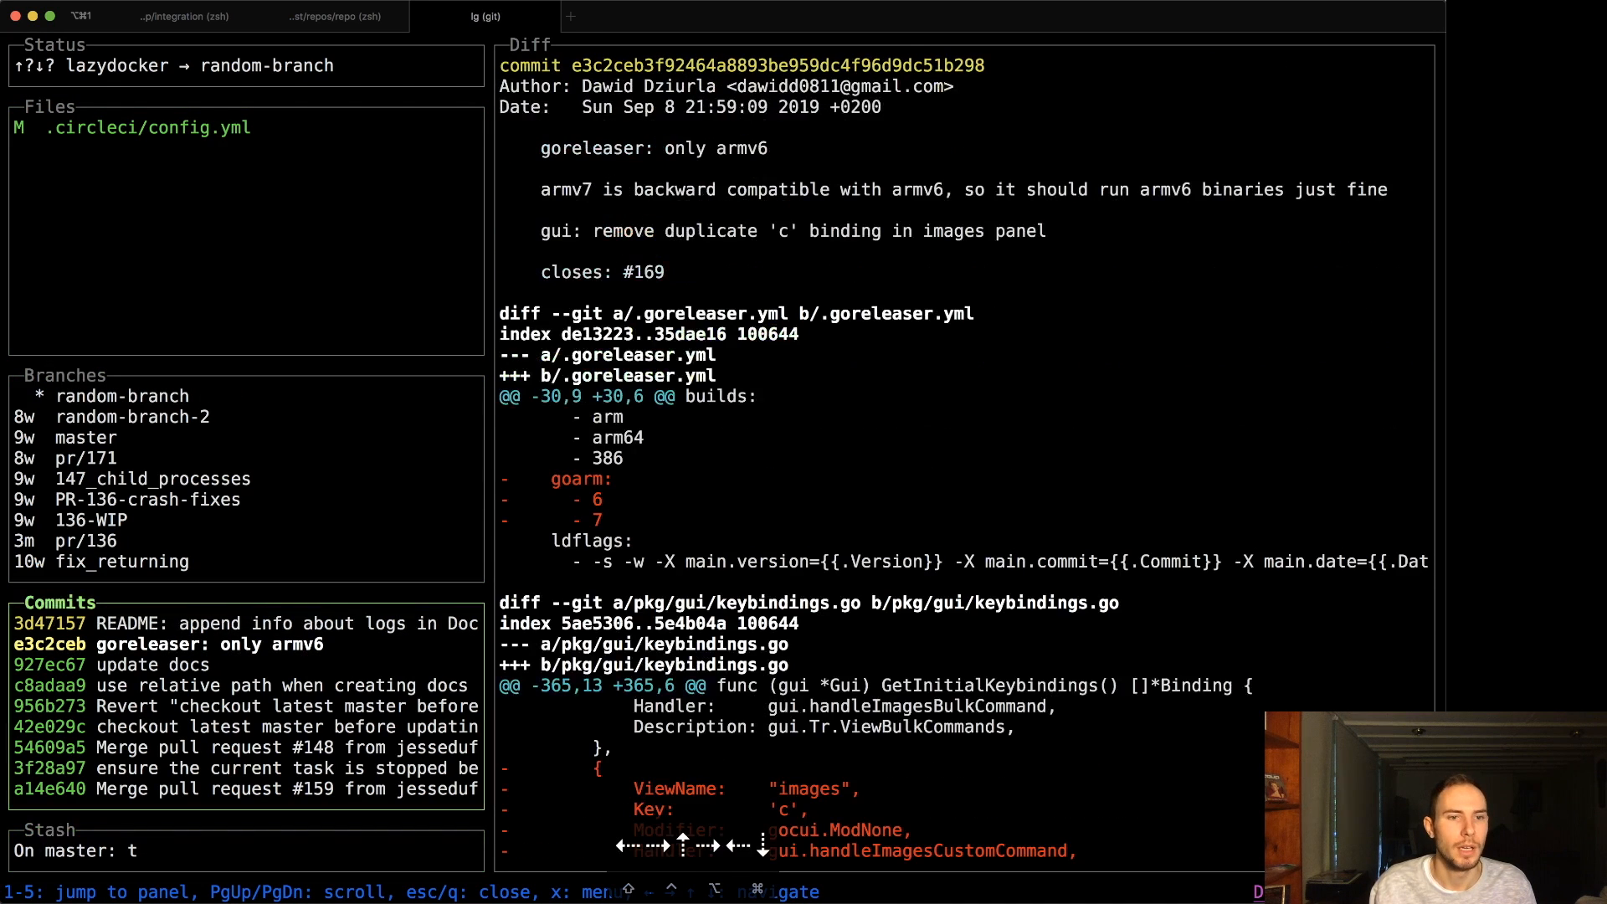
{"action": "key", "text": "A"}
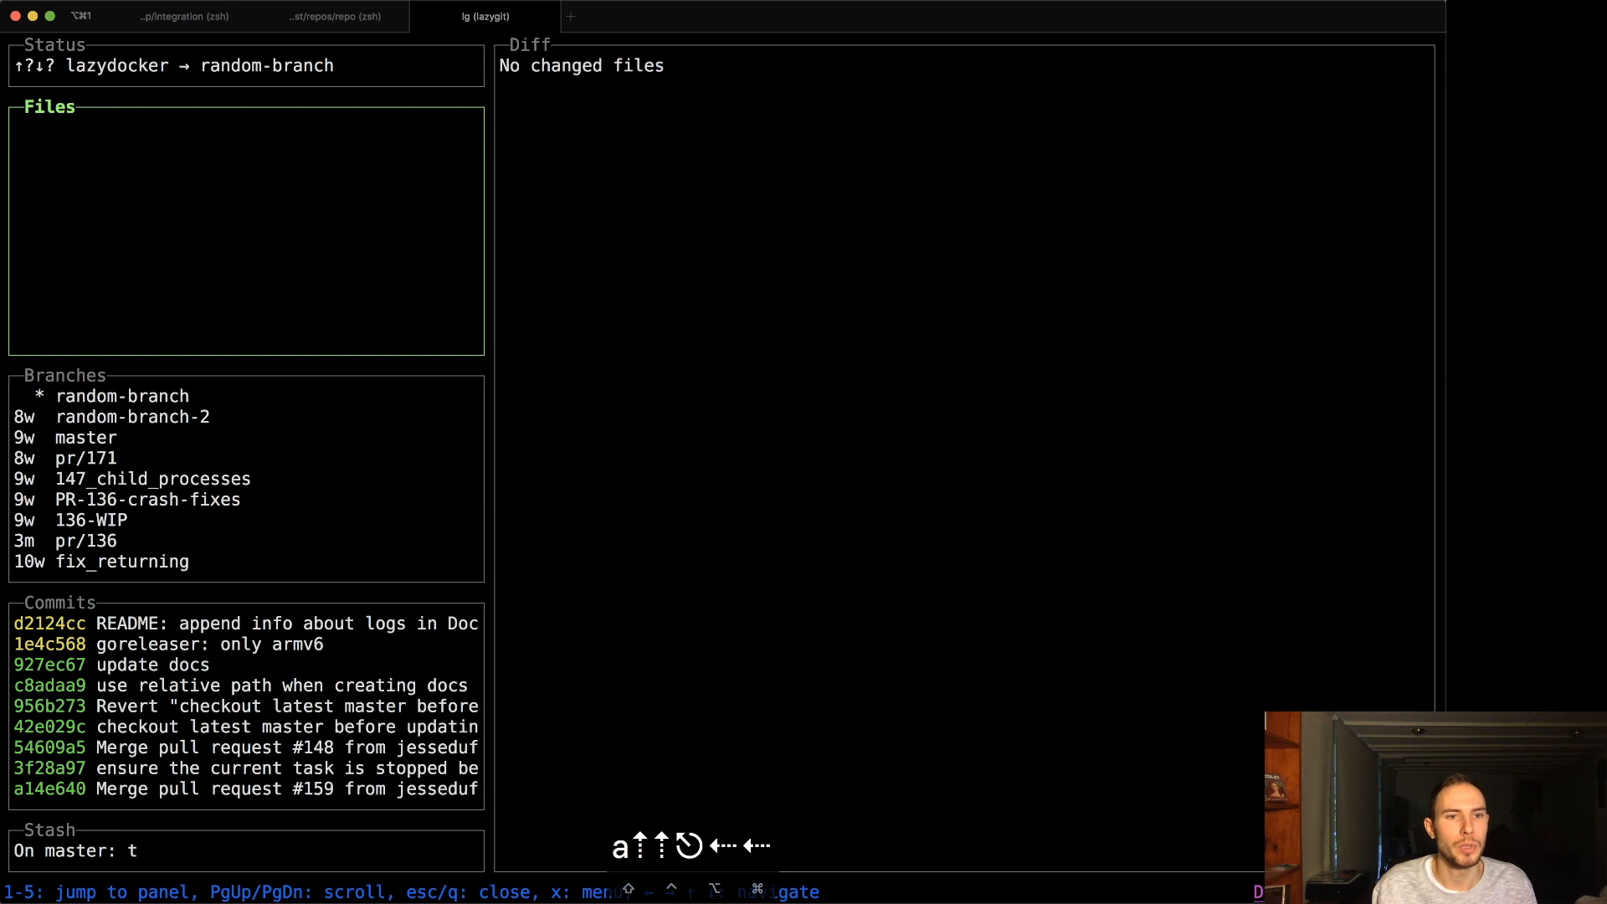
- Create a 'fixup! update docs' commit from the staged README.md change on the update docs commit
{"action": "left_click", "coordinate": [246, 623]}
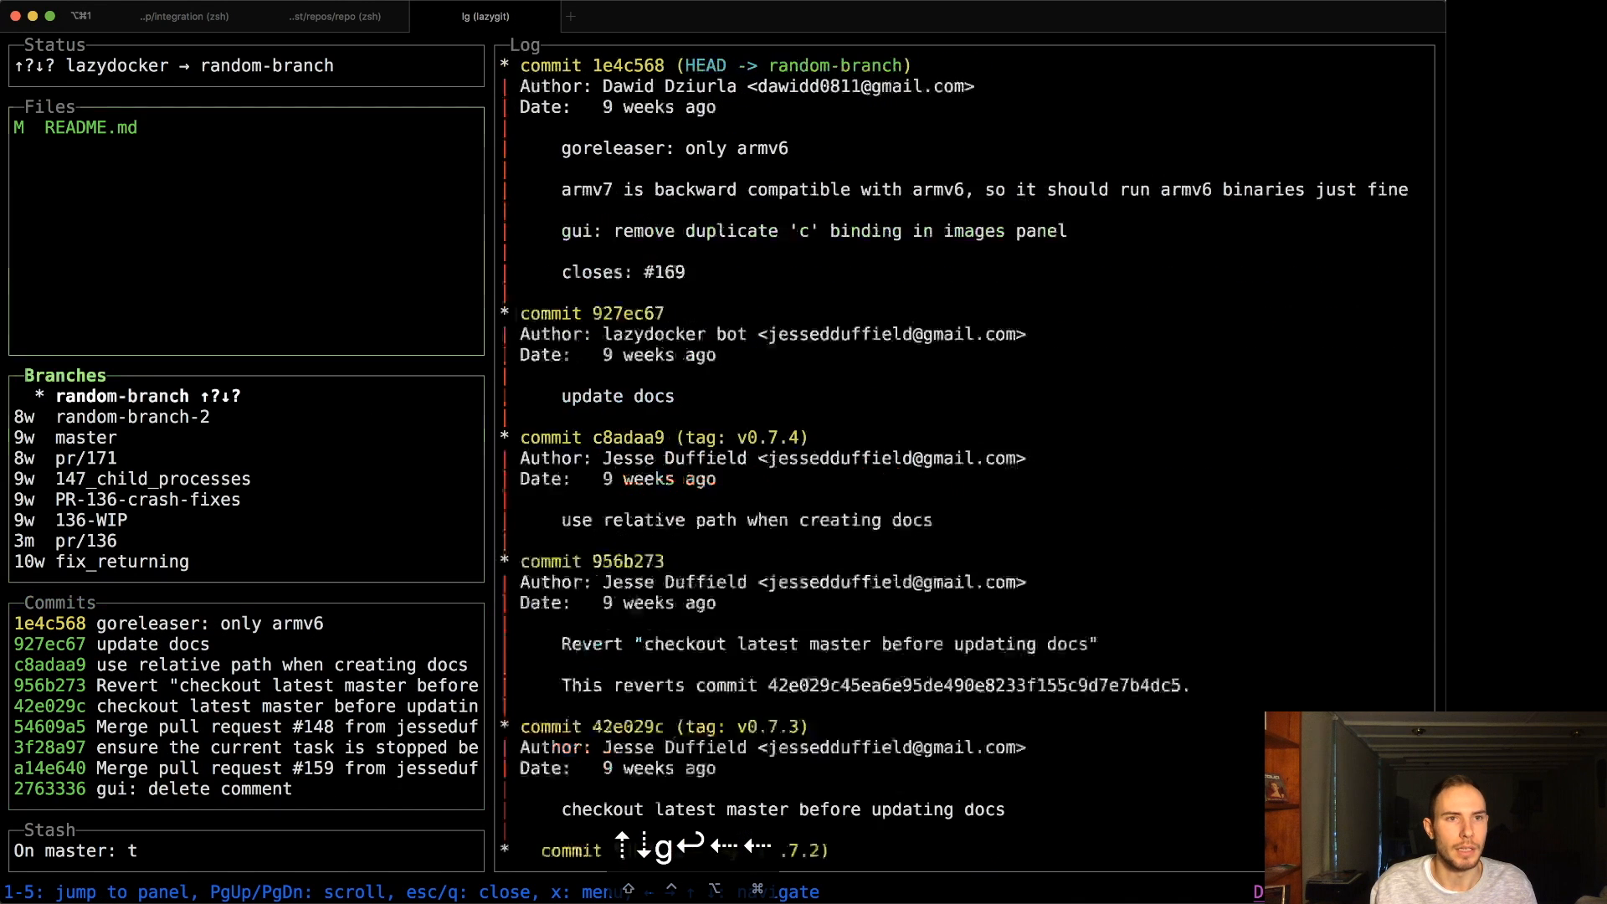
{"action": "left_click", "coordinate": [110, 642]}
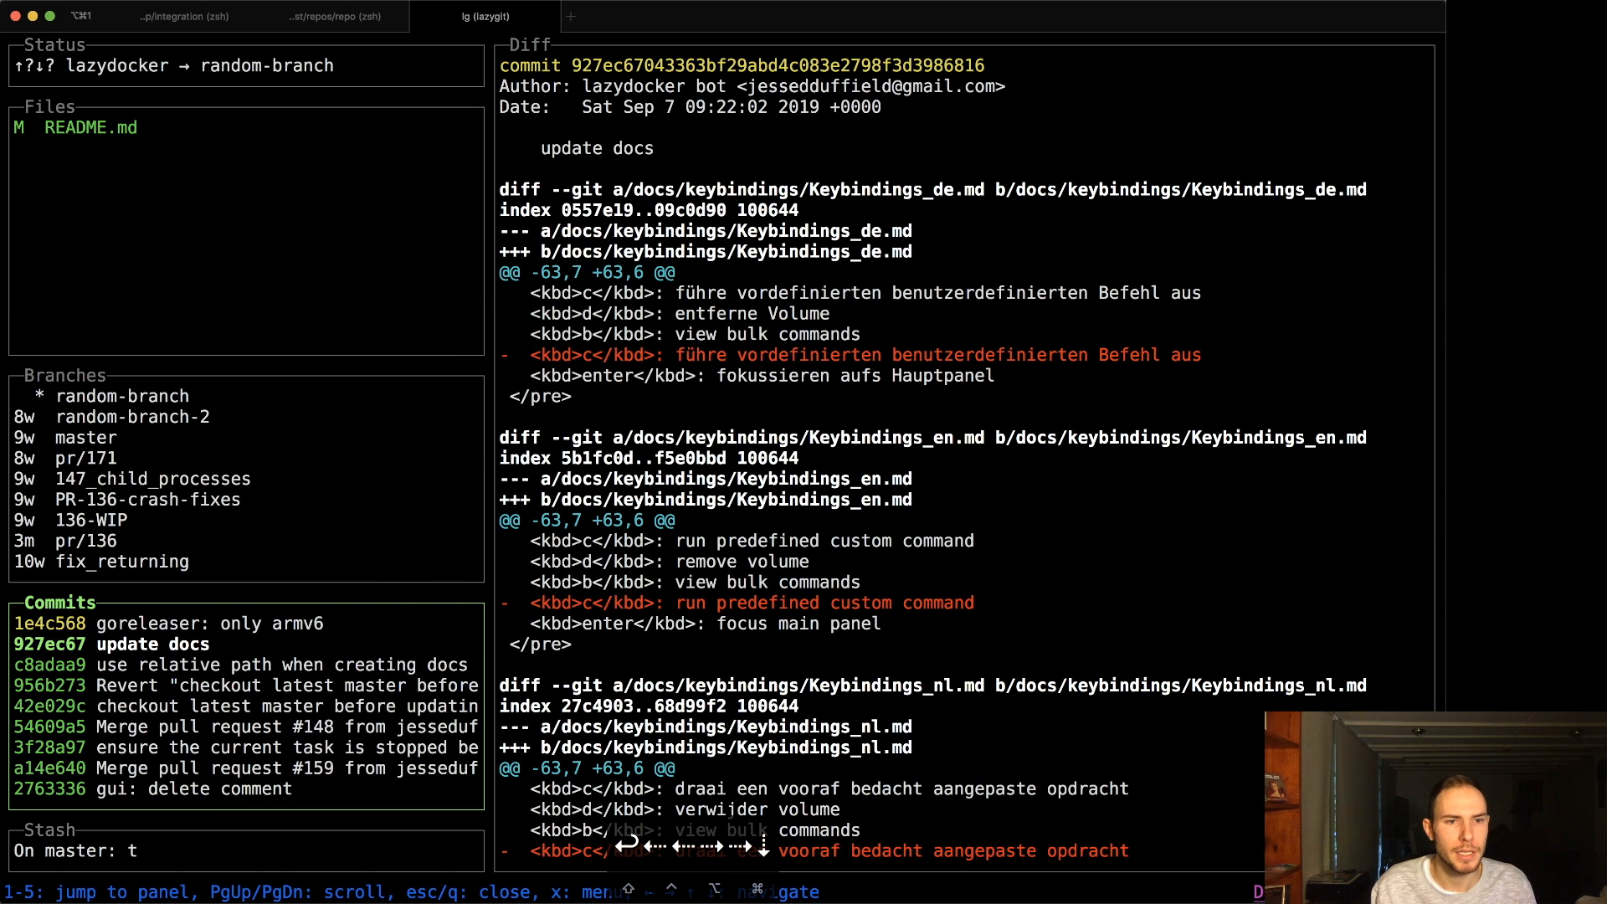
{"action": "key", "text": "x"}
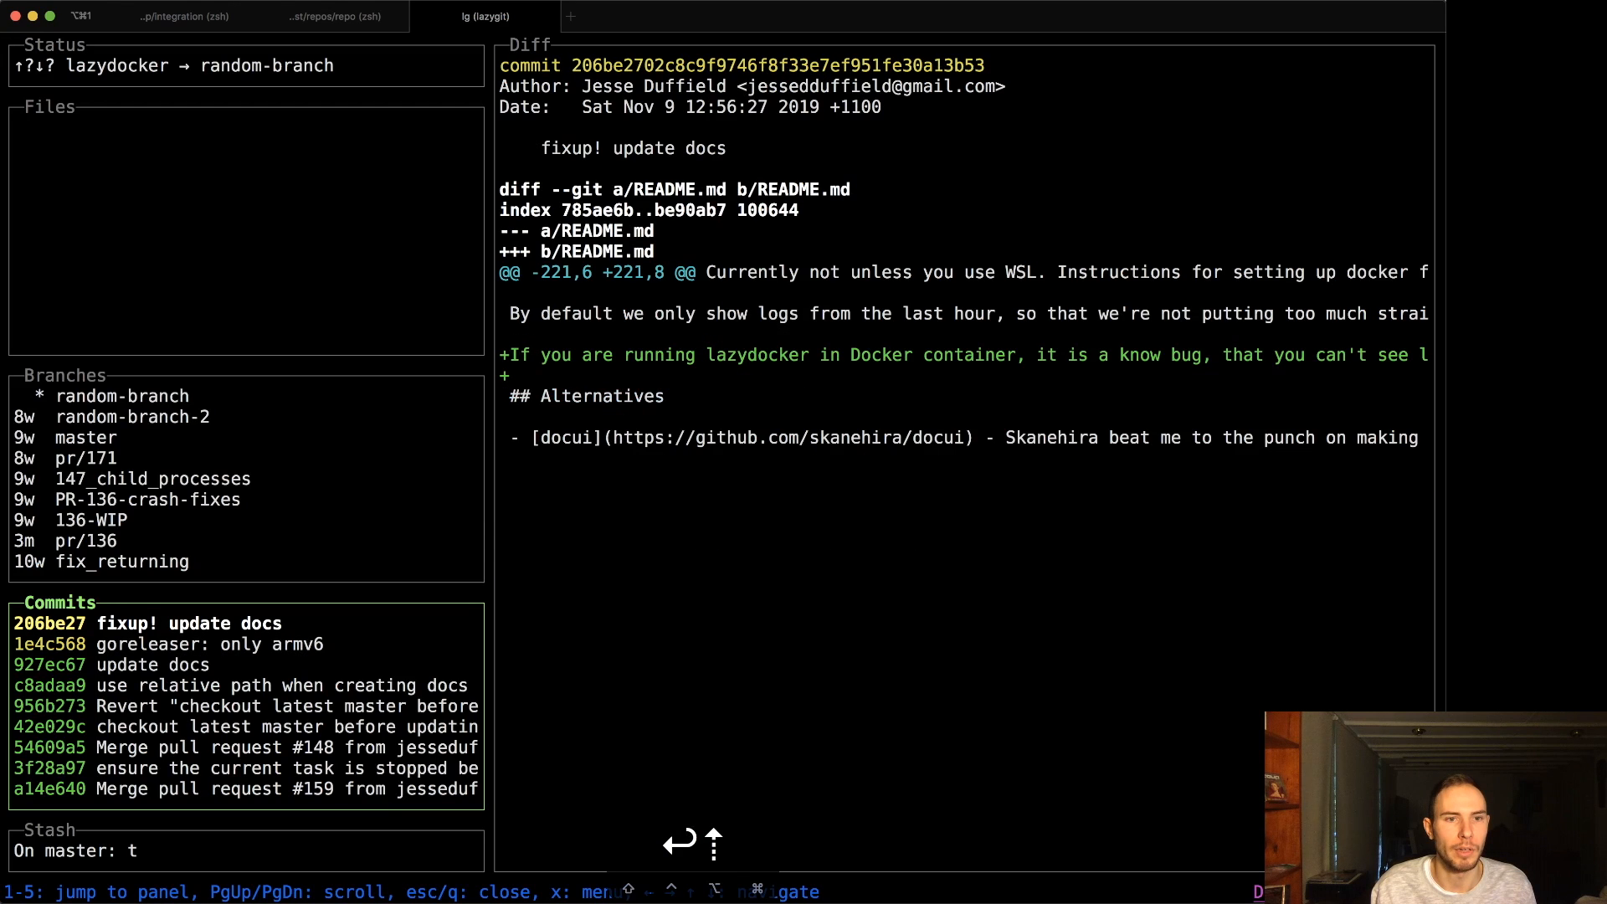
{"action": "left_click", "coordinate": [153, 665]}
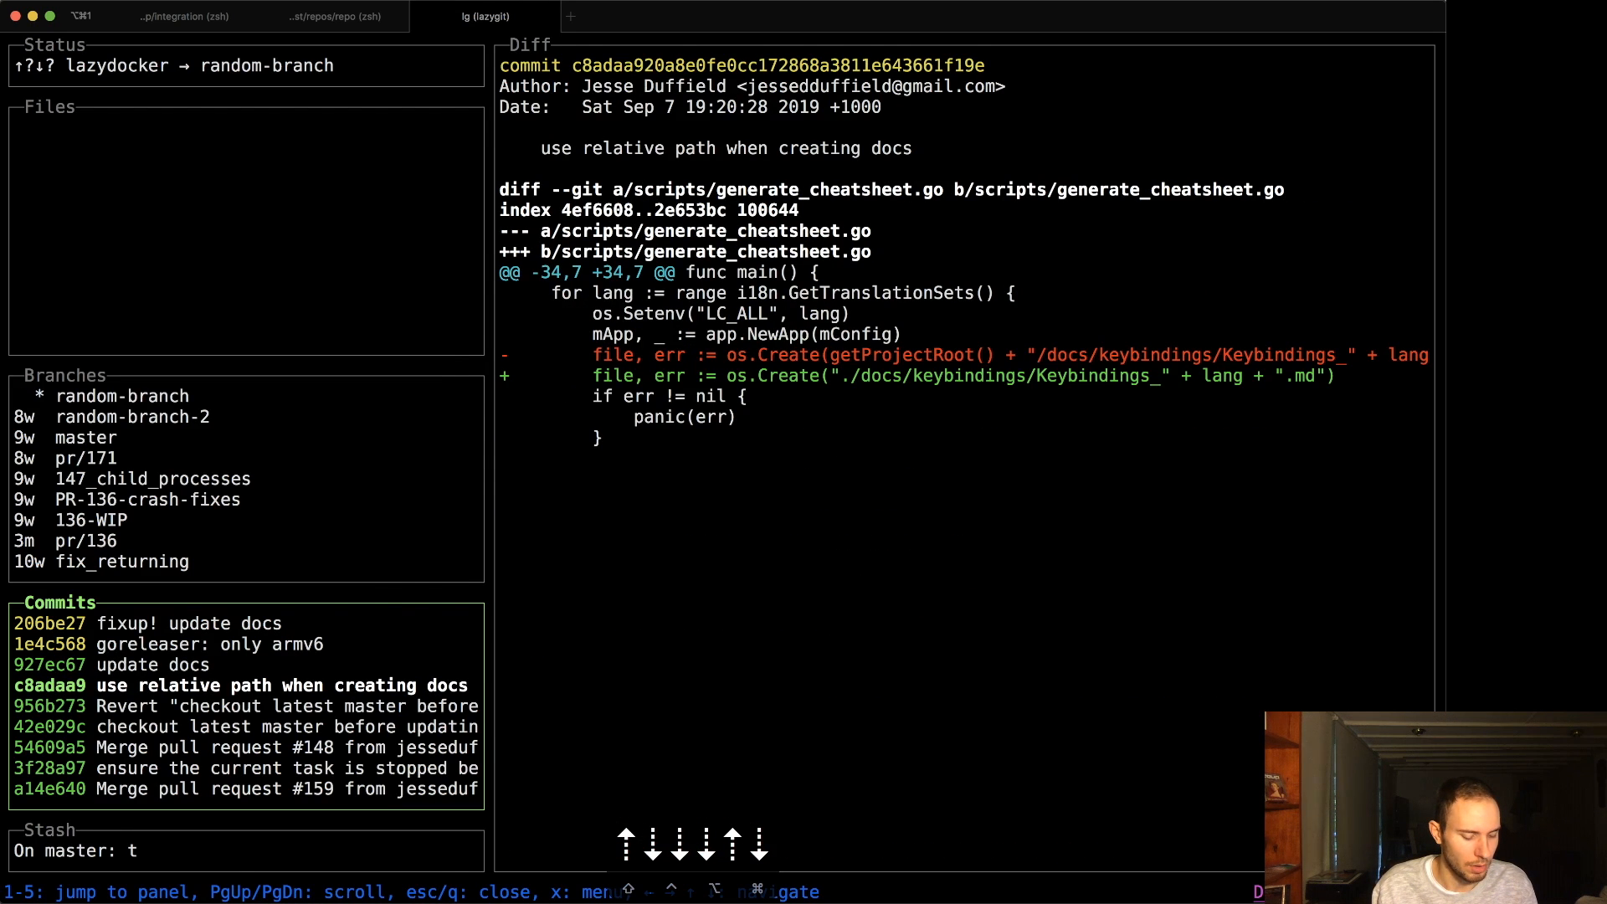
- Browse the commit actions menu, then squash the fixup commit into 'update docs'
{"action": "key", "text": "x"}
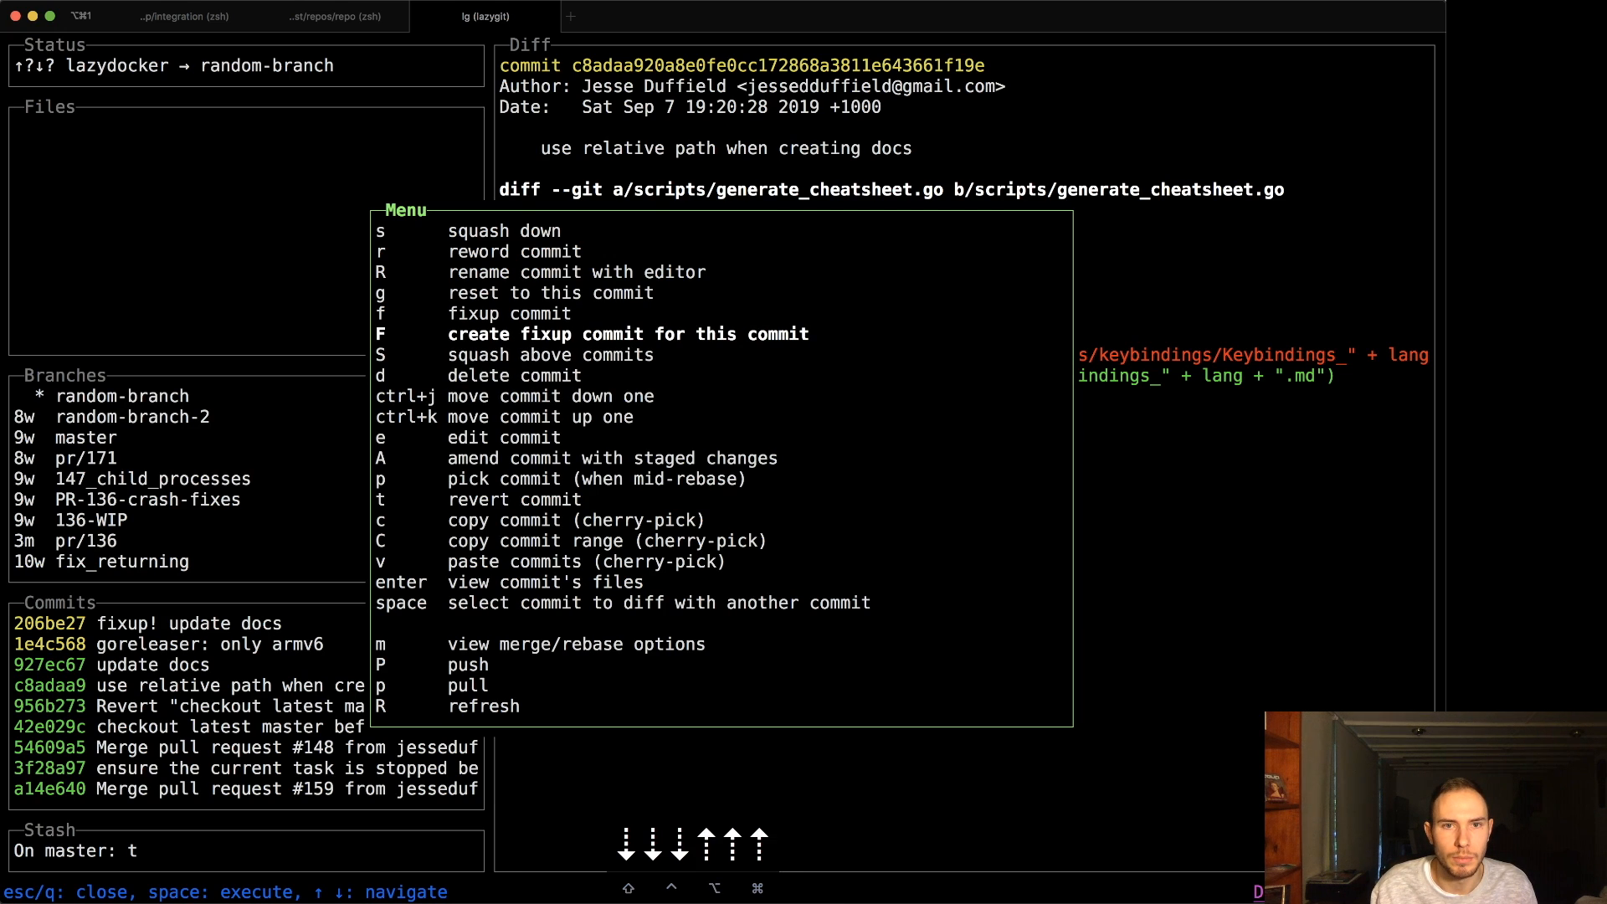
{"action": "key", "text": "escape"}
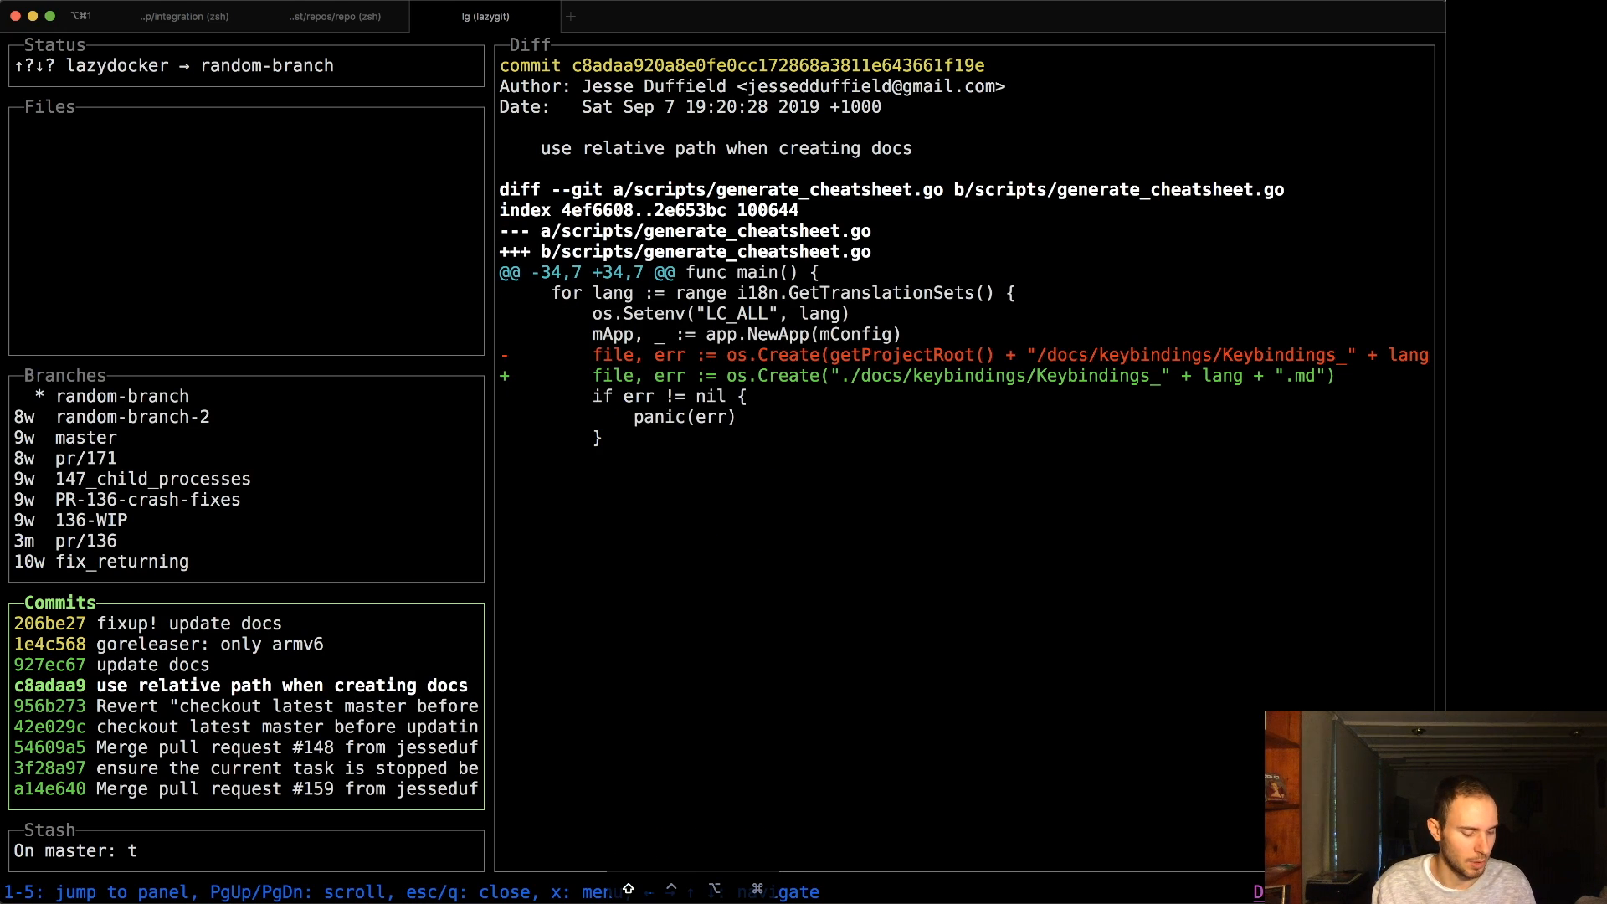
{"action": "key", "text": "s"}
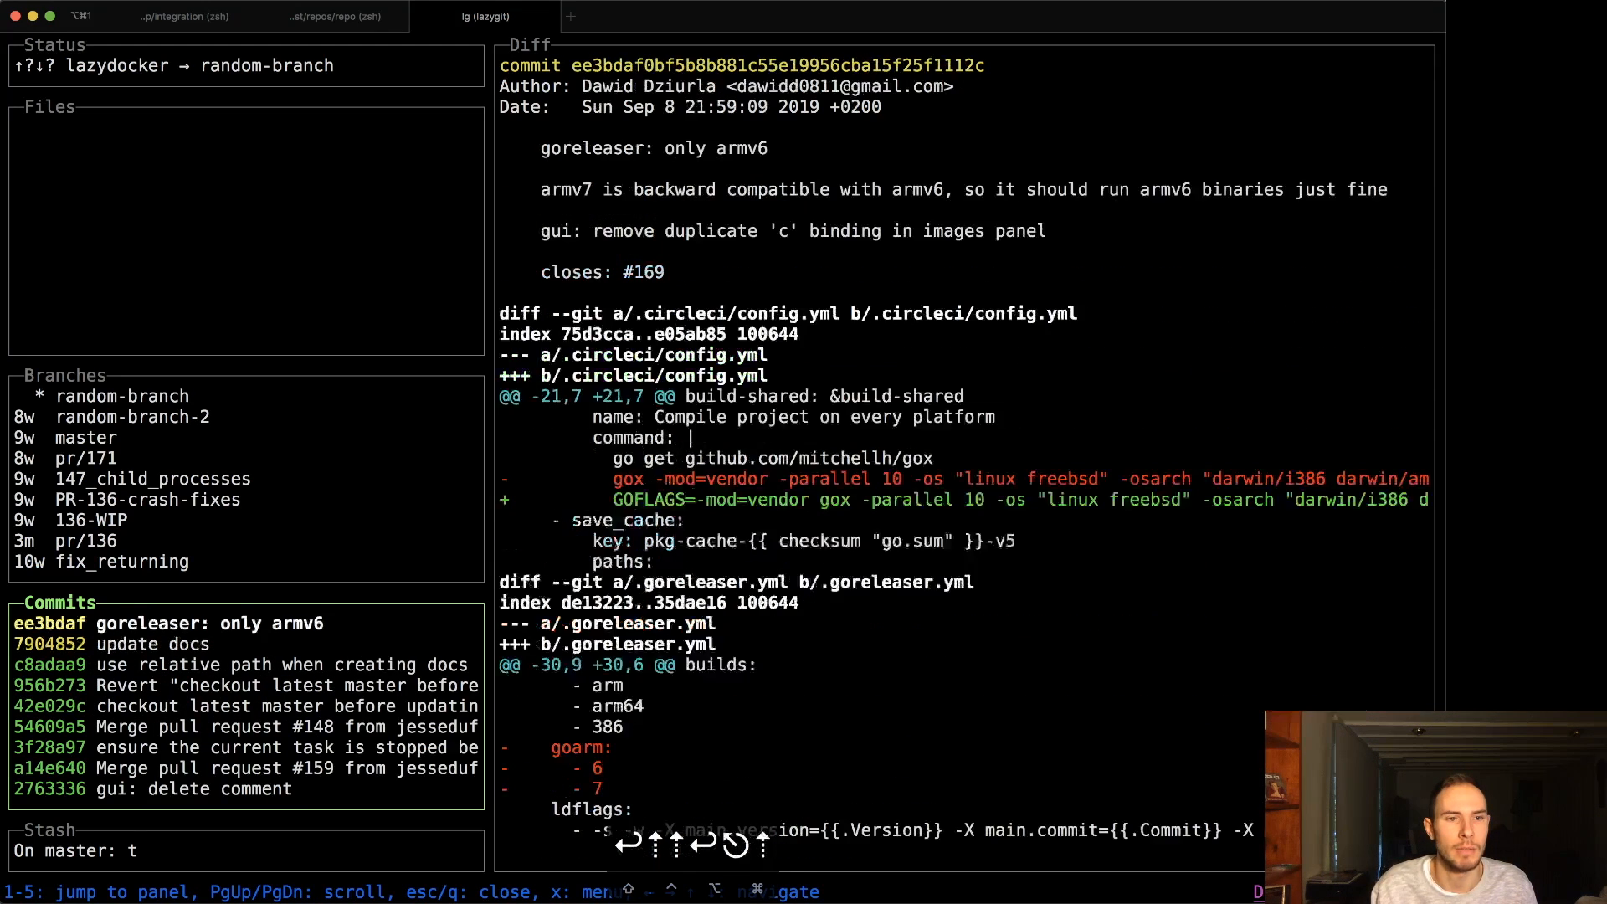
{"action": "left_click", "coordinate": [110, 643]}
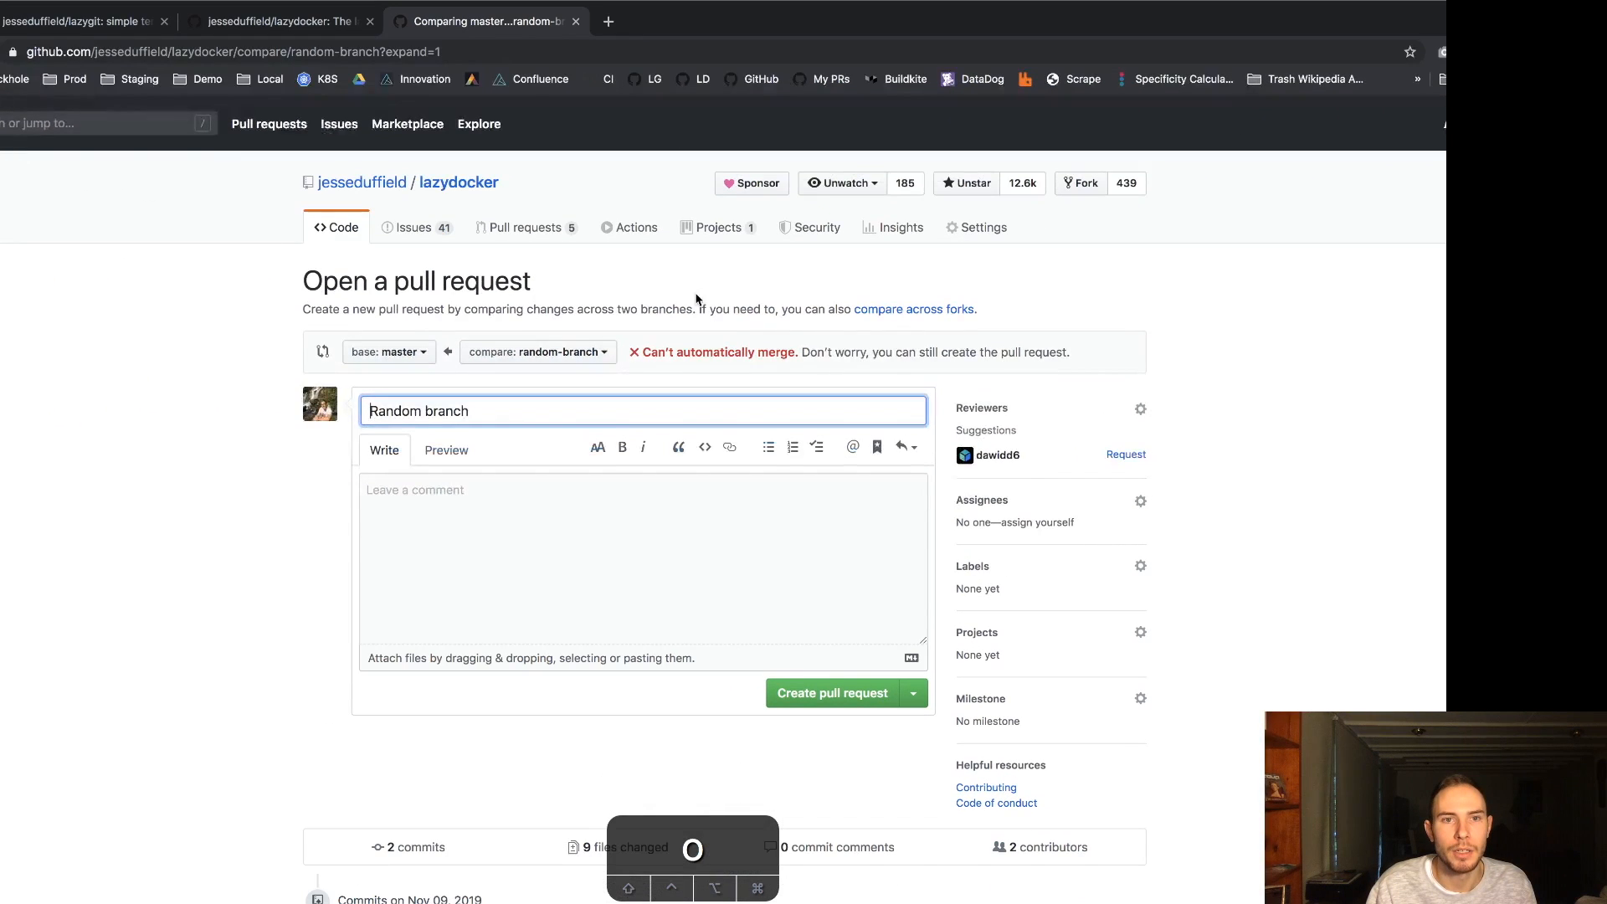
{"action": "mouse_move", "coordinate": [269, 581]}
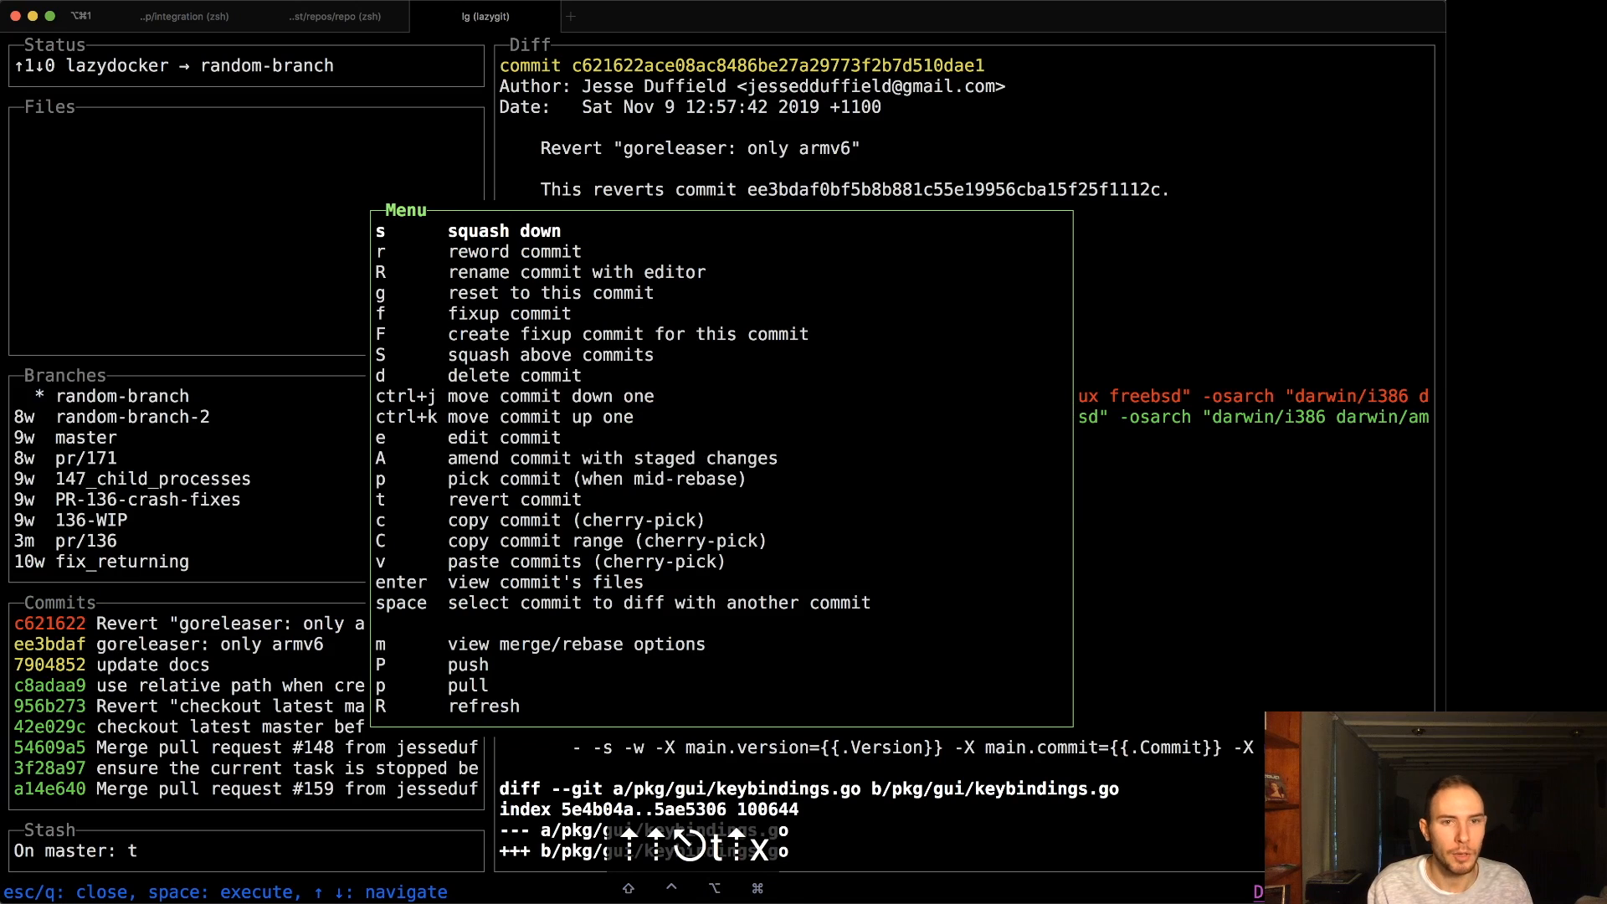
- Browse the commit actions menu after reverting 'goreleaser: only armv6' and close it
{"action": "key", "text": "escape"}
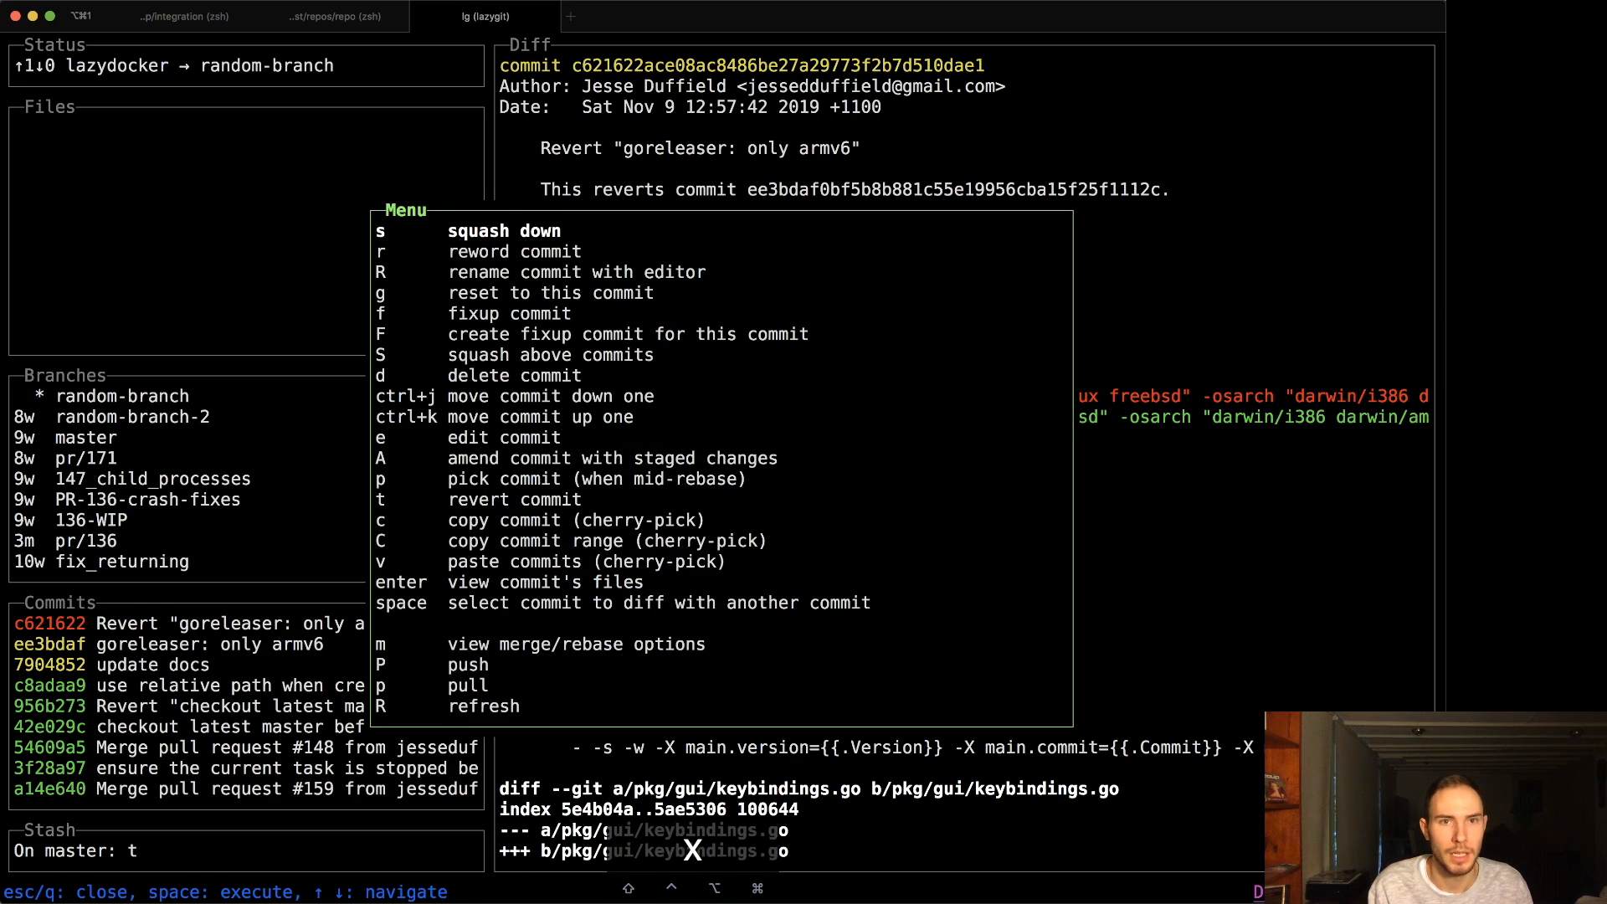
{"action": "key", "text": "Down"}
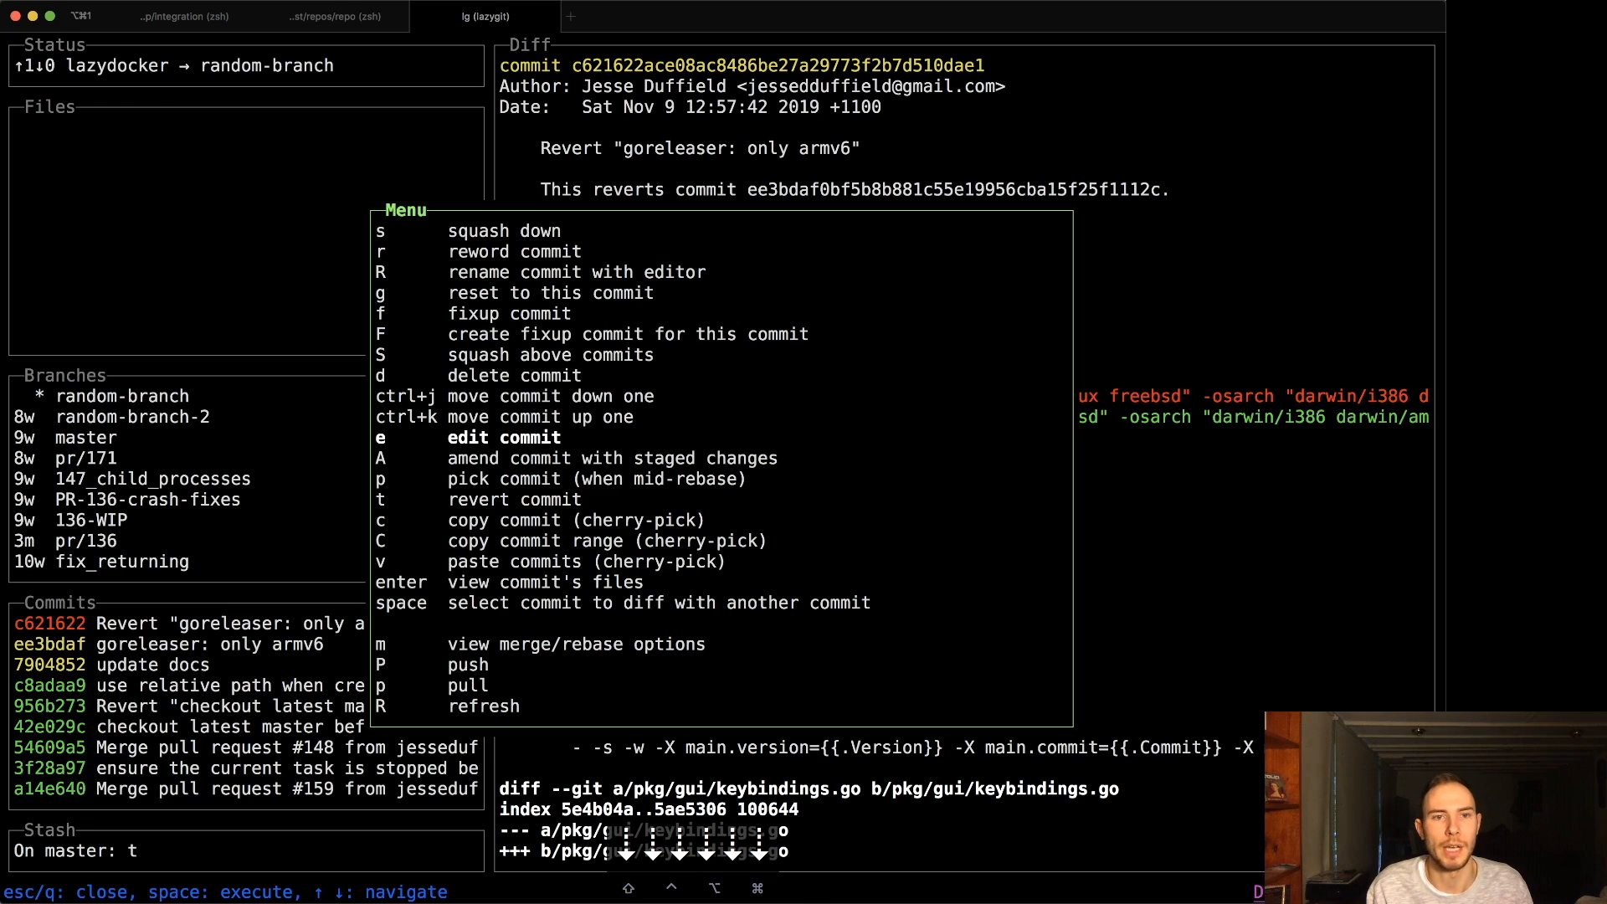
{"action": "key", "text": "escape"}
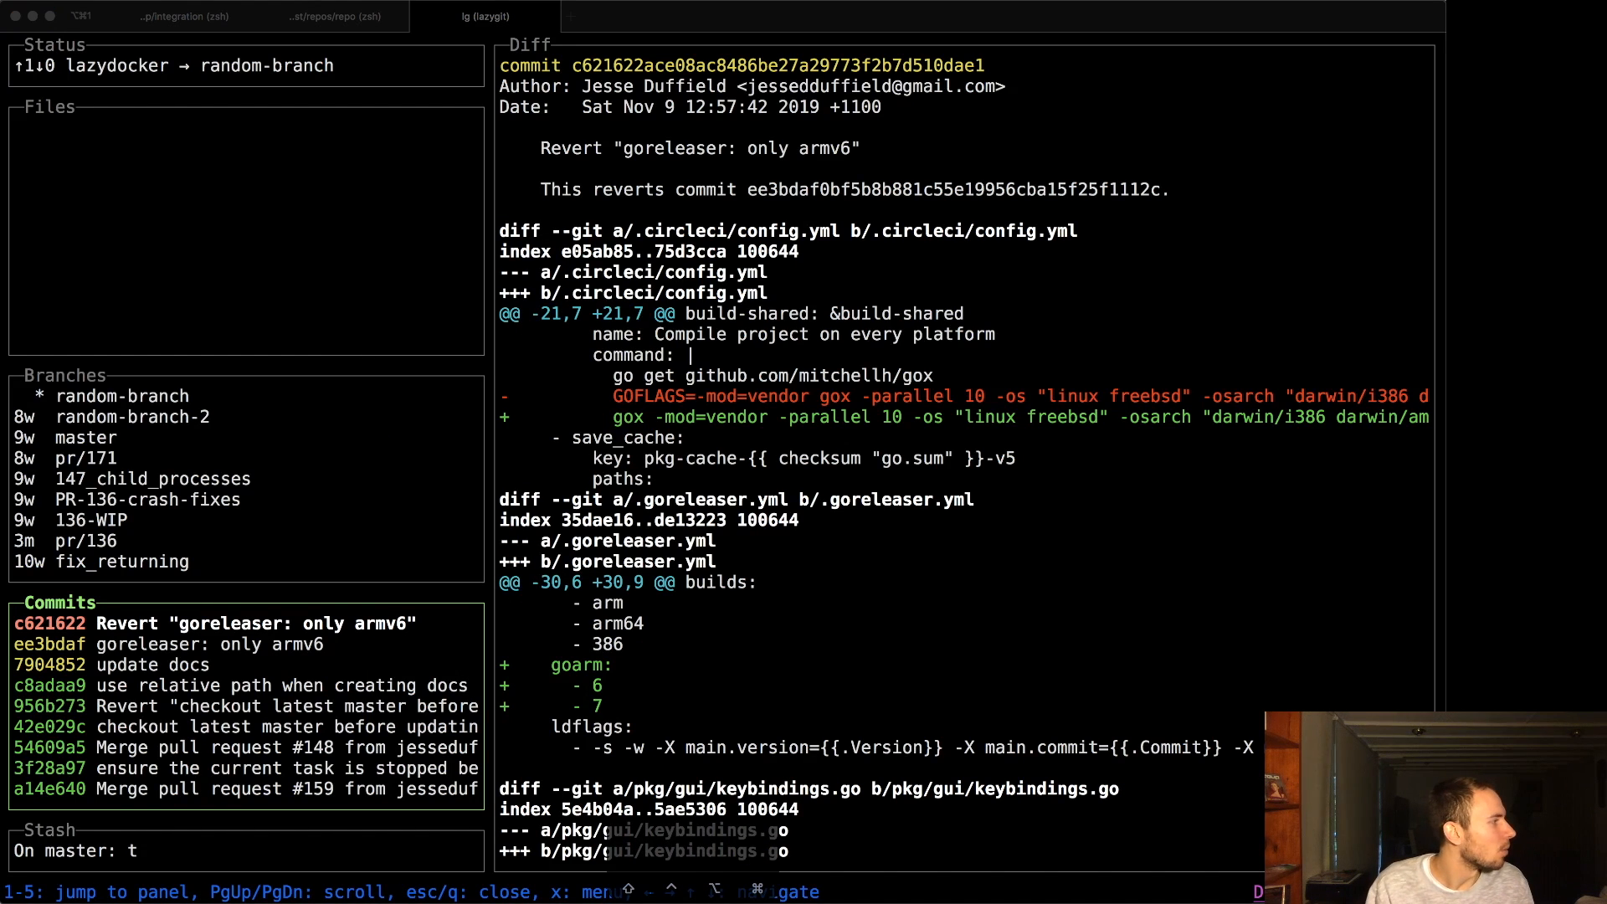
{"action": "mouse_move", "coordinate": [700, 842]}
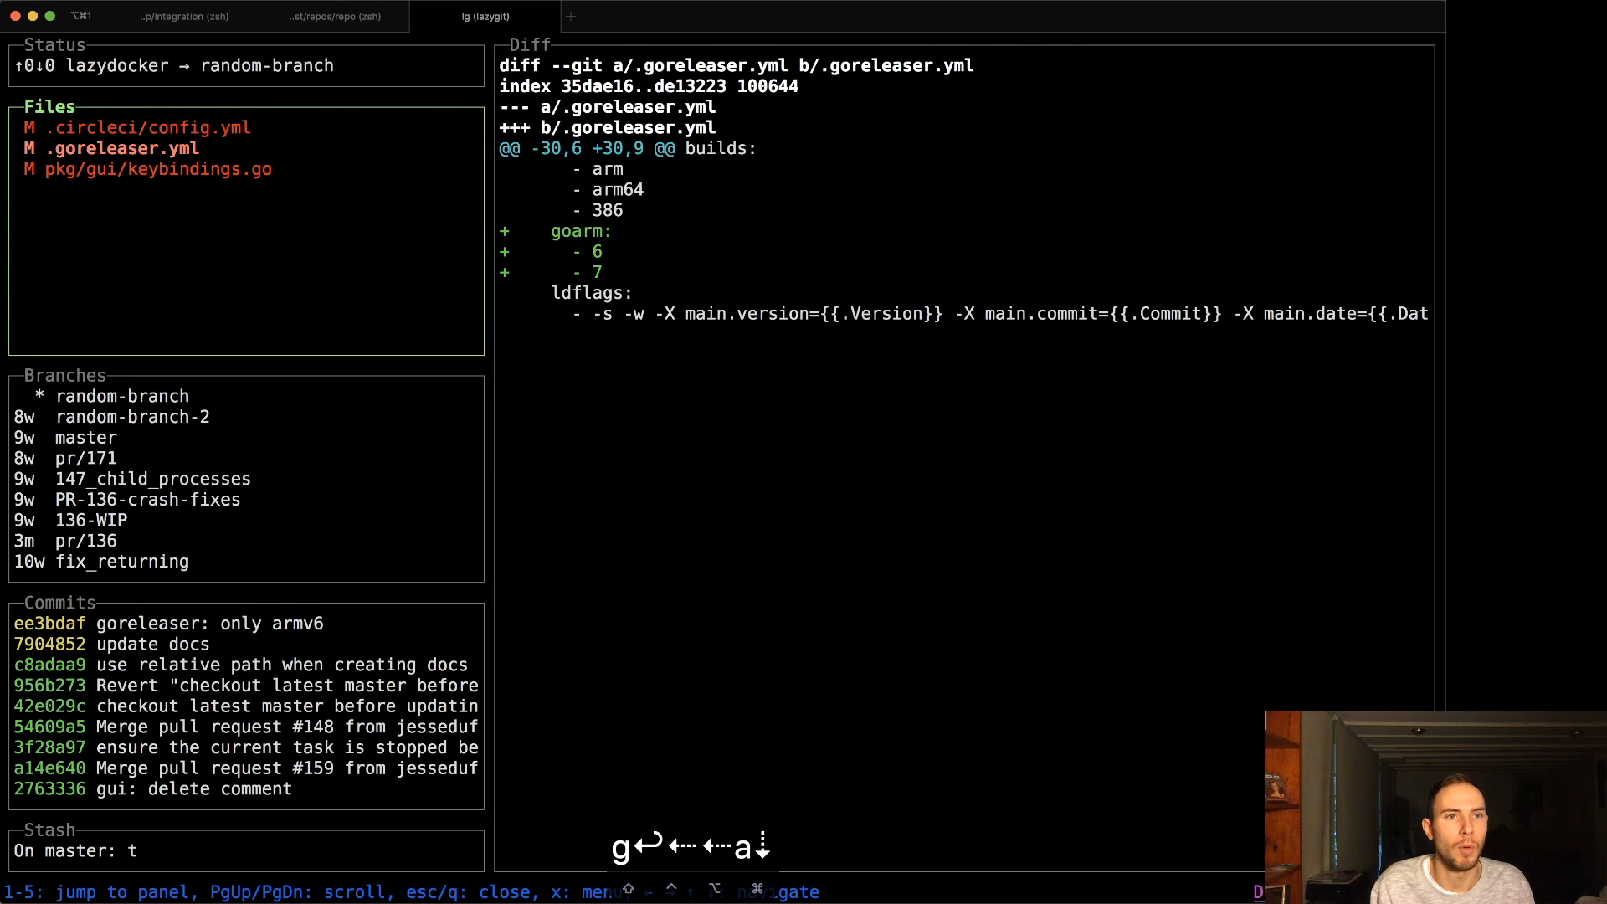
- Stage the .goreleaser.yml change and stash the staged changes under the name blah
{"action": "left_click", "coordinate": [159, 169]}
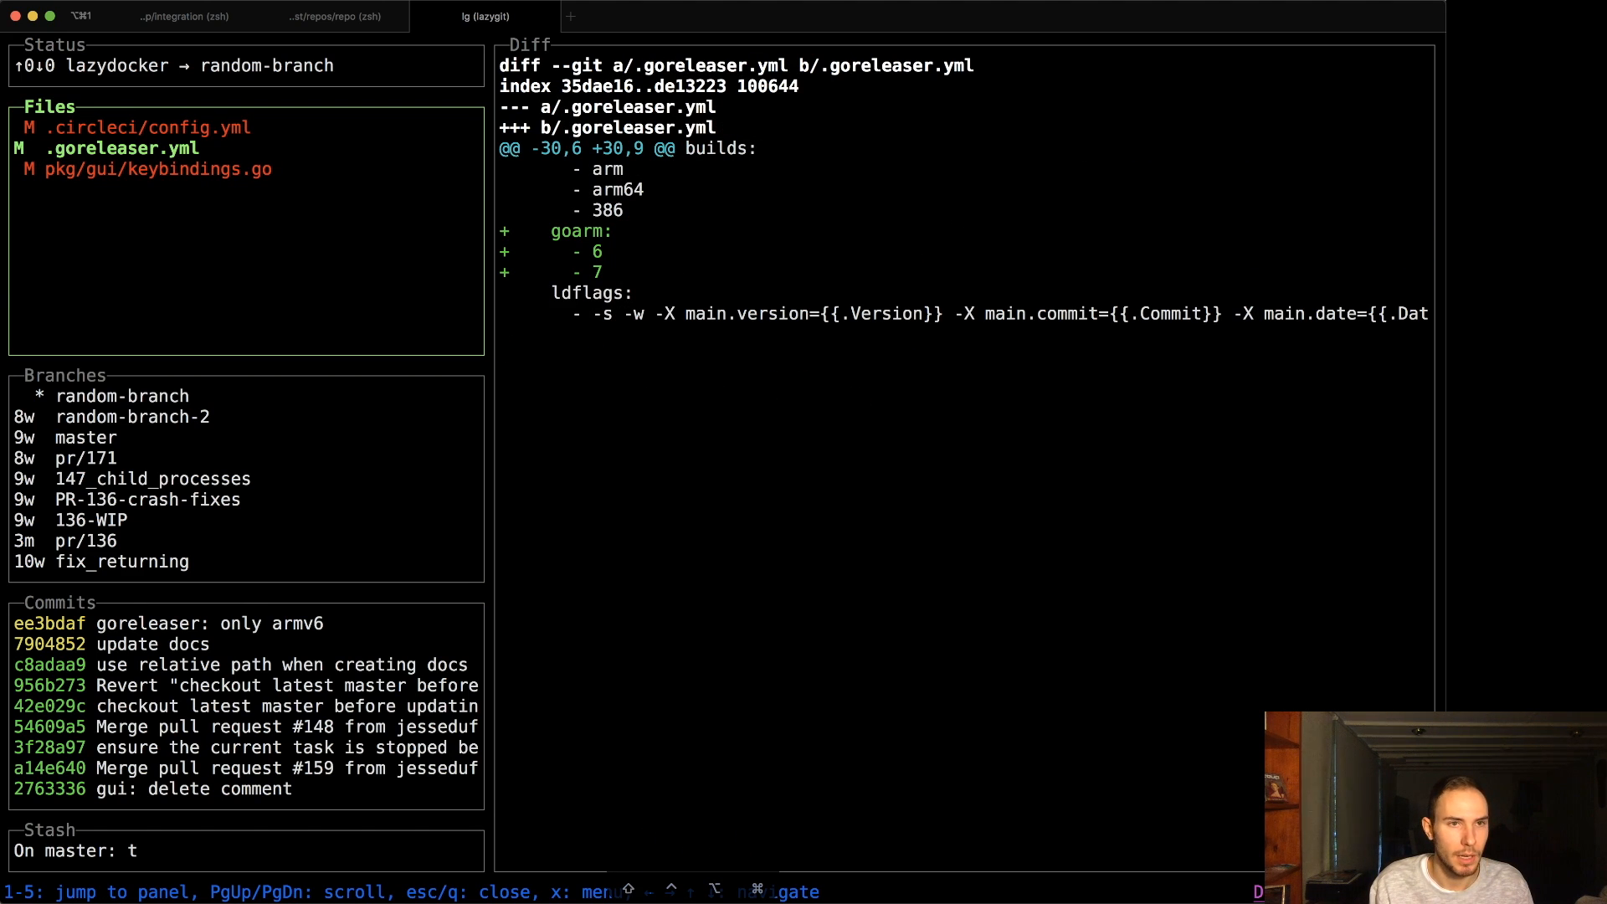
{"action": "key", "text": "s"}
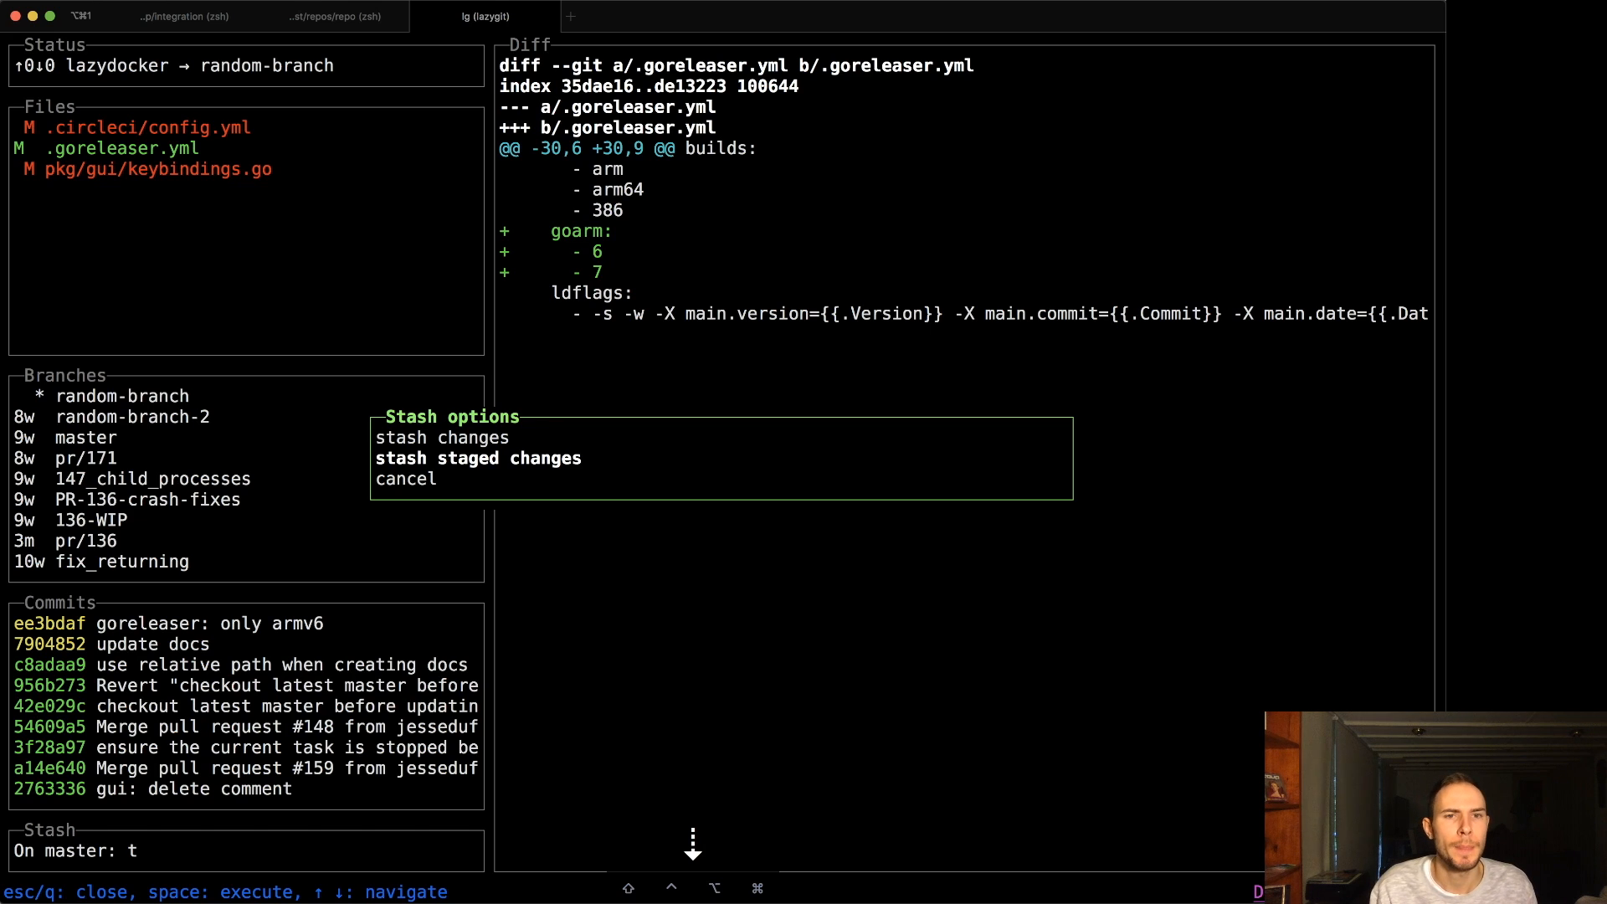
{"action": "left_click", "coordinate": [442, 437]}
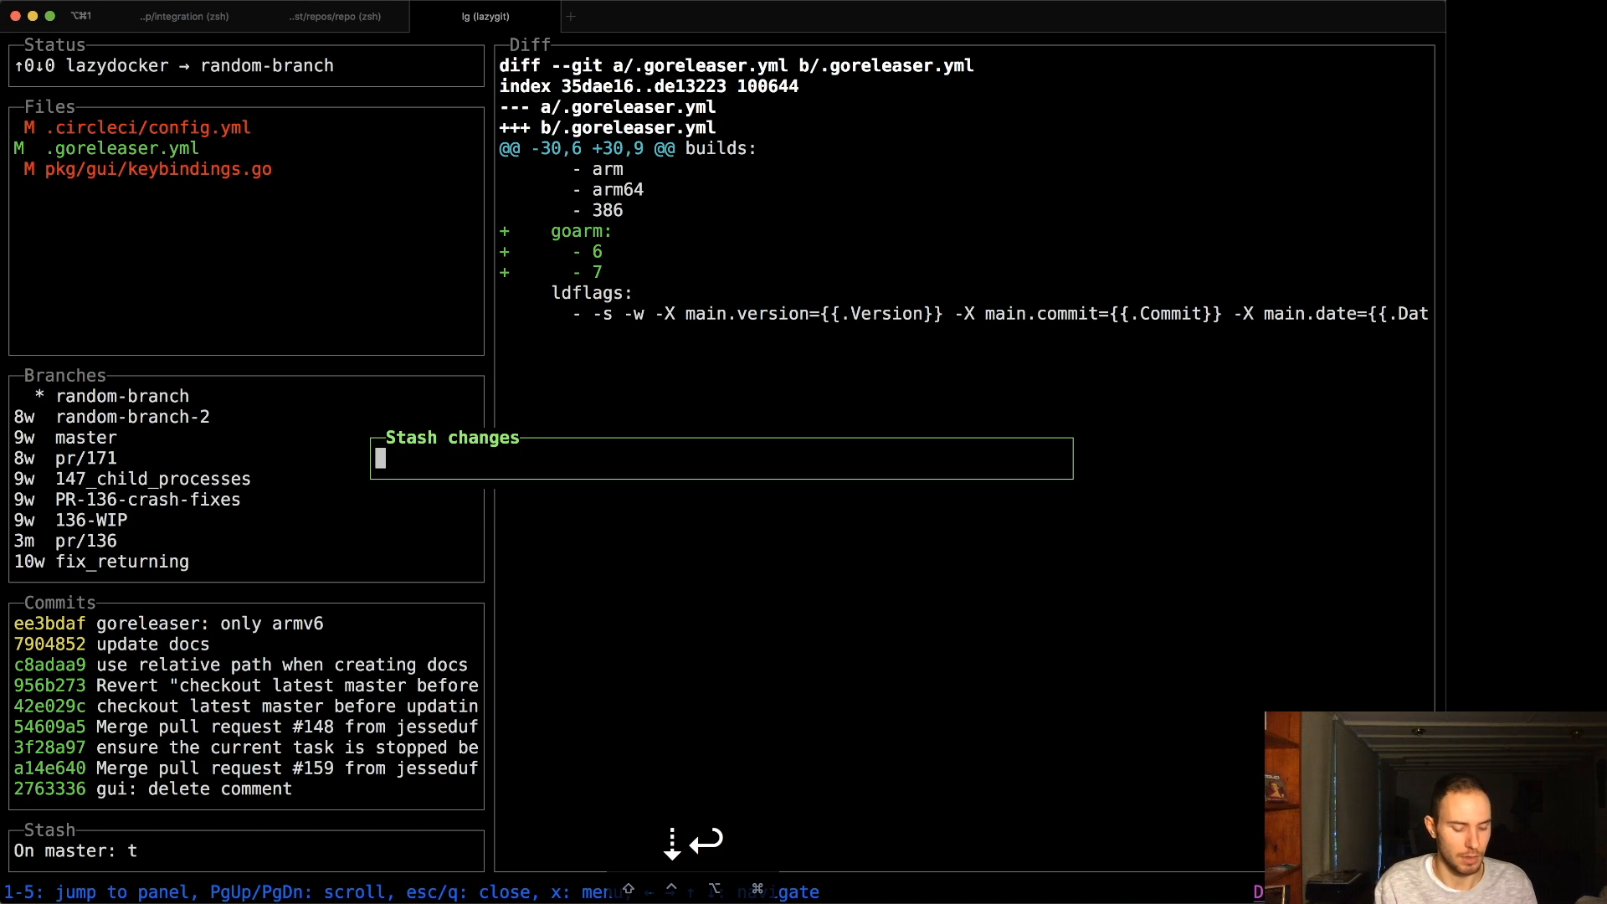
{"action": "type", "text": "blah"}
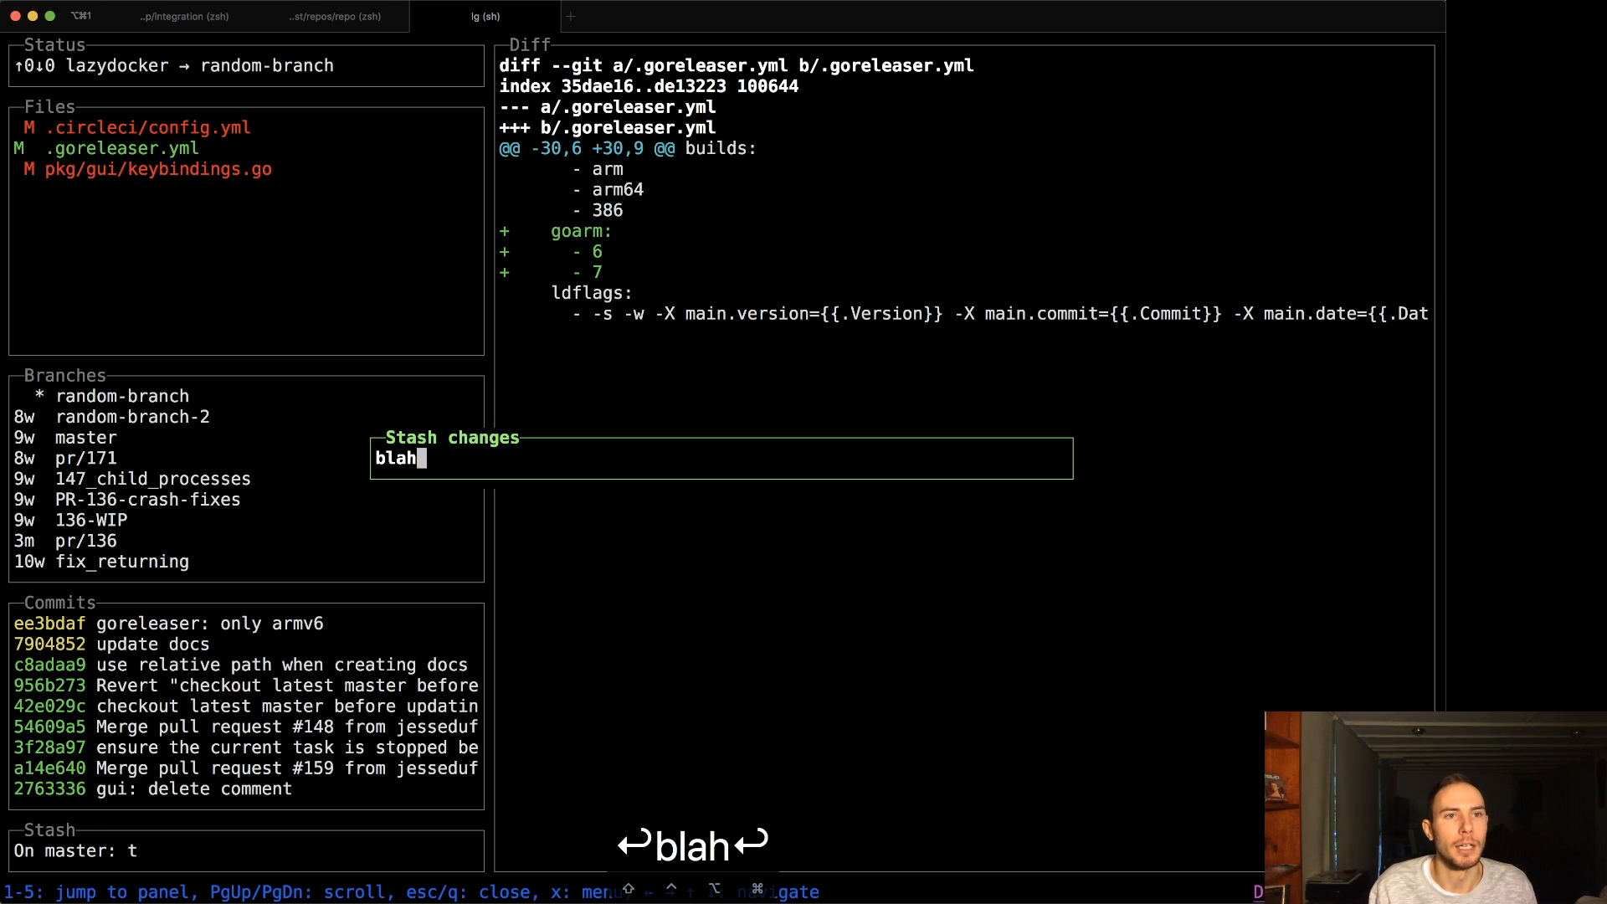
{"action": "key", "text": "Return"}
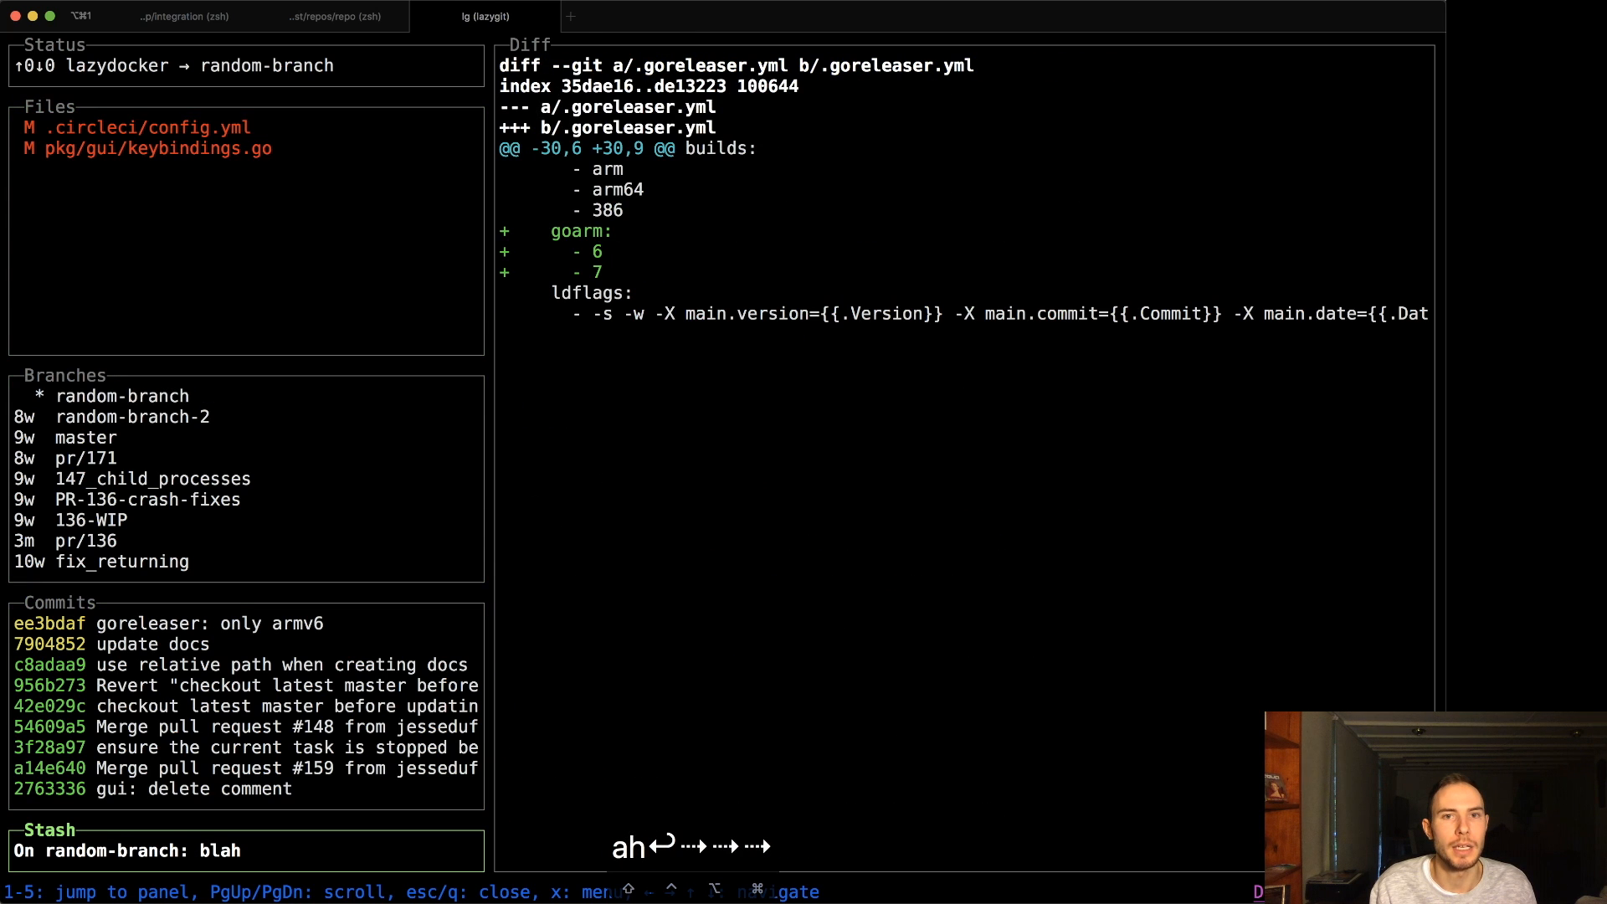
- Review the latest commit's changes in the Commits panel
{"action": "left_click", "coordinate": [164, 623]}
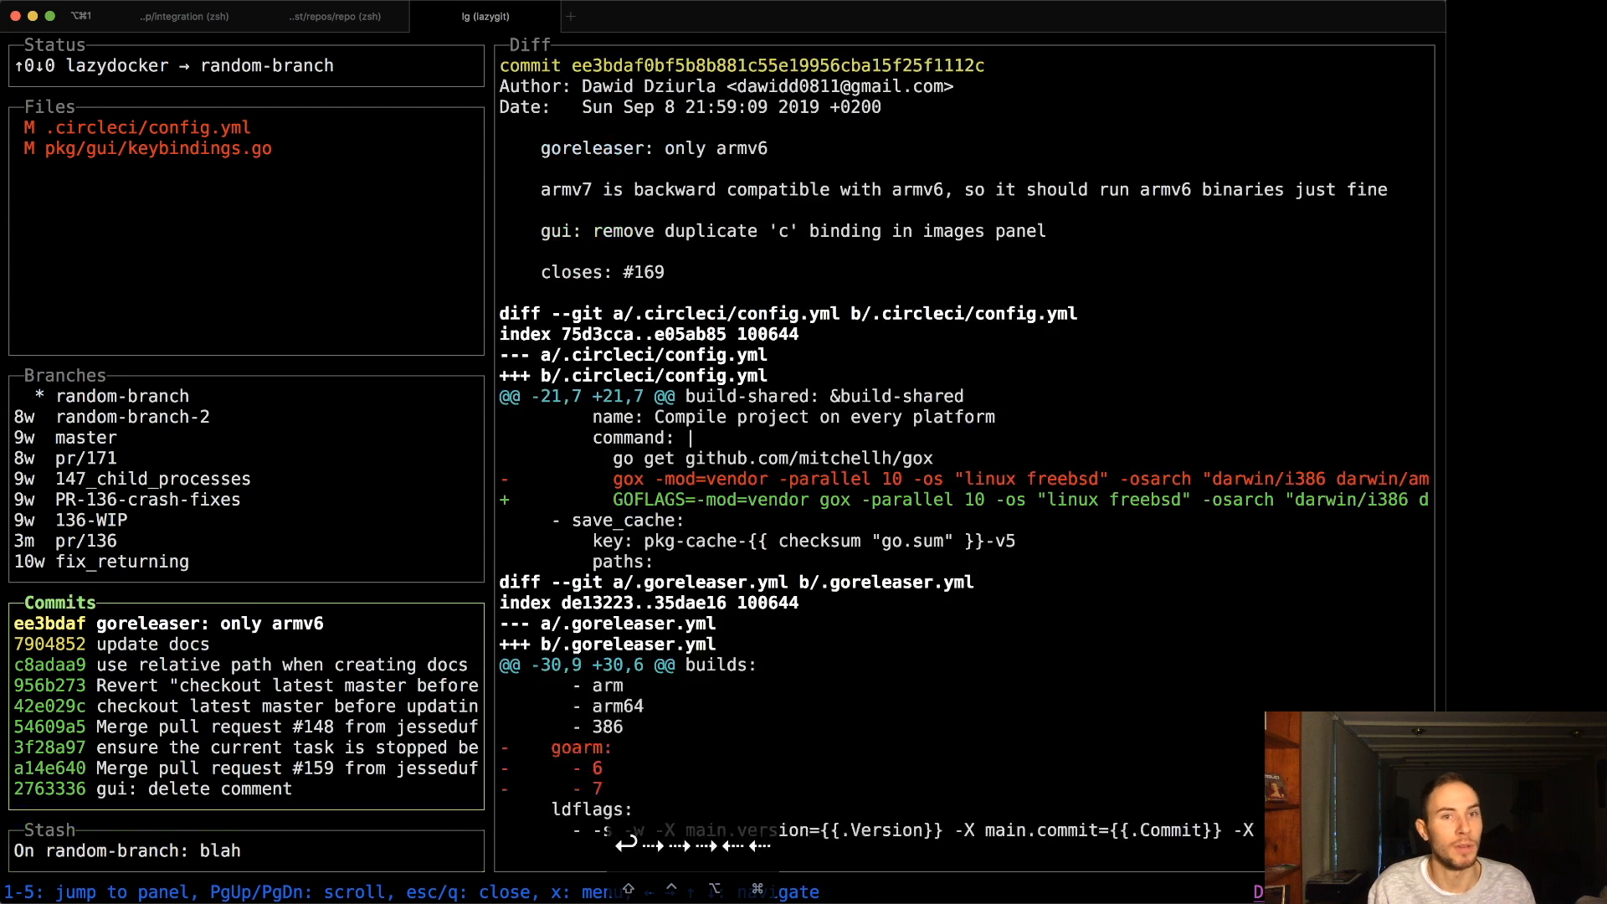
{"action": "left_click", "coordinate": [159, 147]}
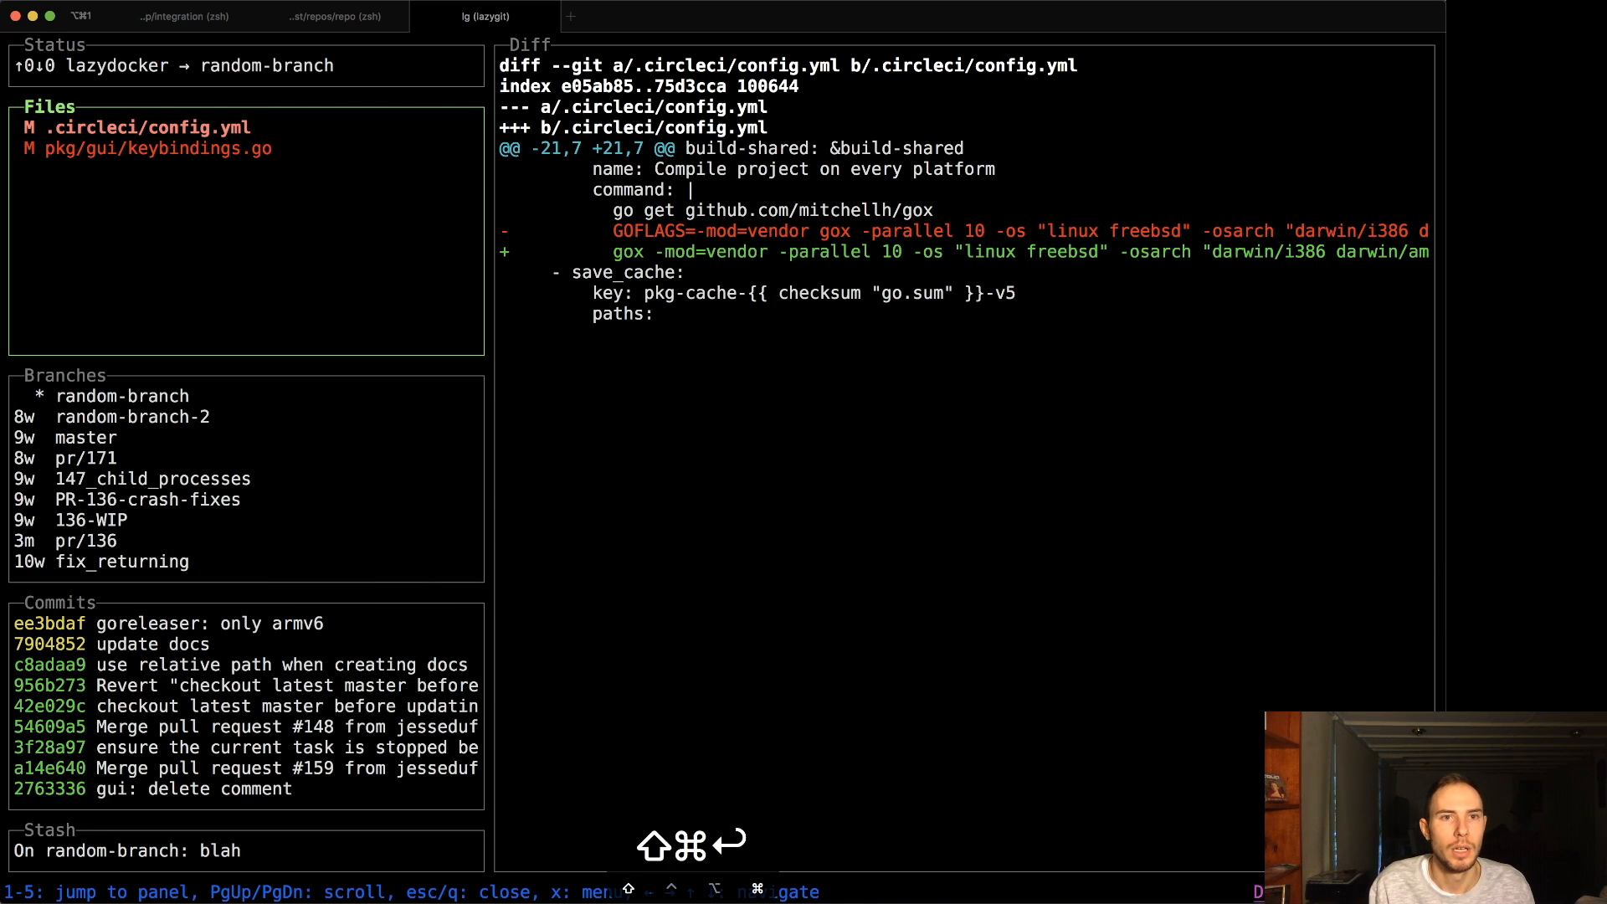
- Launch lazygit with gg in the grocery repository's terminal tab on grocery-13
{"action": "left_click", "coordinate": [334, 15]}
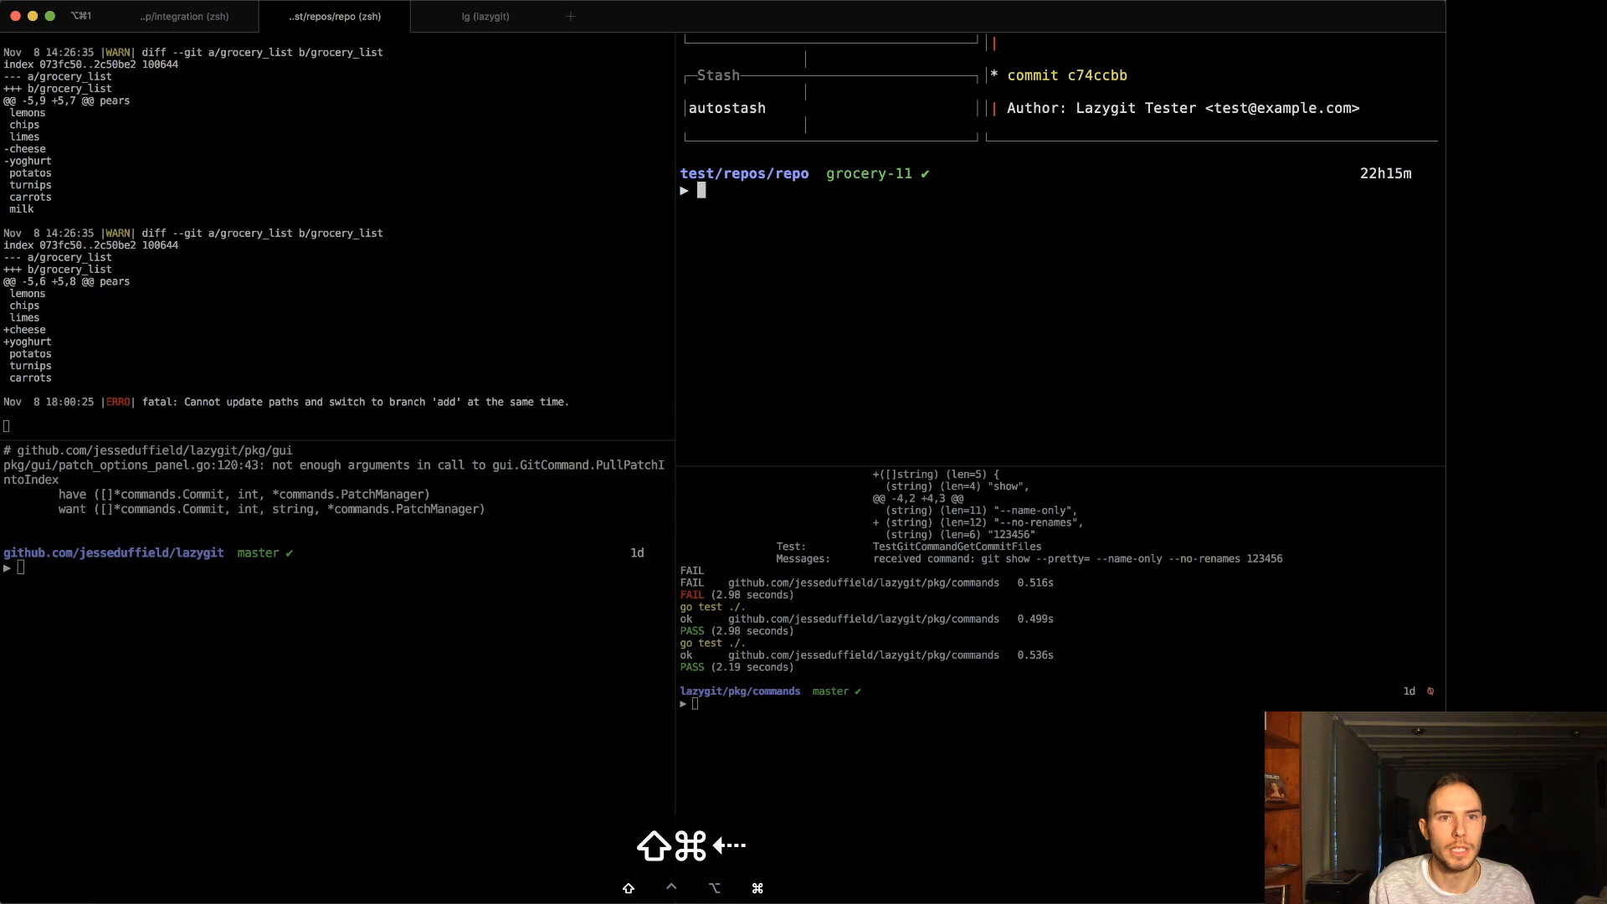
{"action": "type", "text": "gg"}
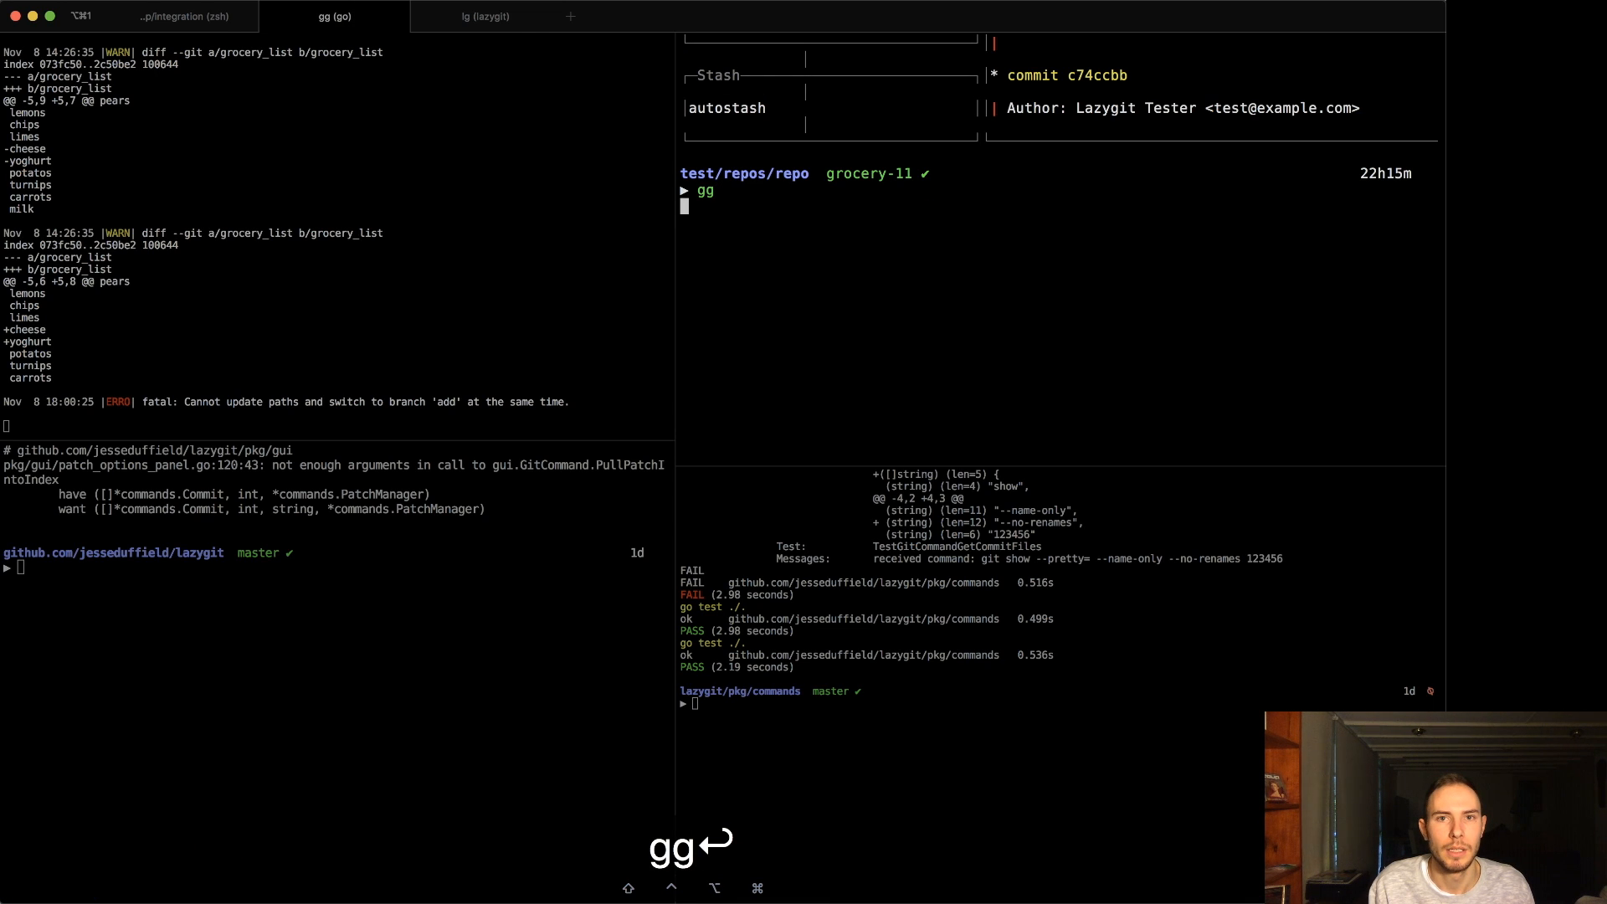
{"action": "key", "text": "Return"}
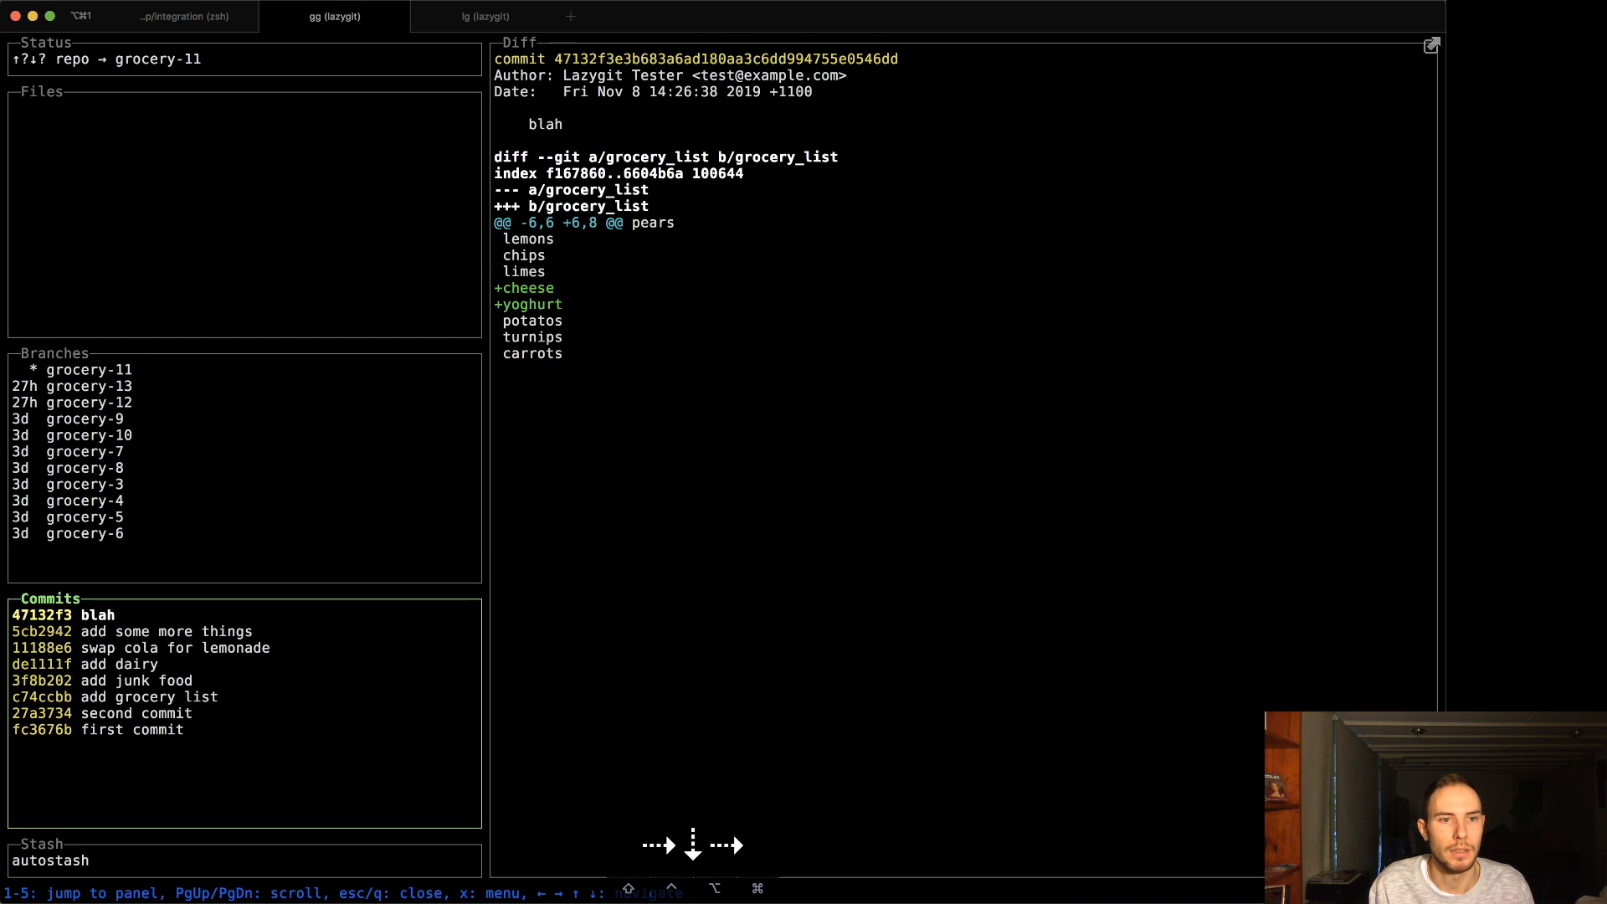
{"action": "left_click", "coordinate": [85, 387]}
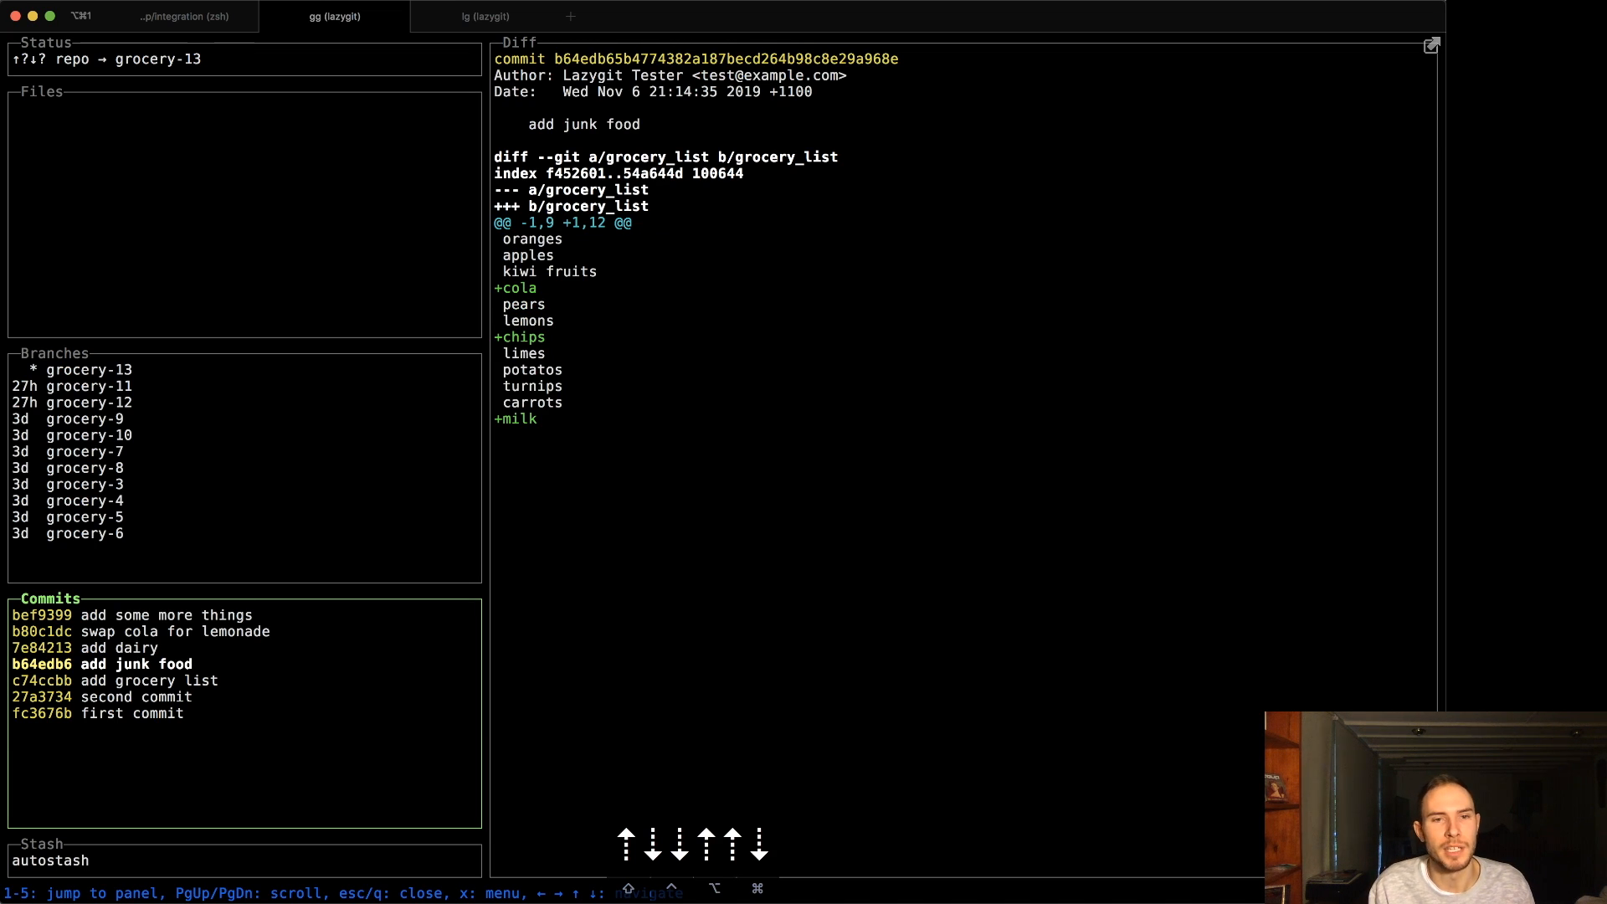
{"action": "mouse_move", "coordinate": [306, 477]}
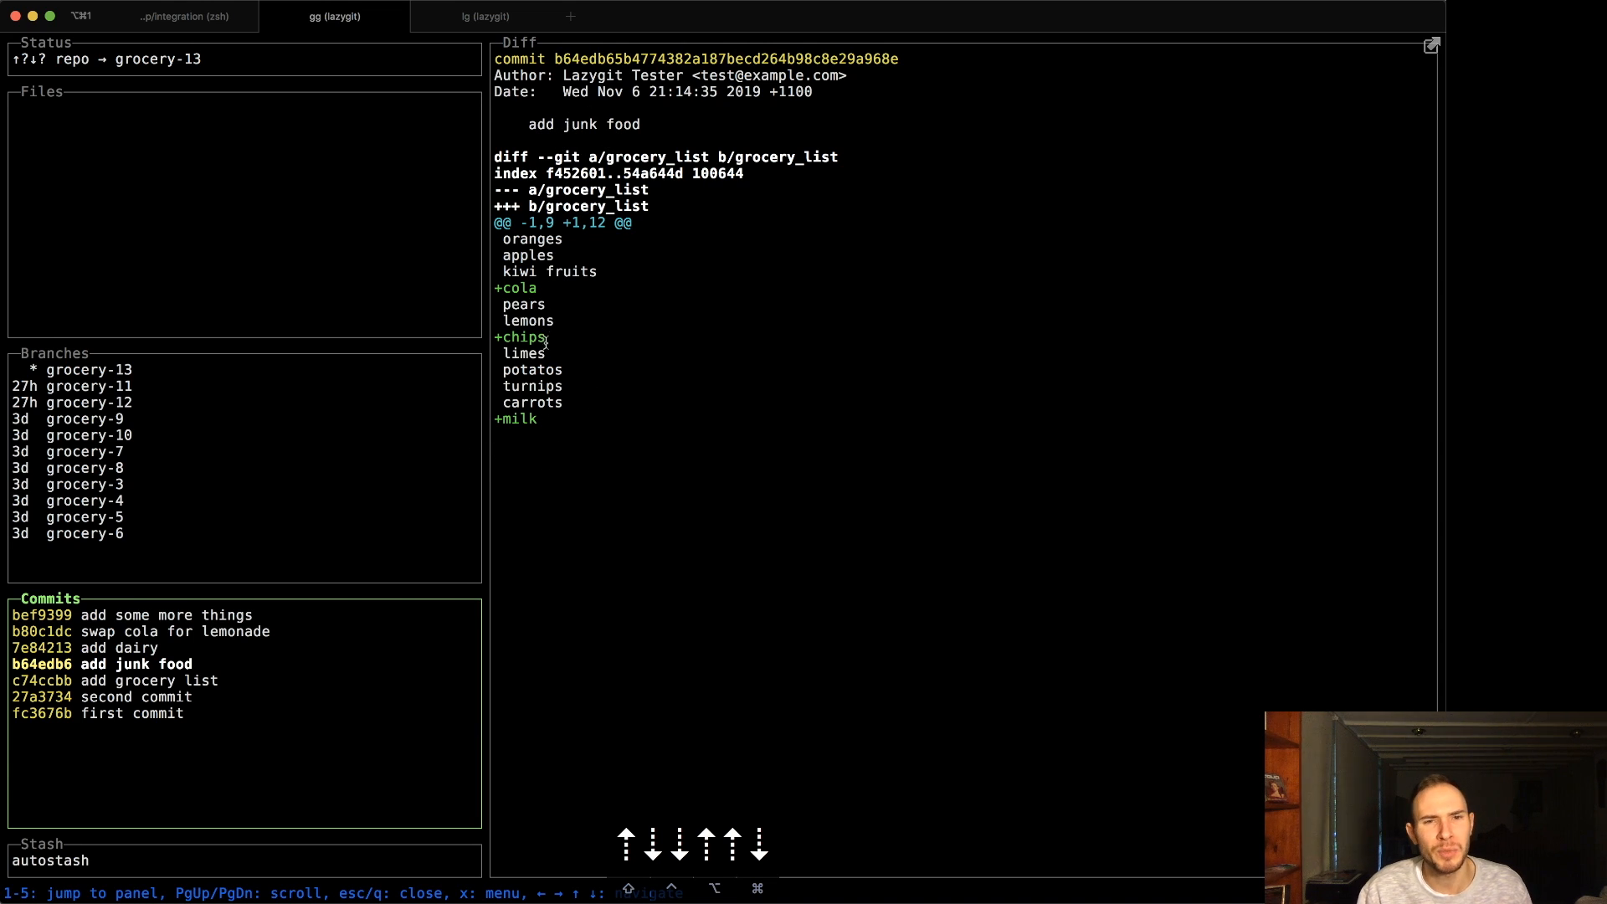
{"action": "mouse_move", "coordinate": [604, 448]}
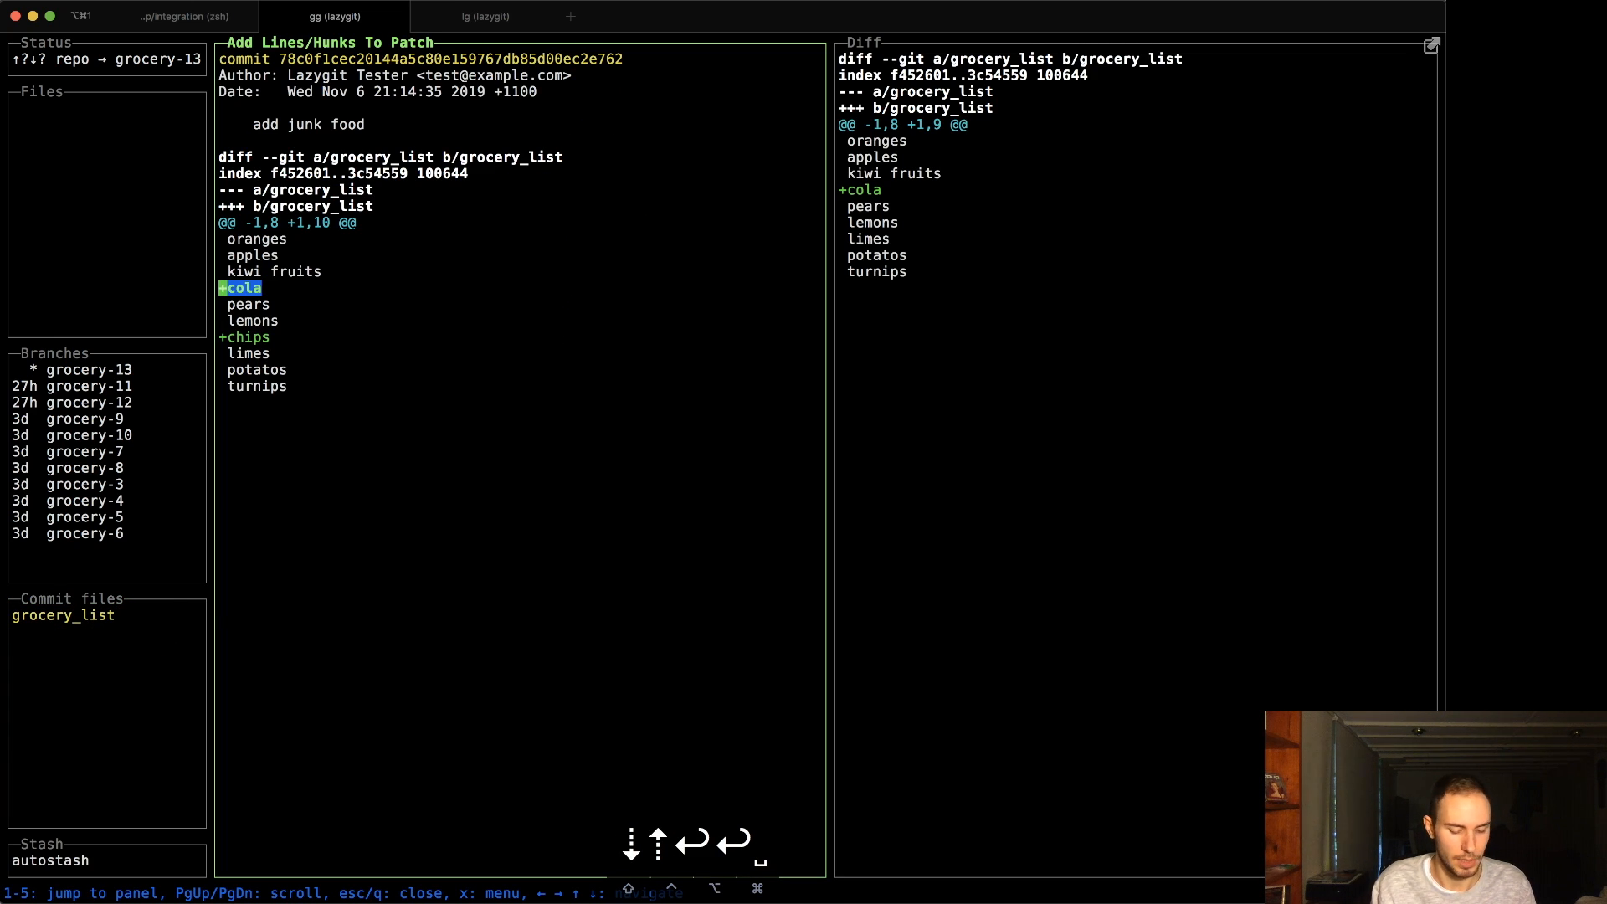
- Add the +cola line to a custom patch and remove it from the add junk food commit
{"action": "key", "text": "x"}
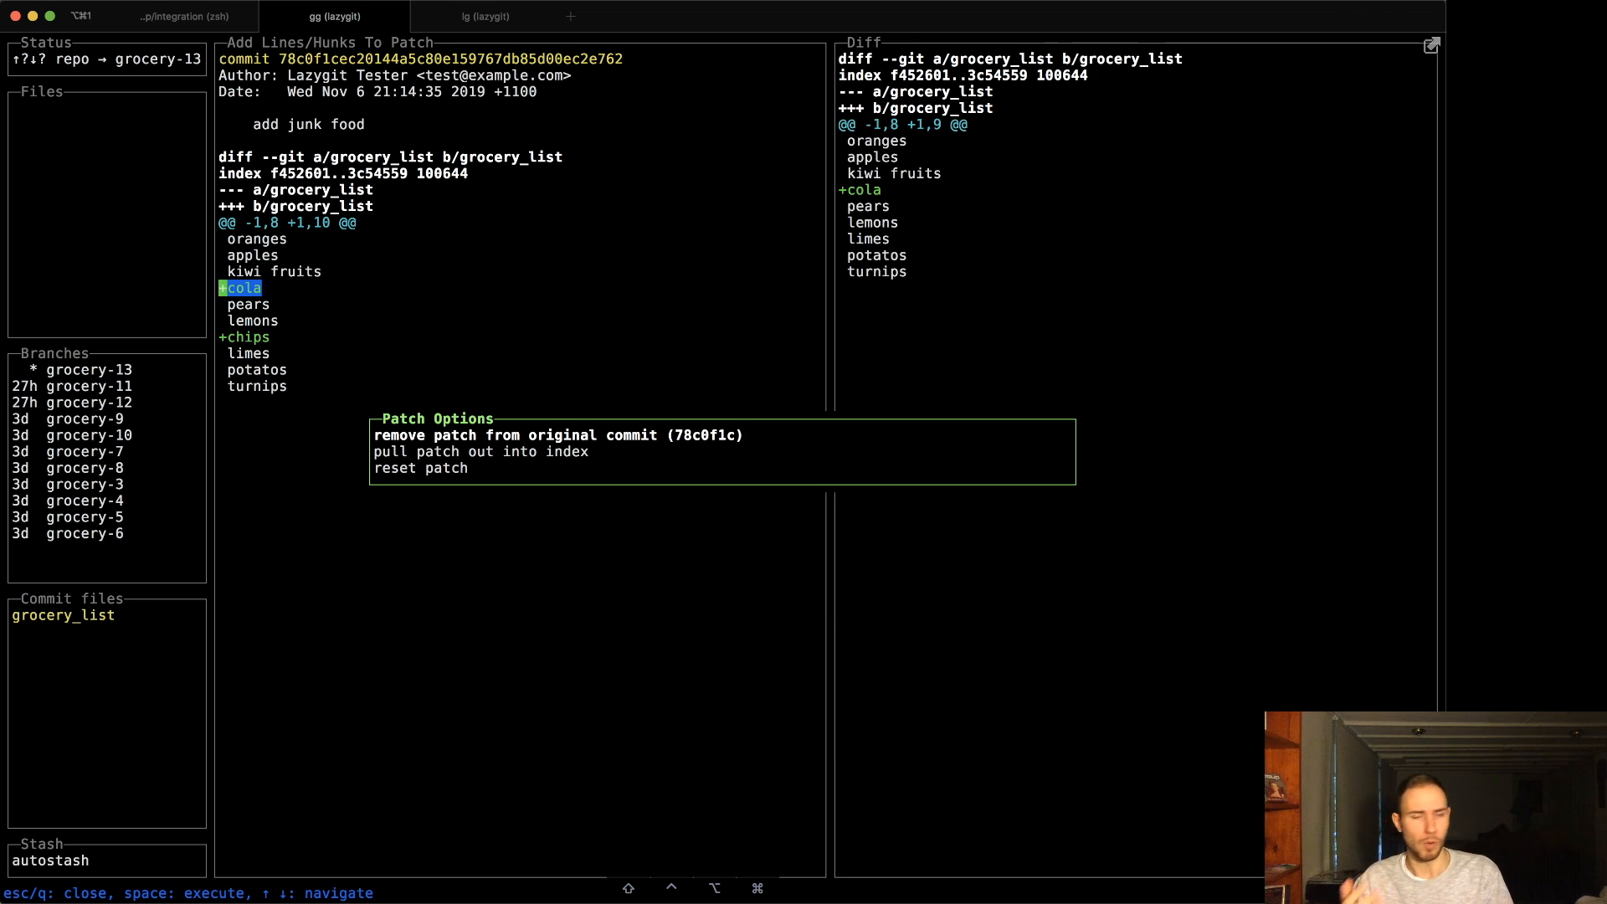
{"action": "key", "text": "escape"}
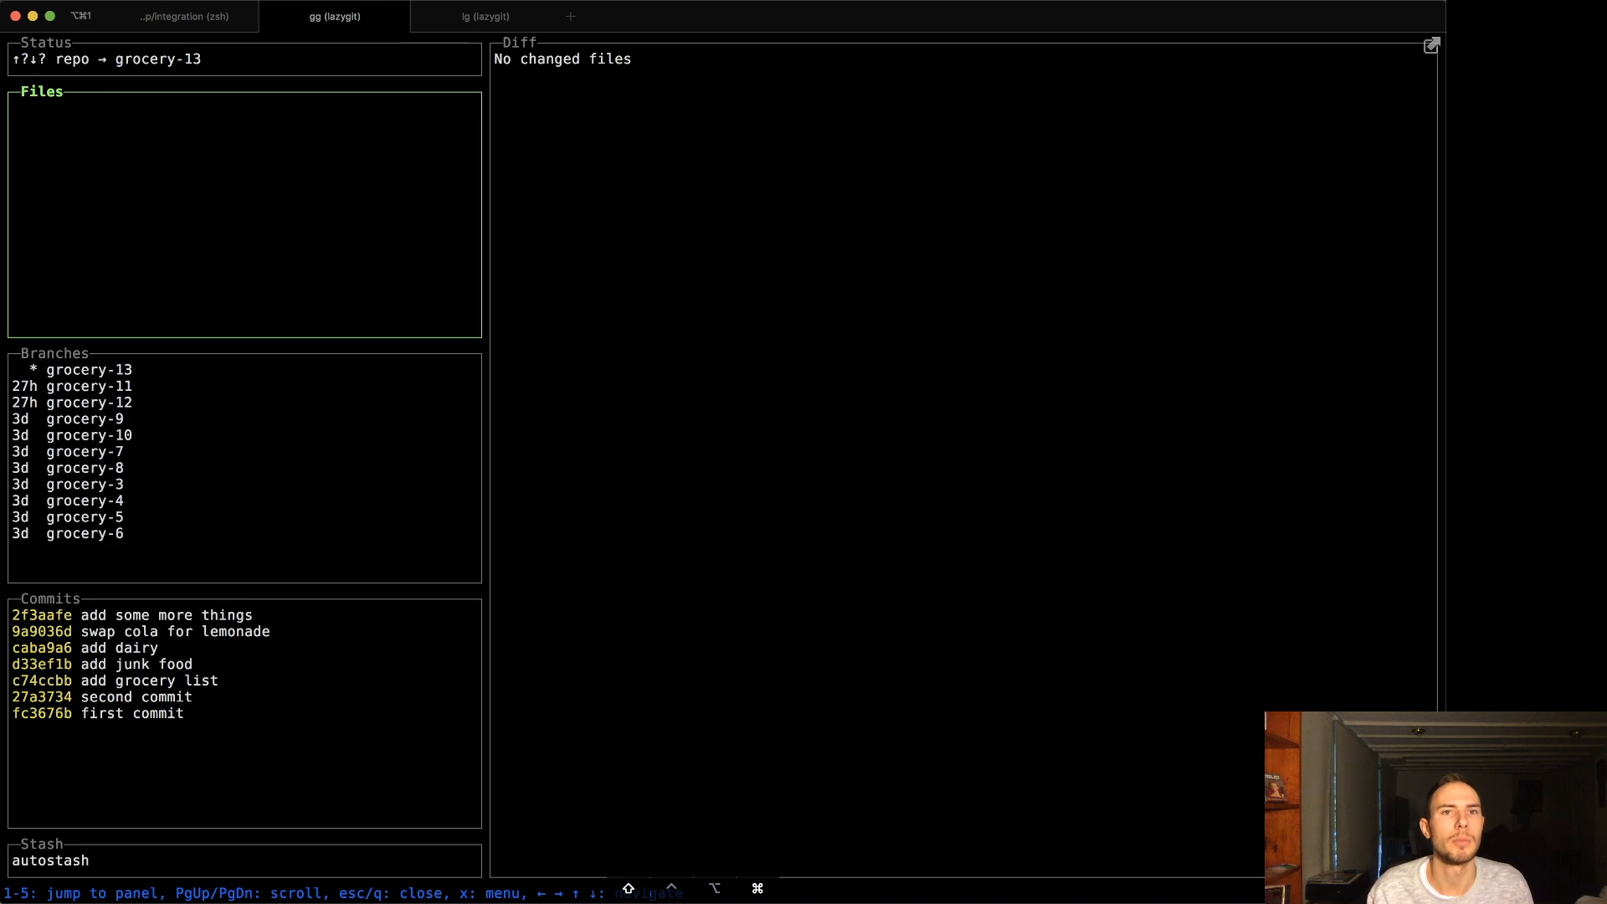
{"action": "left_click", "coordinate": [484, 15]}
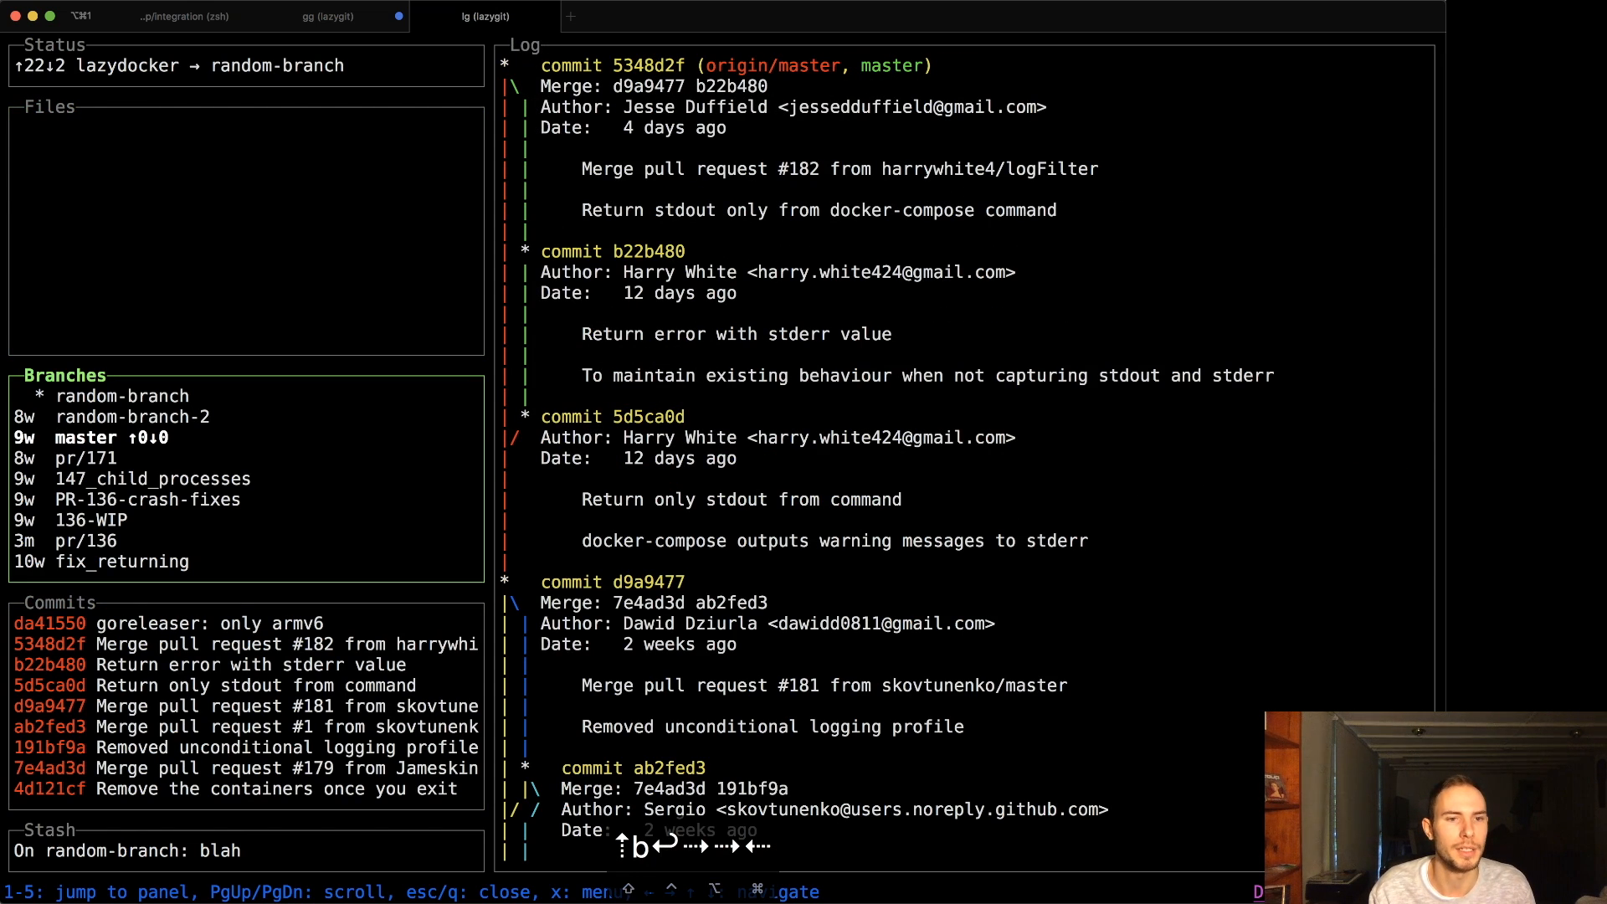
- Rebase random-branch onto master and view the resulting commits
{"action": "key", "text": "f"}
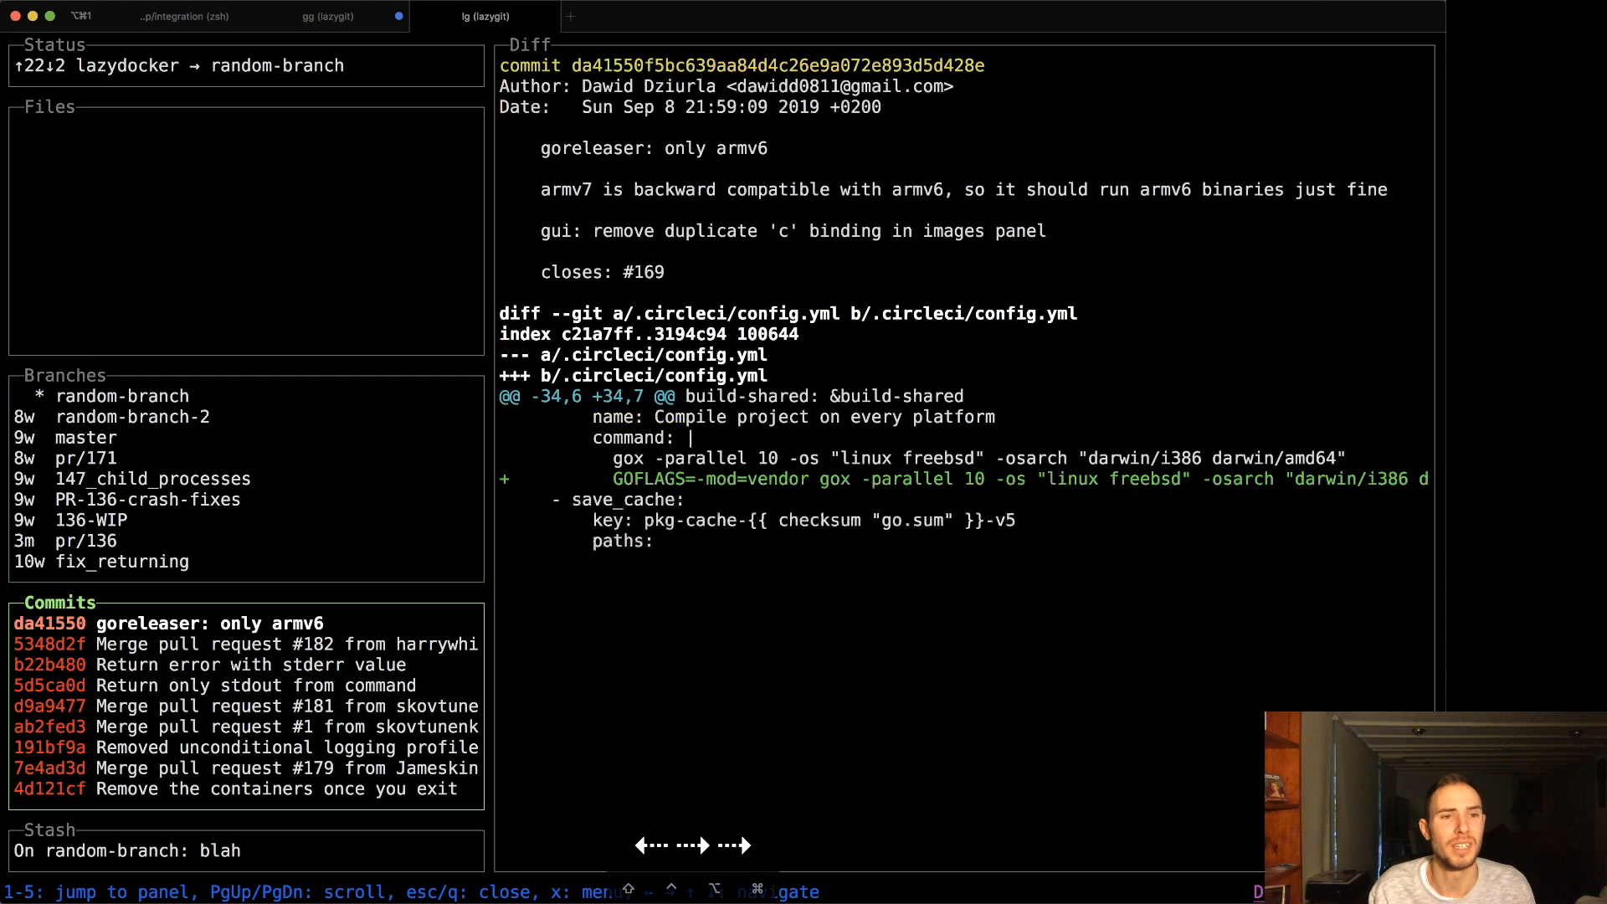
{"action": "left_click", "coordinate": [87, 437]}
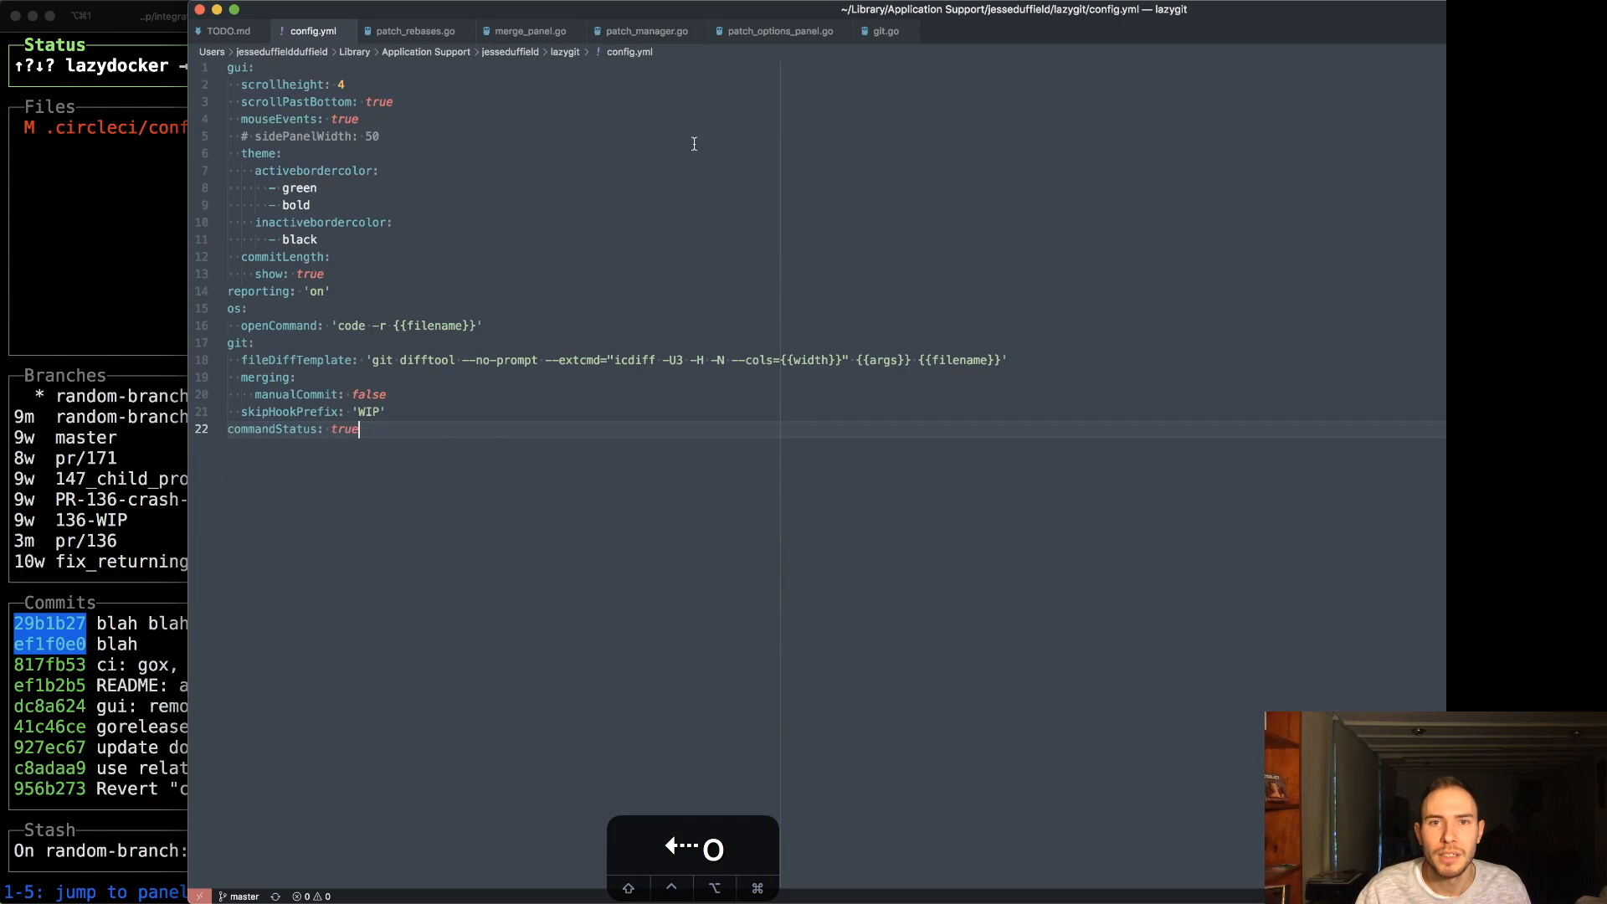
{"action": "mouse_move", "coordinate": [756, 186]}
{"action": "type", "text": "- yello"}
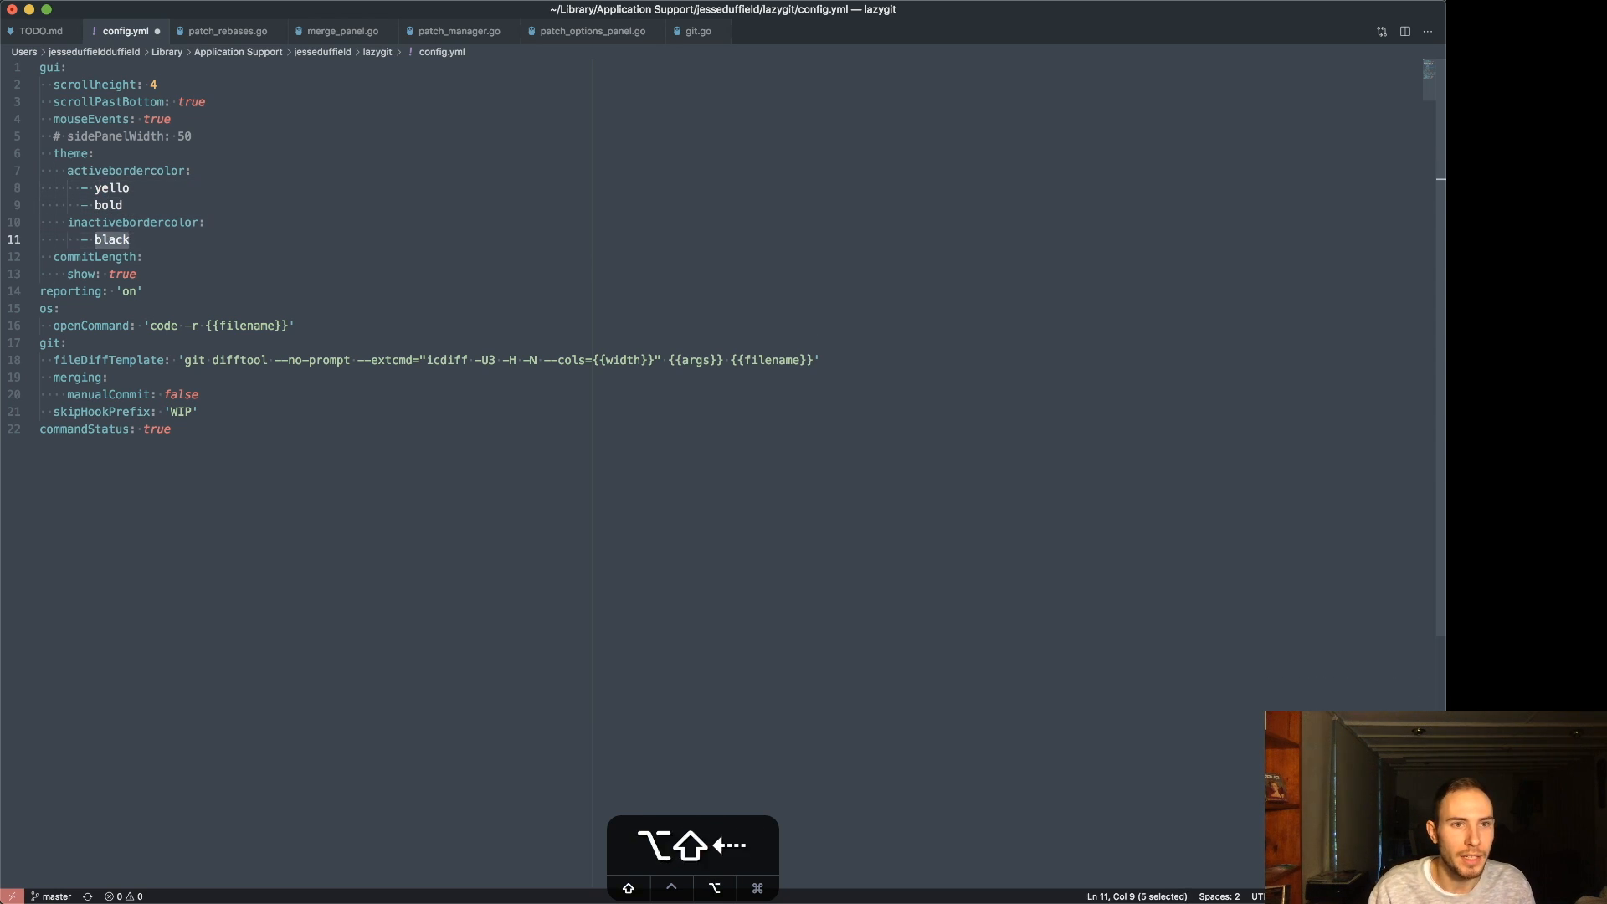
- Replace black with red under inactivebordercolor in config.yml's theme
{"action": "type", "text": "red"}
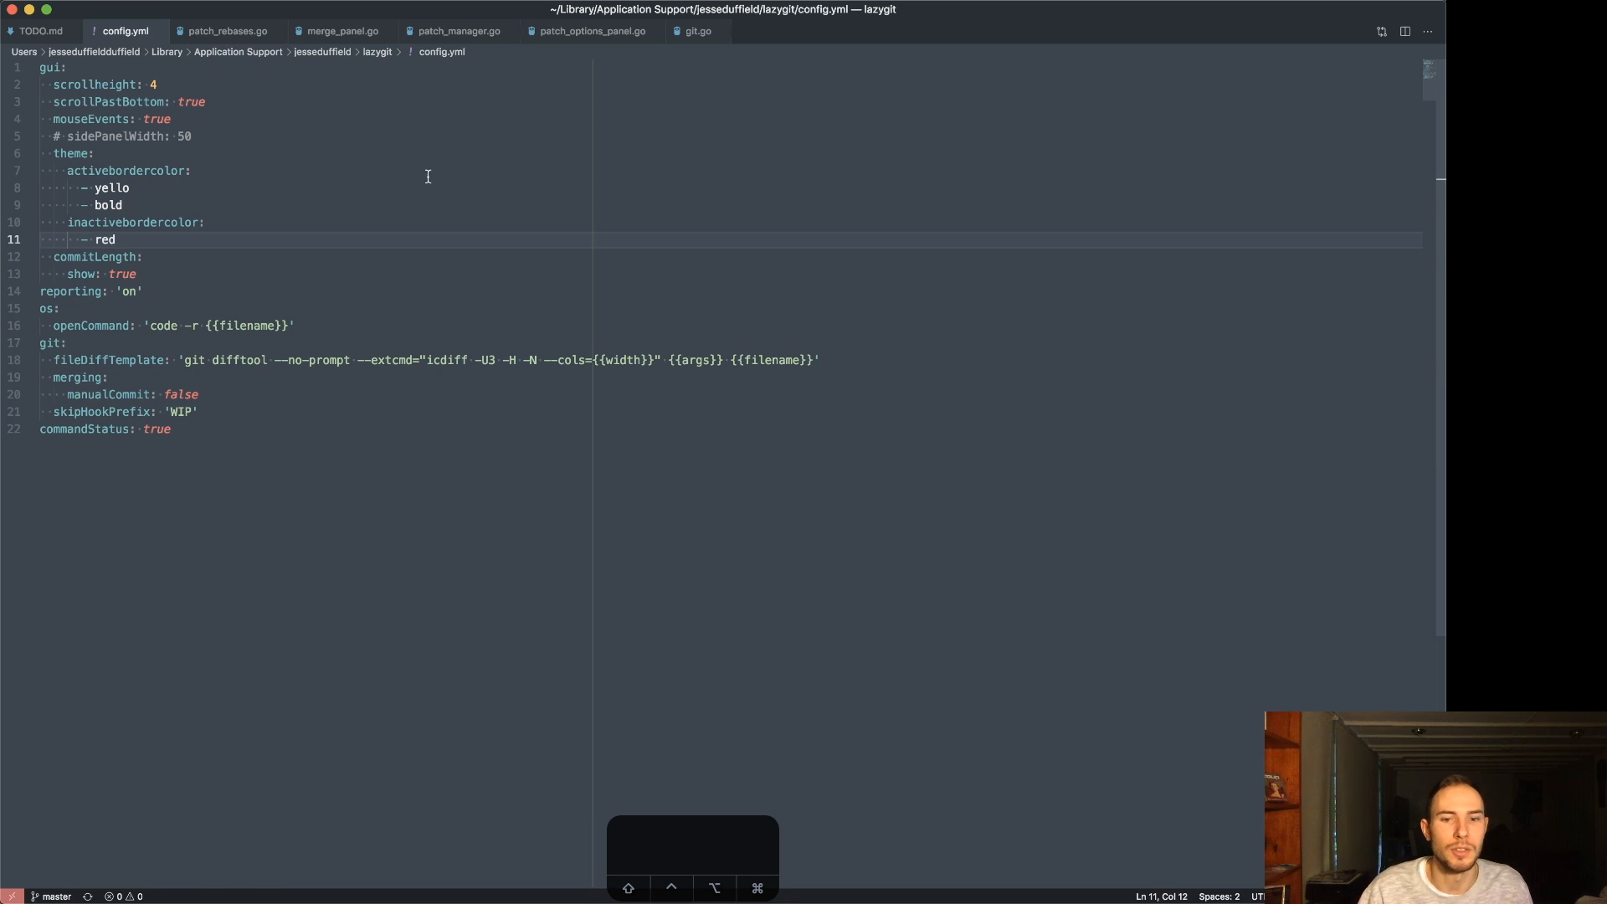
{"action": "mouse_move", "coordinate": [882, 870]}
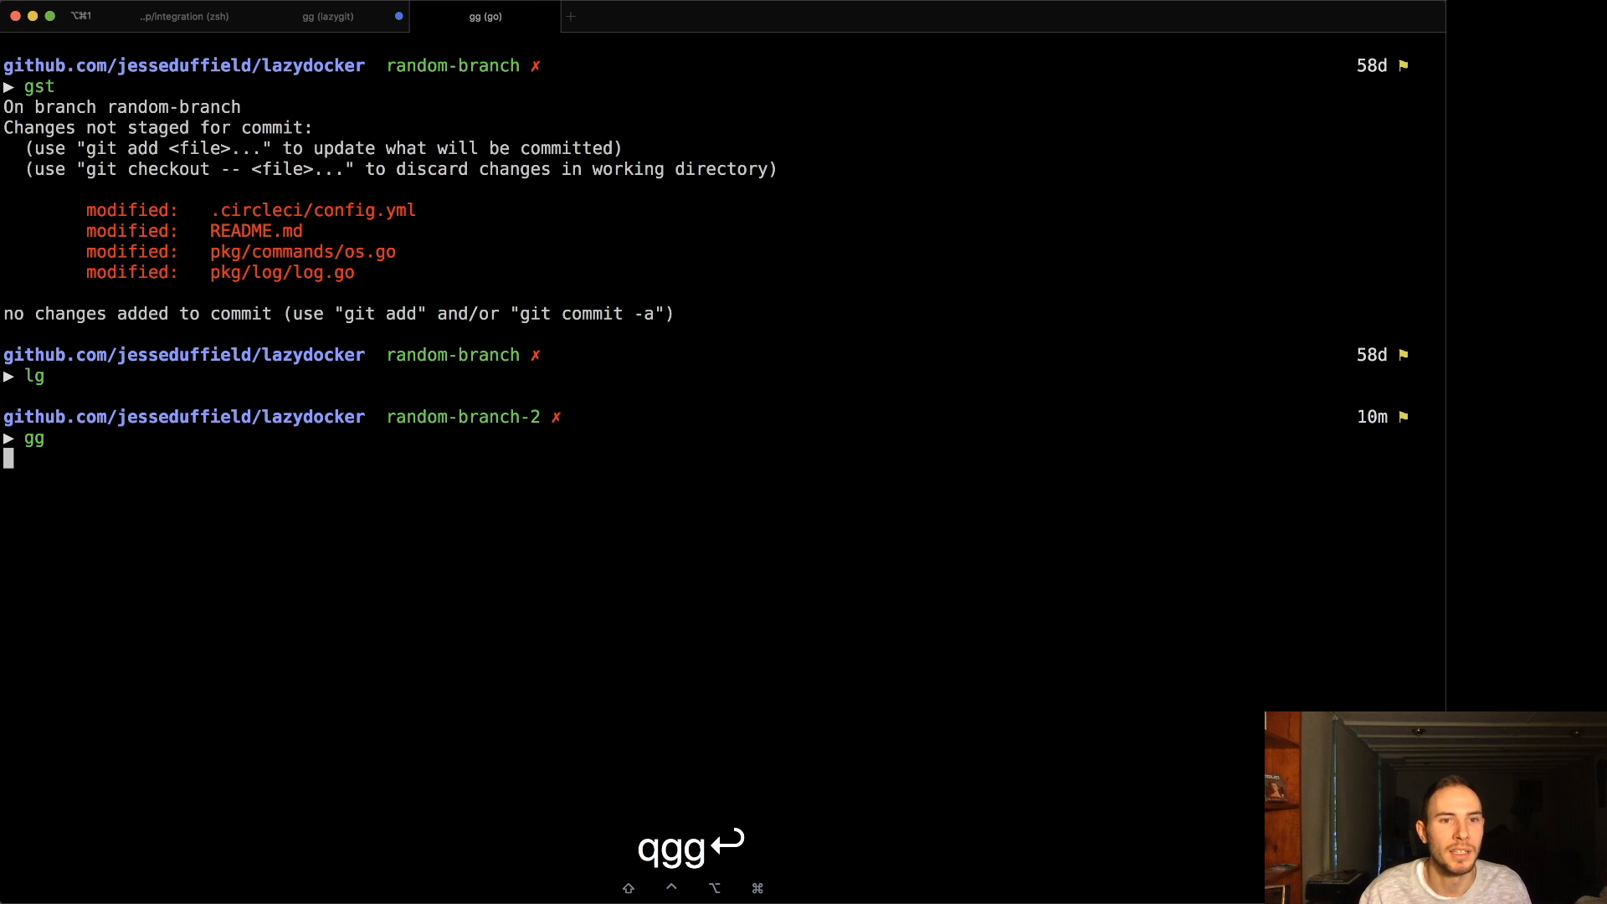
- Run gg at the shell prompt to relaunch lazygit with the red borders
{"action": "key", "text": "Return"}
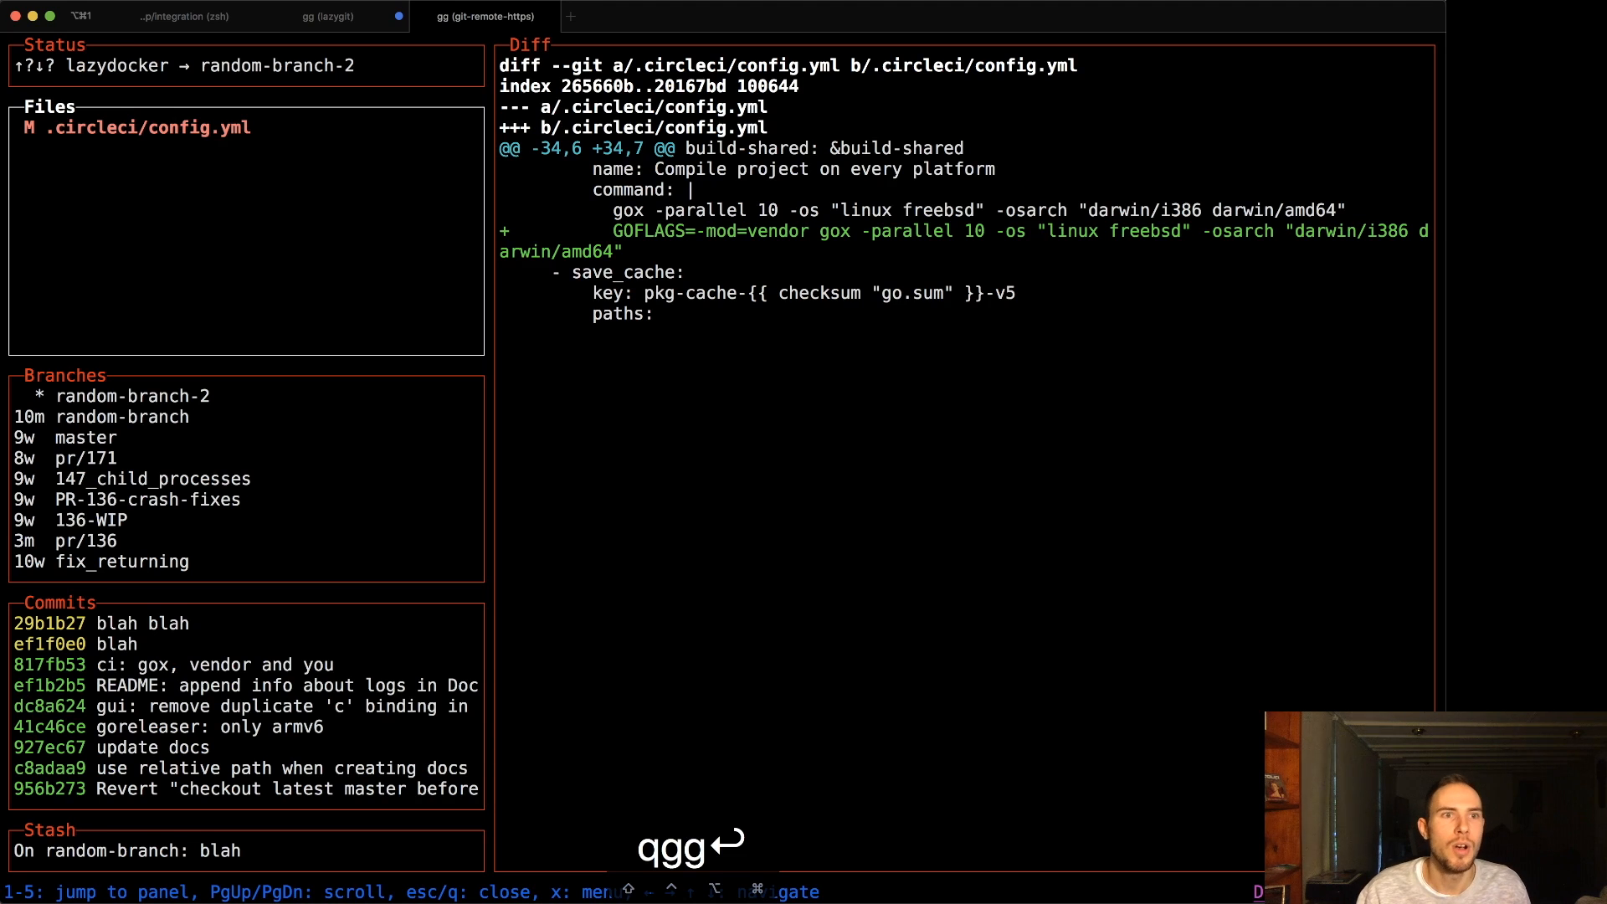